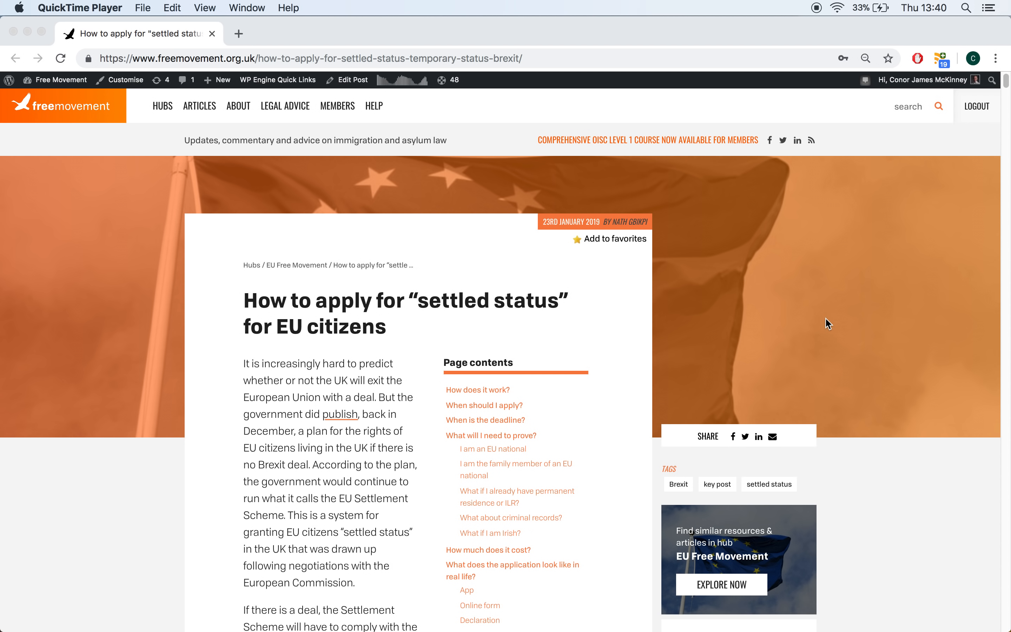
mouse_move(820, 324)
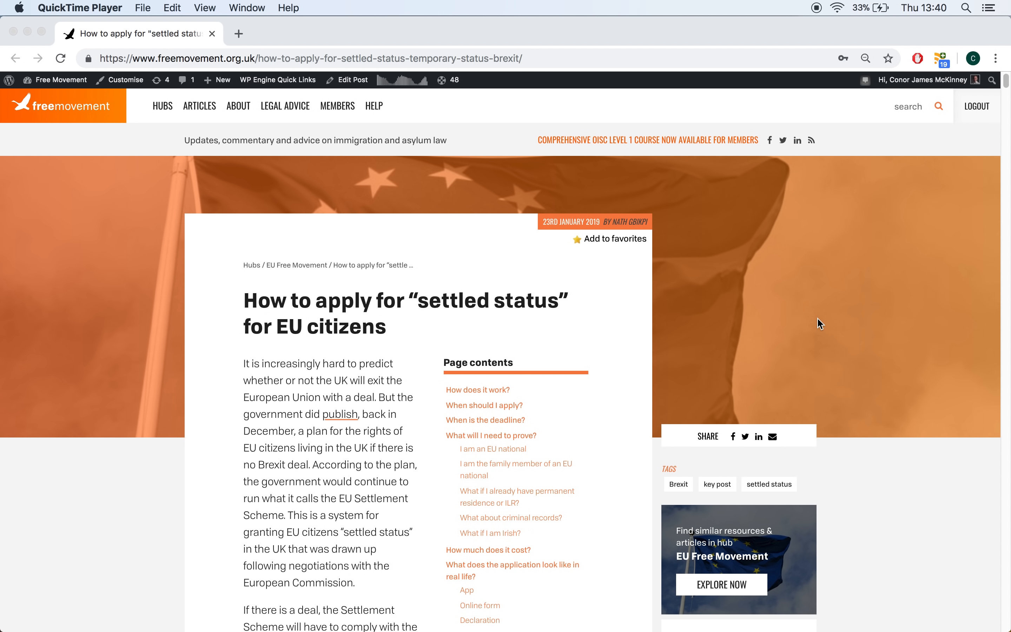
mouse_move(447, 320)
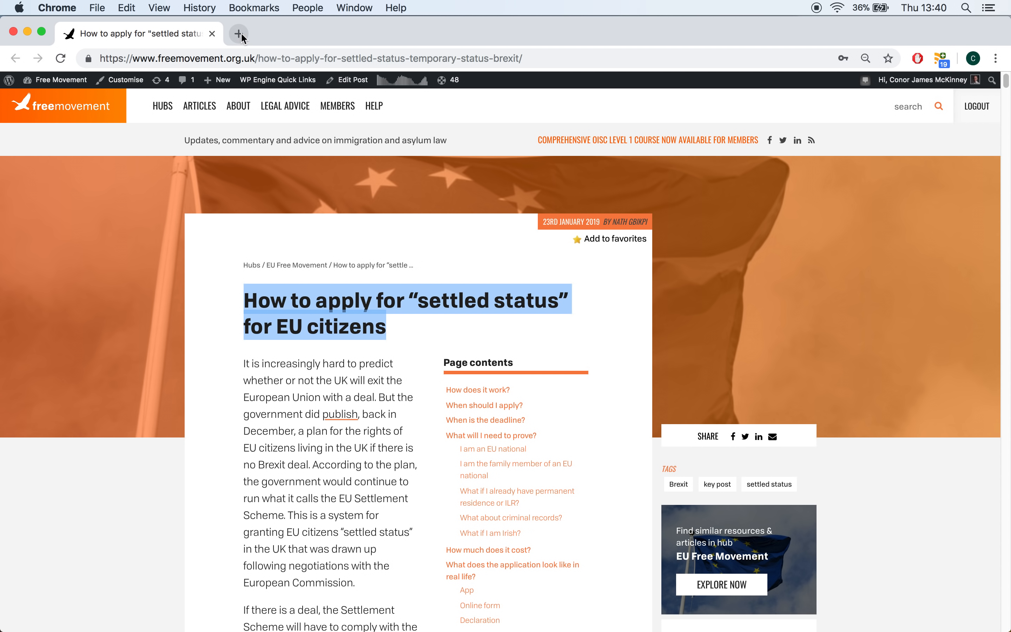
mouse_move(240, 34)
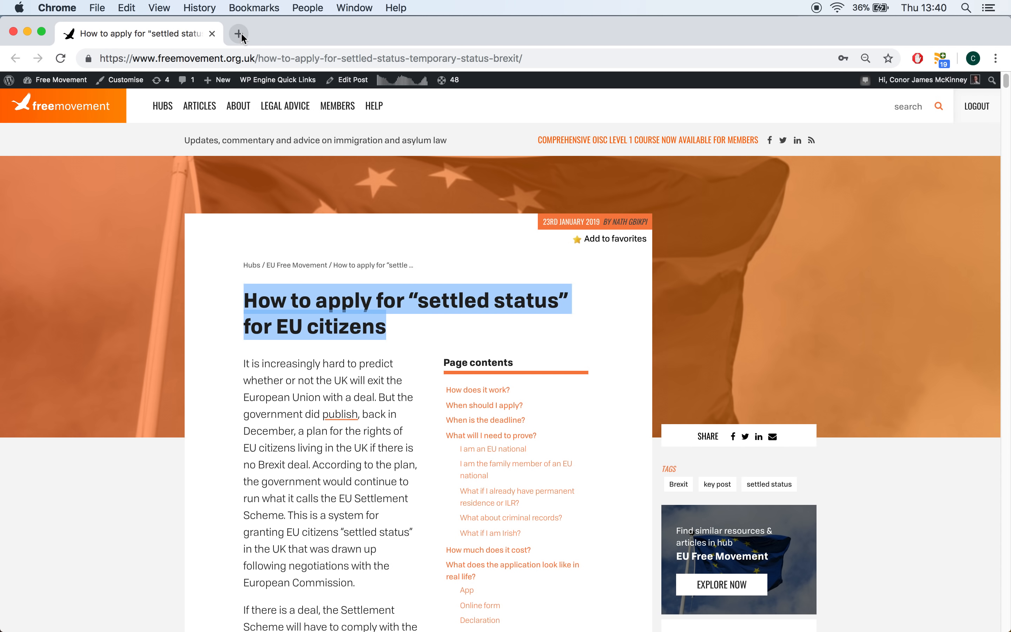
Search Google for 'eu settlement scheme' in a new tab and browse the GOV.UK results.
click(239, 34)
text(eu settlement scheme)
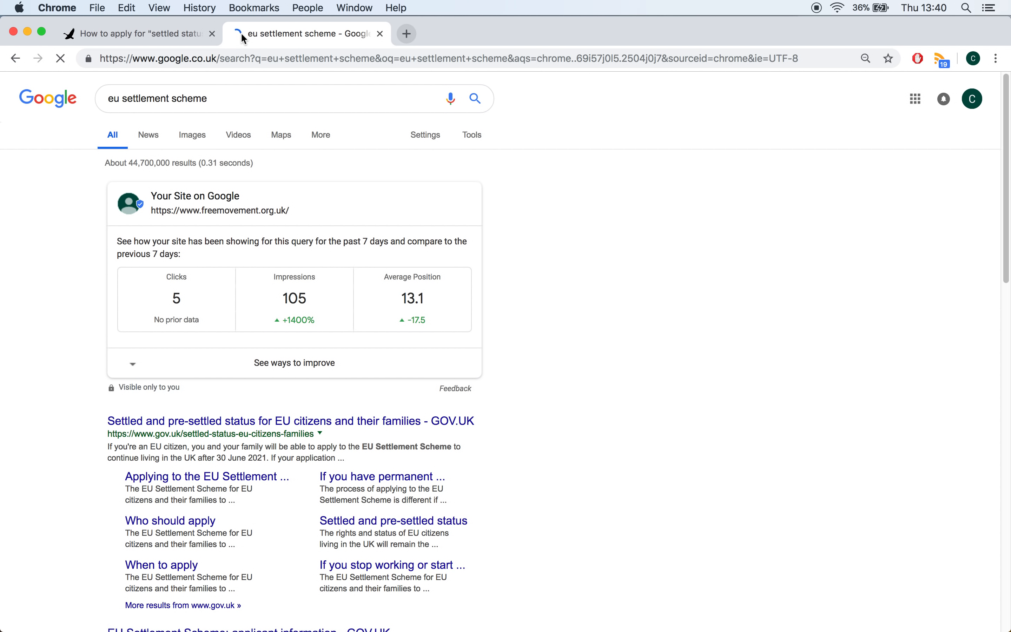
scroll(down, 3)
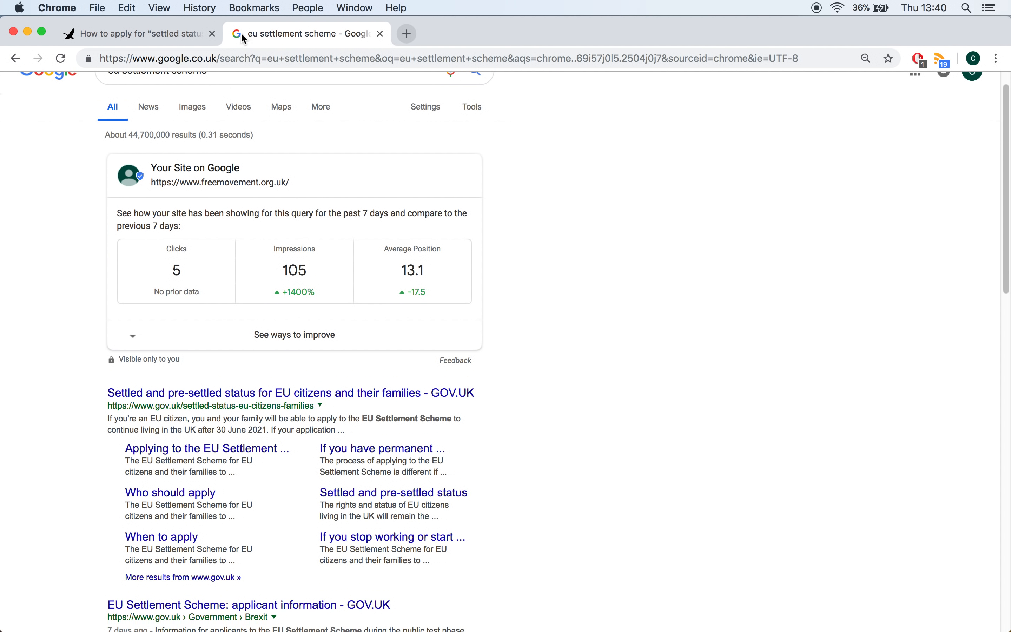
scroll(down, 3)
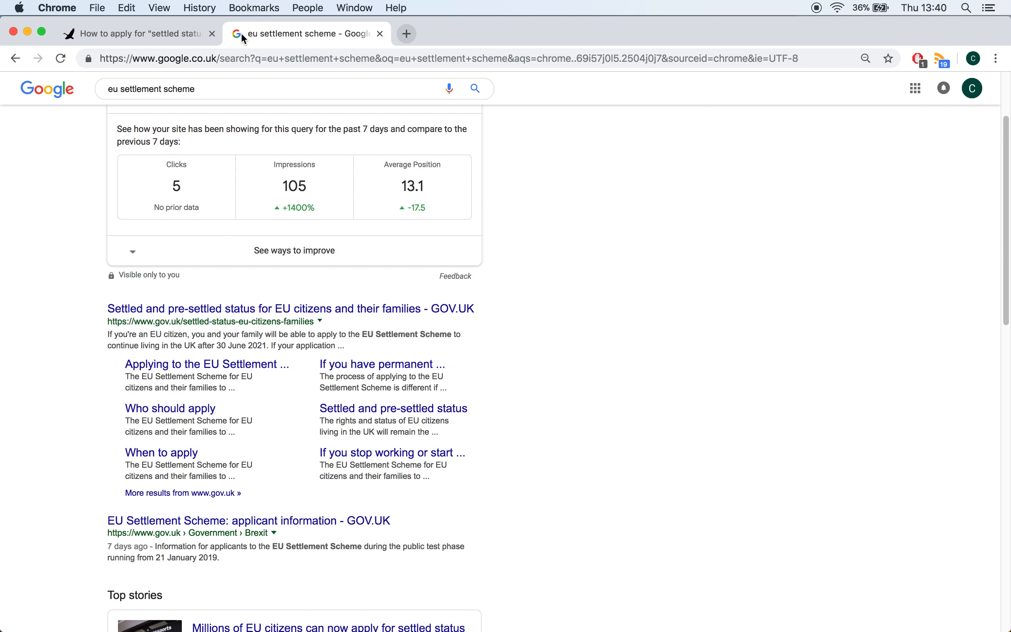
mouse_move(300, 321)
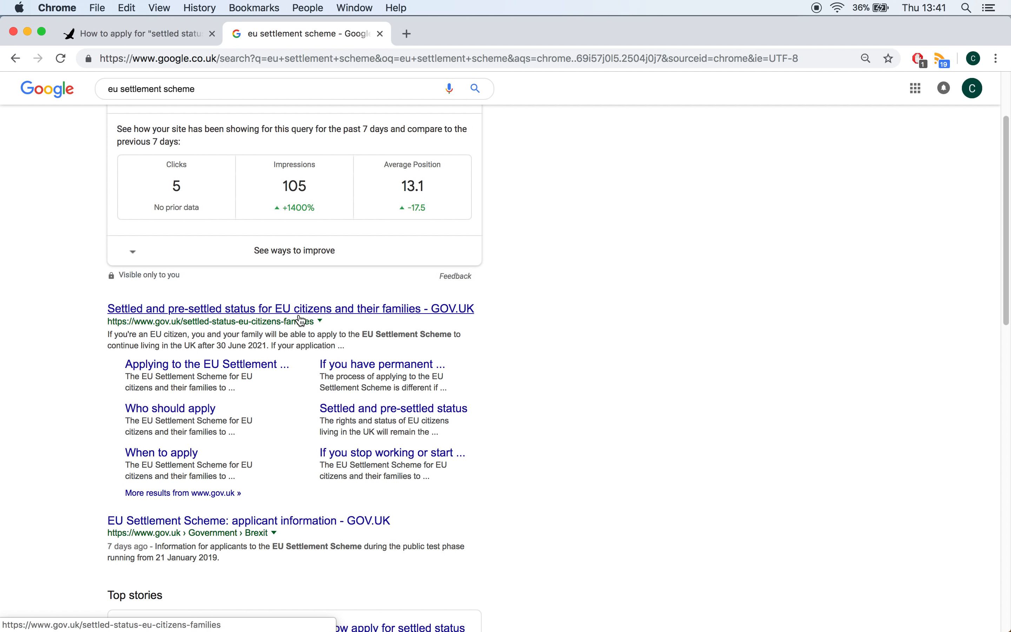
Read the GOV.UK 'Settled and pre-settled status' guide and expand its Apply step in the sidebar.
click(290, 308)
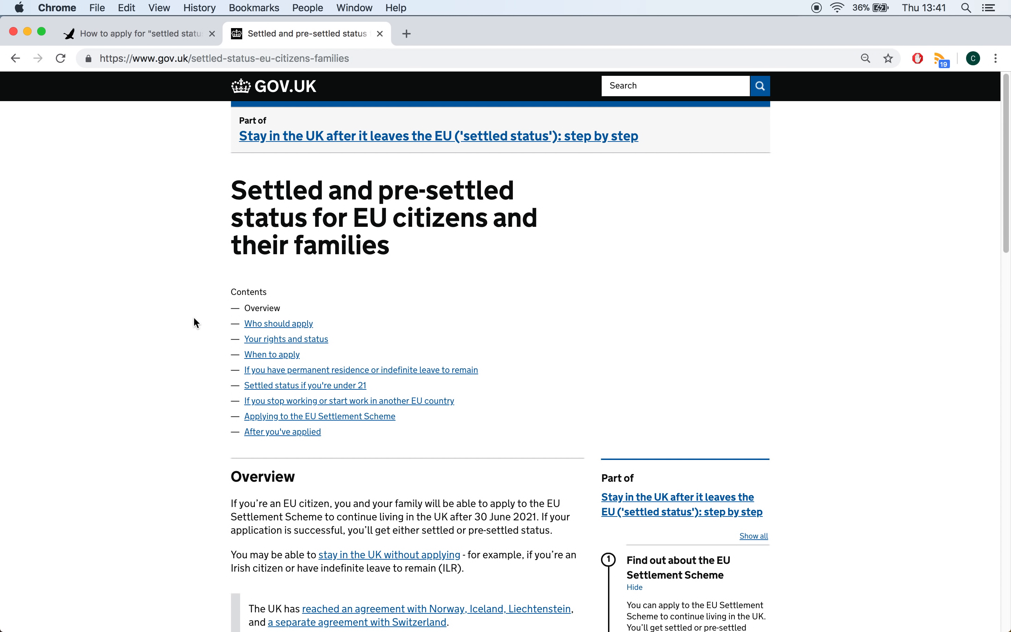
scroll(down, 3)
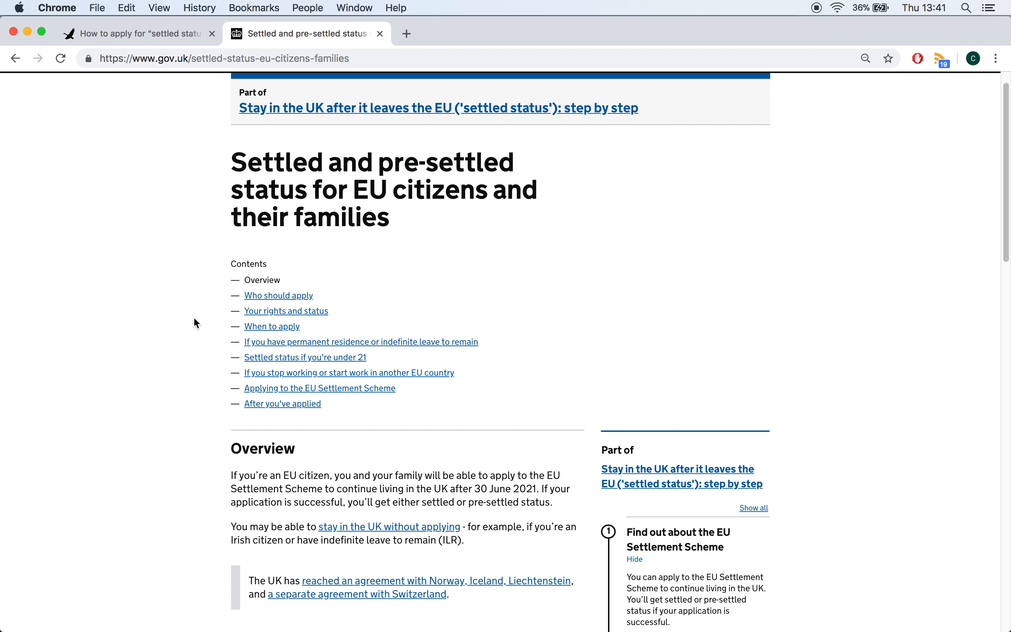
scroll(down, 3)
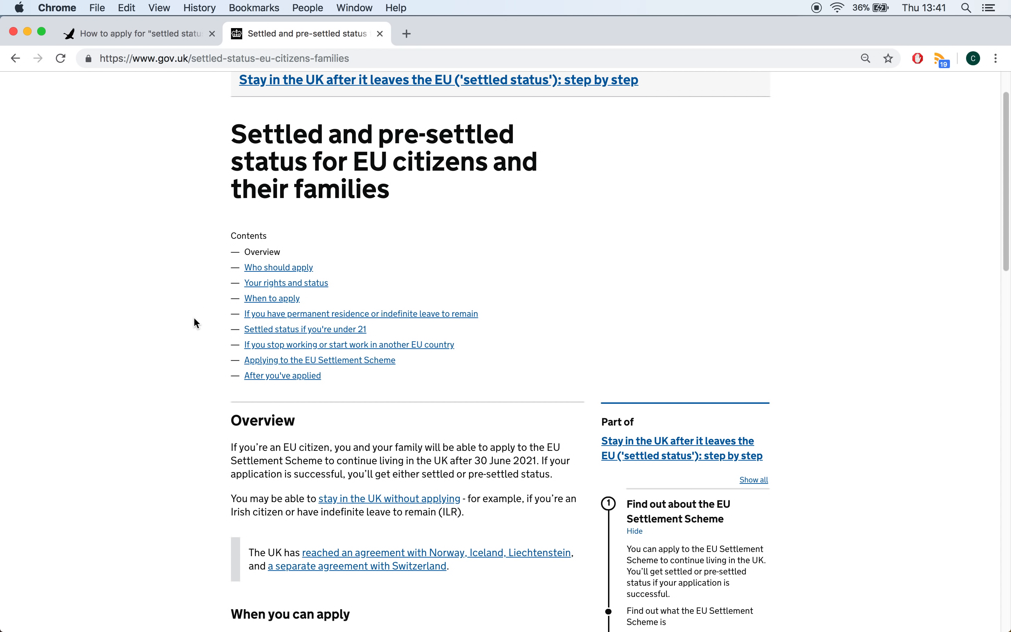
scroll(down, 3)
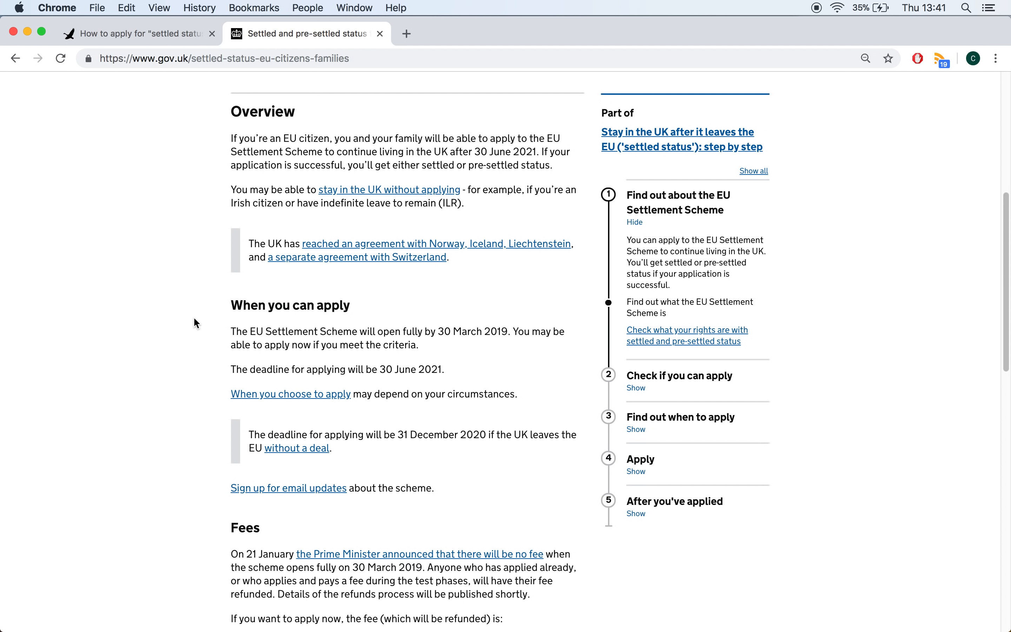
mouse_move(640, 458)
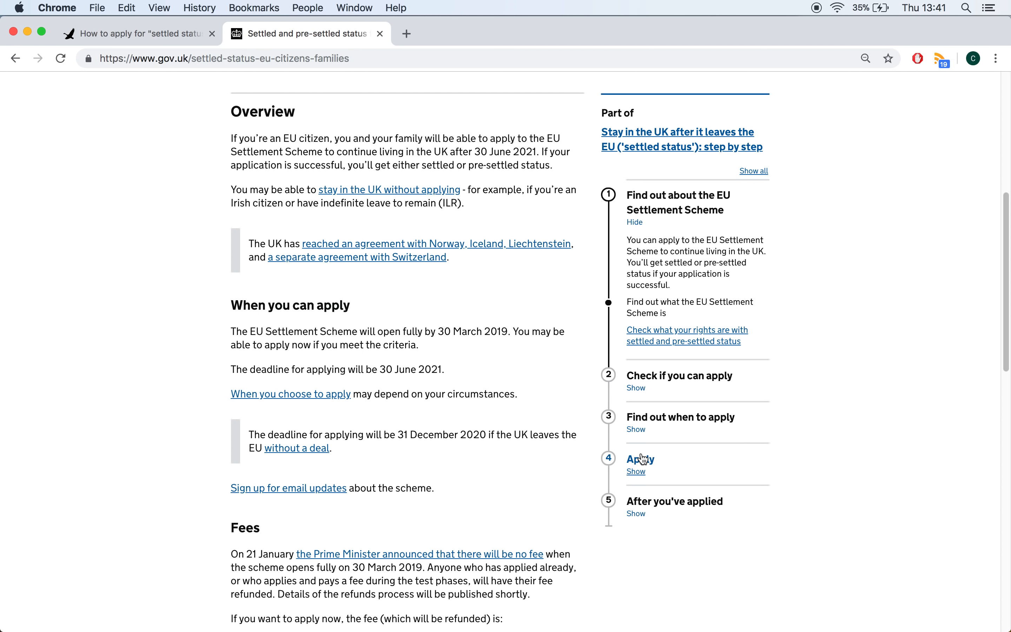
click(635, 472)
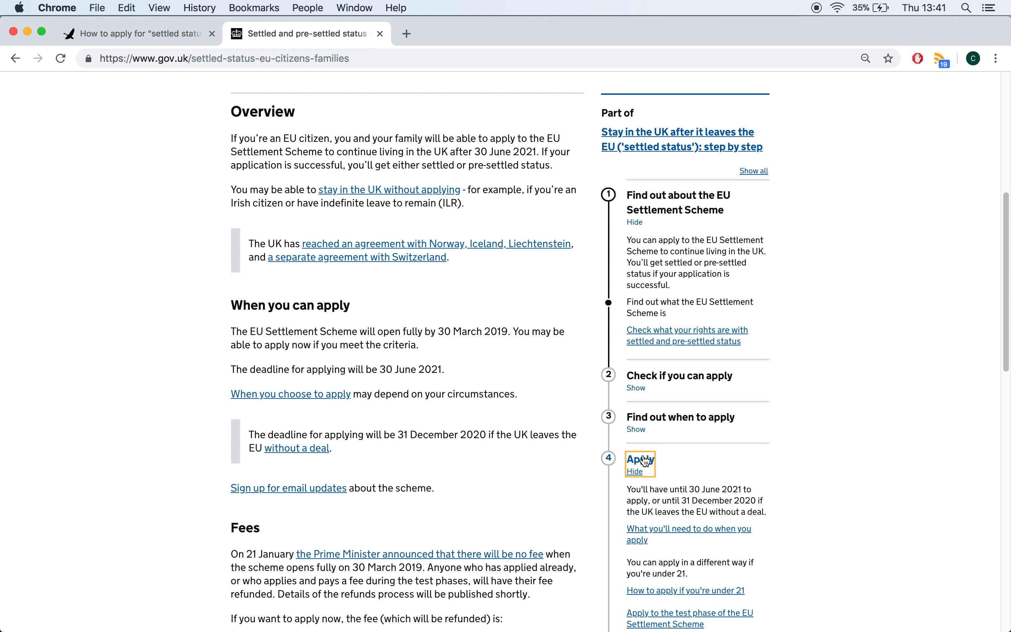
scroll(down, 3)
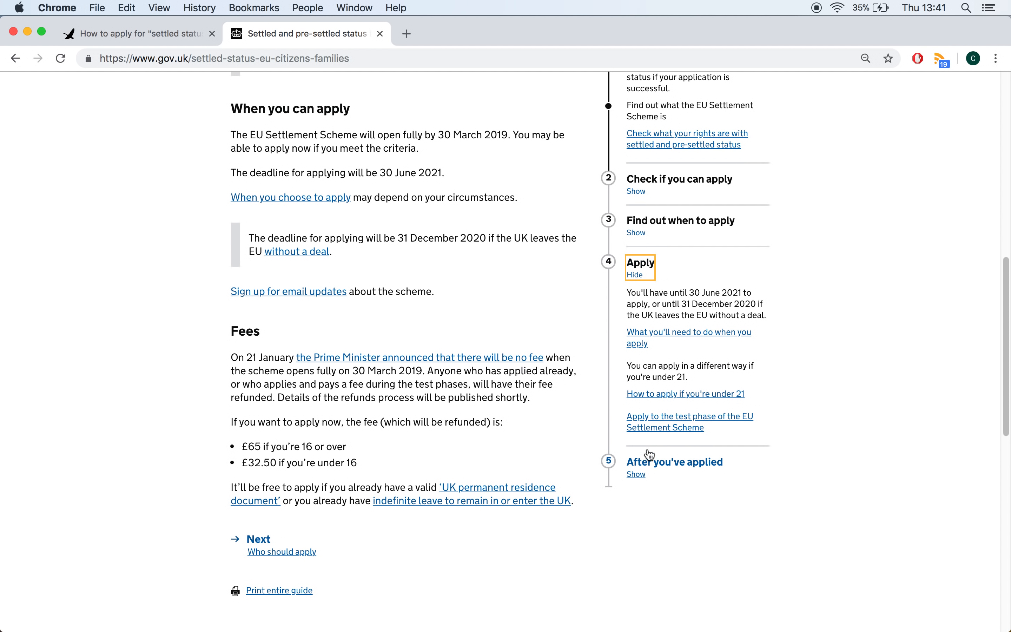
mouse_move(661, 433)
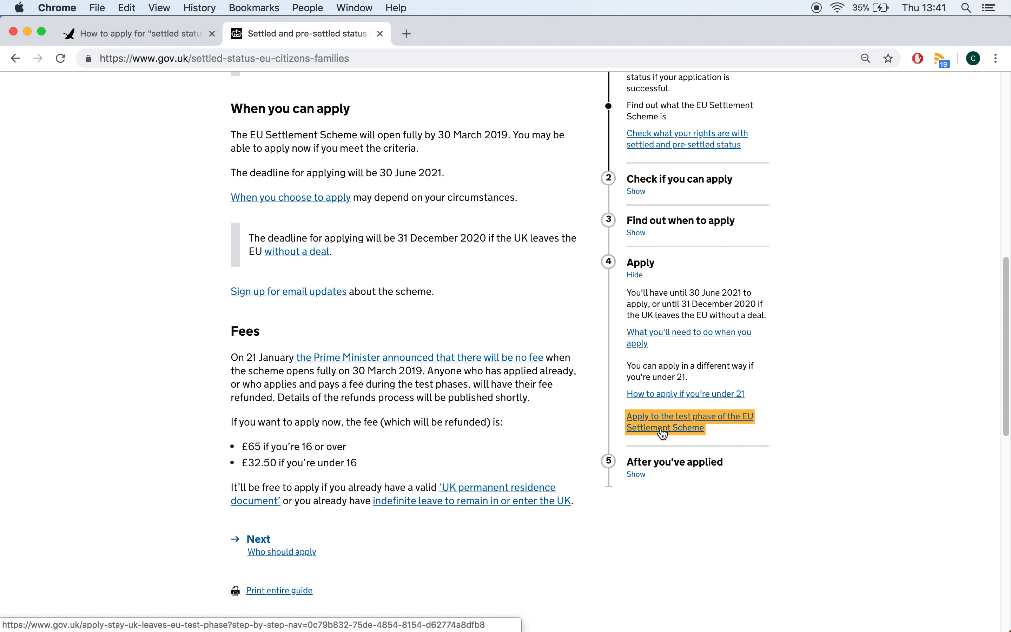
Read the test-phase application page, highlighting the £65 fee for over-16s, down to Start your application.
click(690, 416)
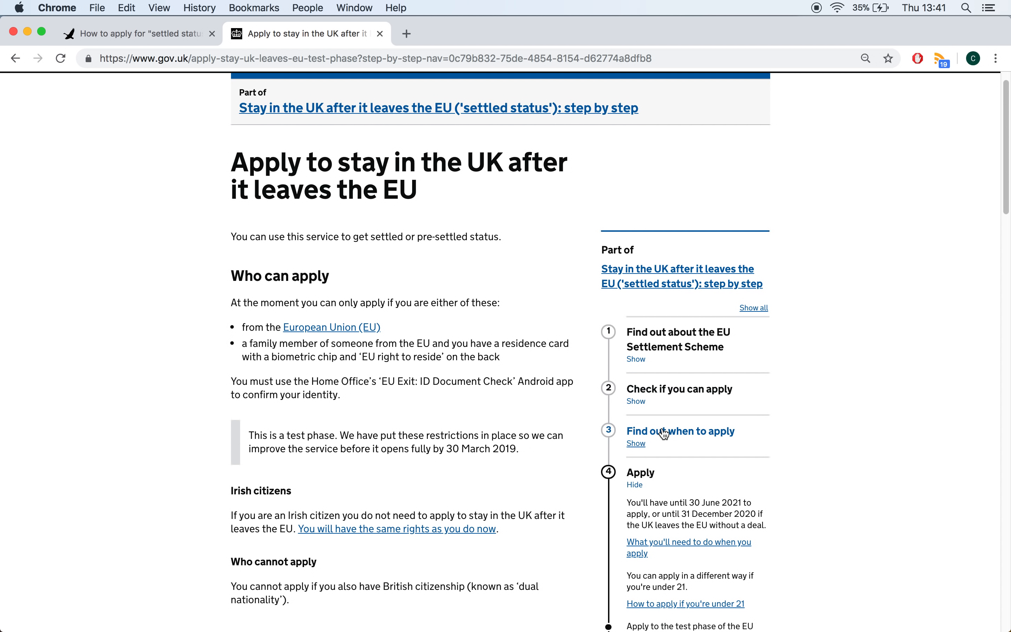
scroll(down, 3)
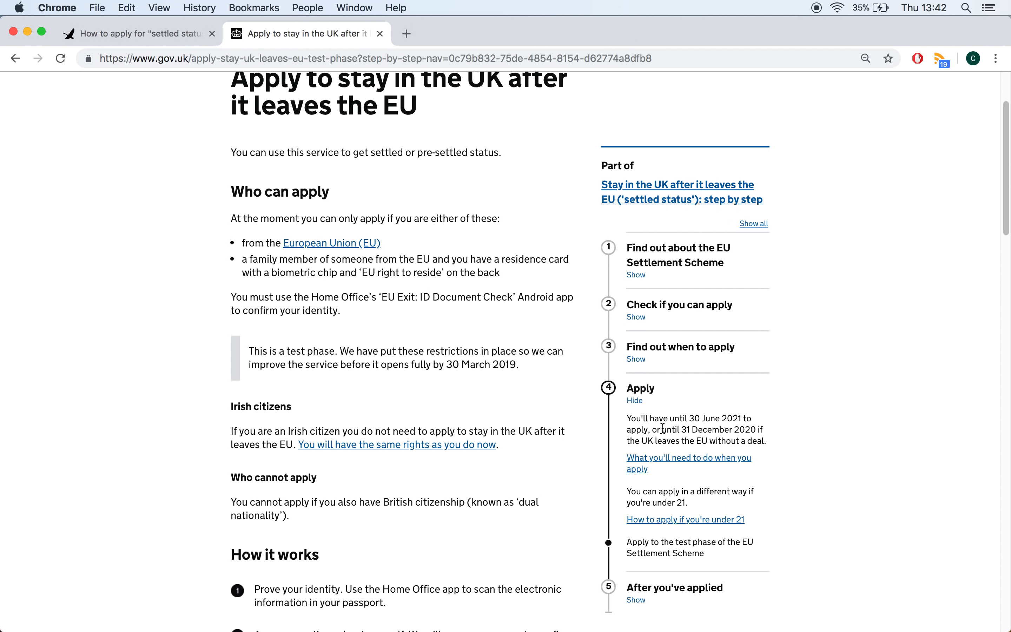
mouse_move(443, 312)
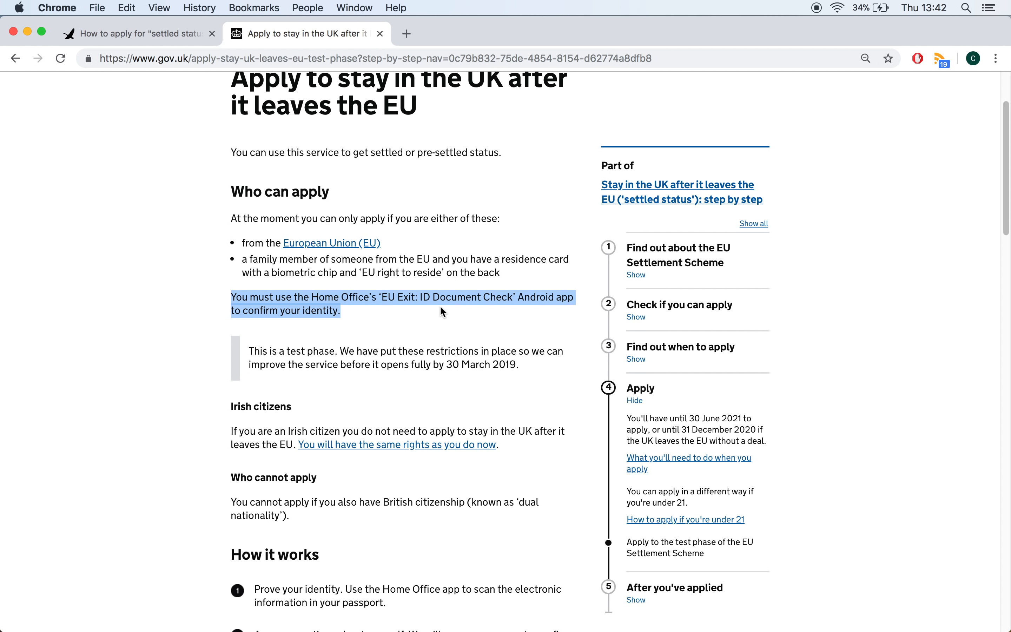
scroll(down, 3)
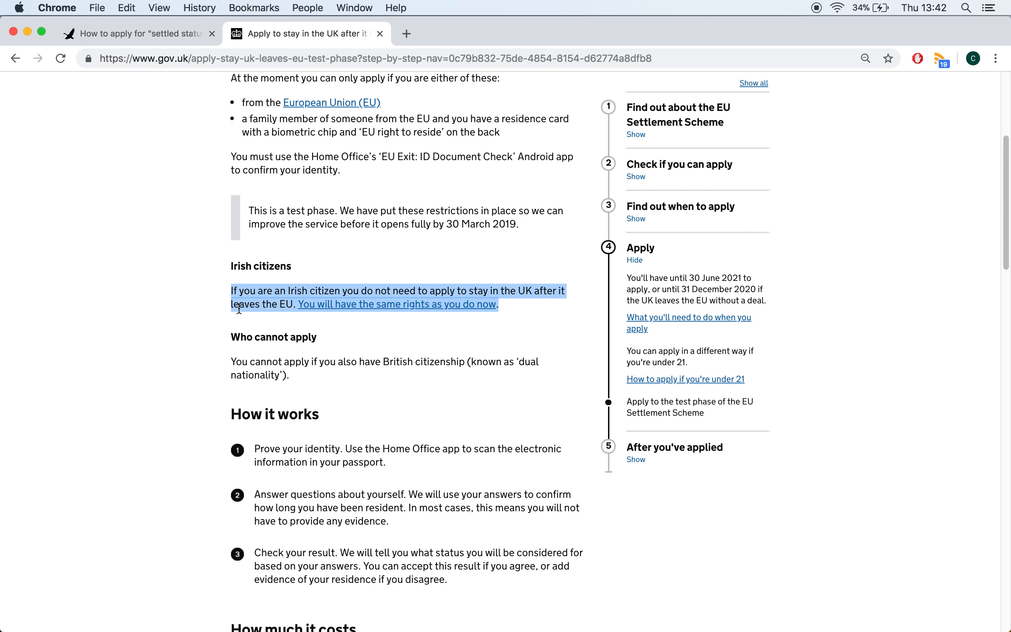
scroll(down, 3)
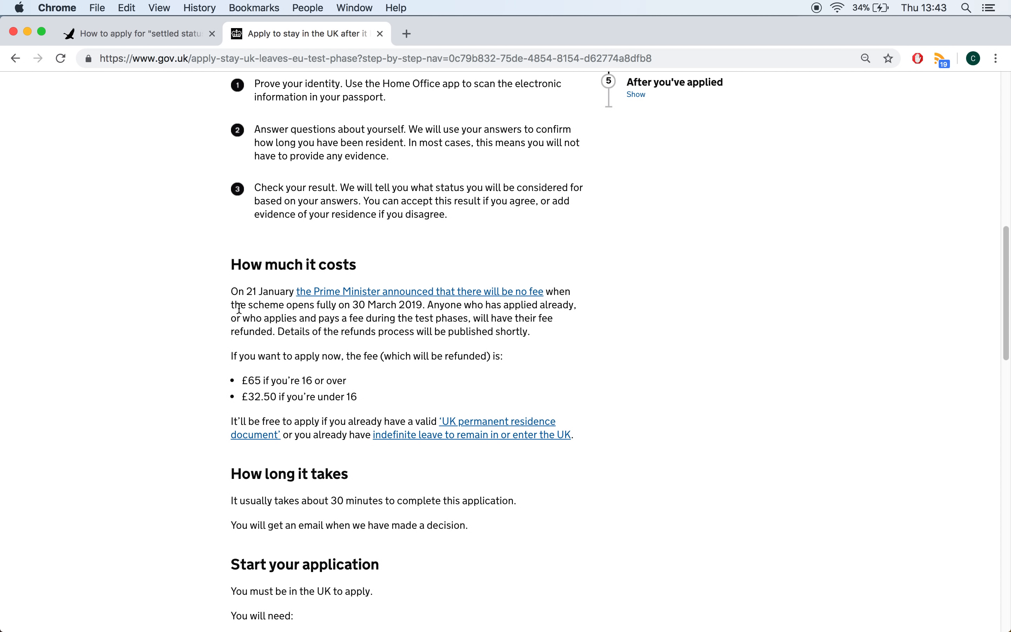
double_click(292, 381)
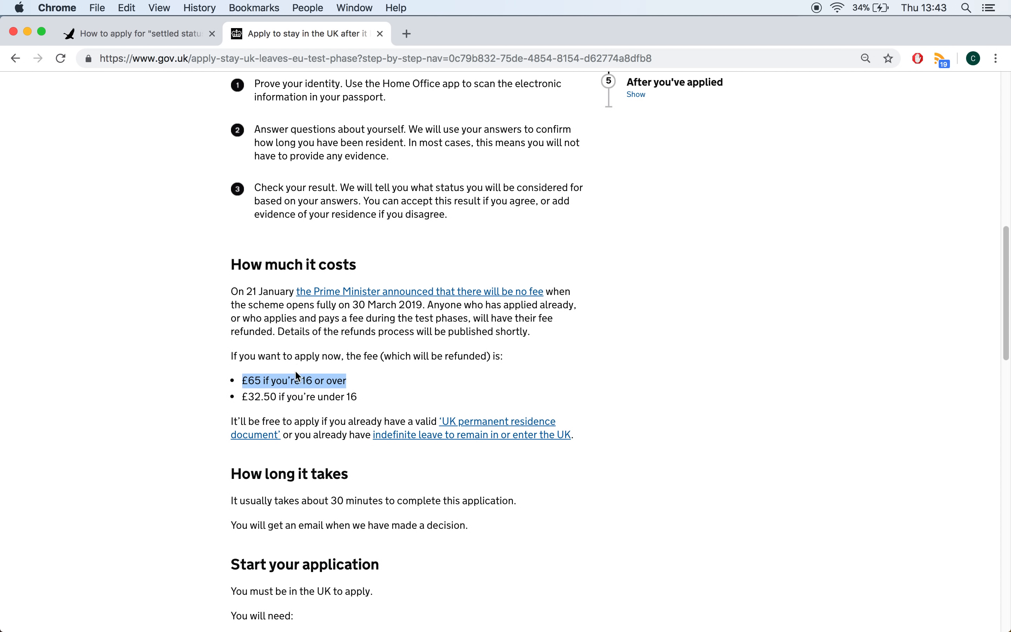
mouse_move(241, 311)
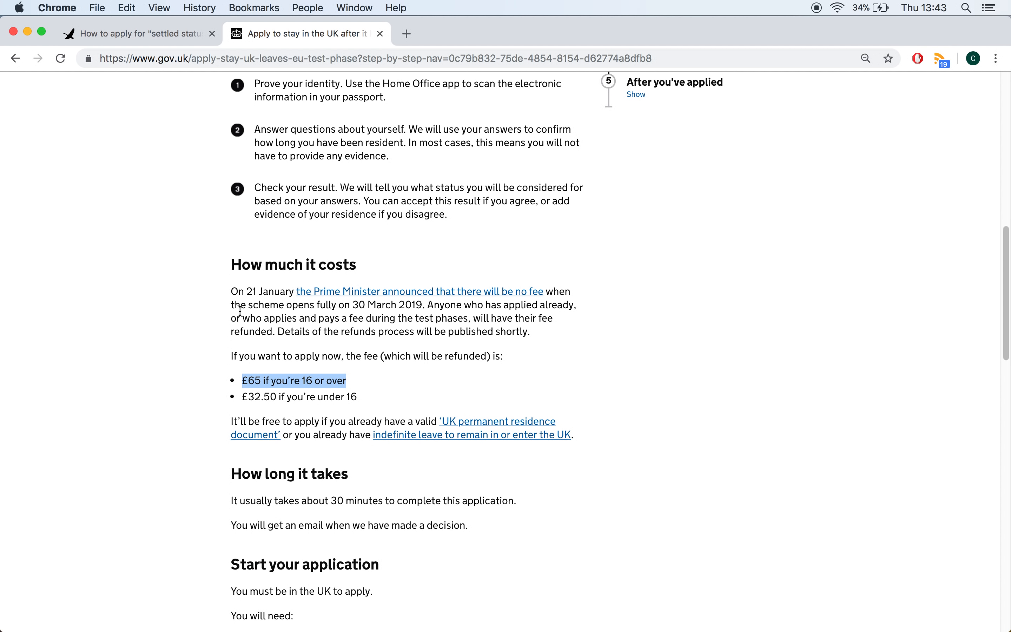
scroll(down, 3)
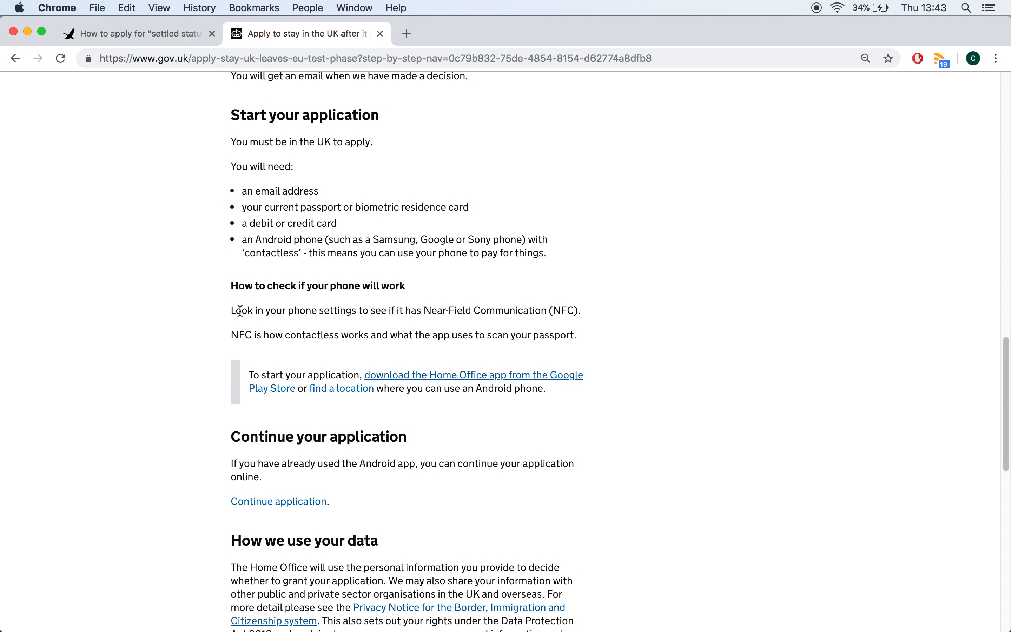
scroll(down, 3)
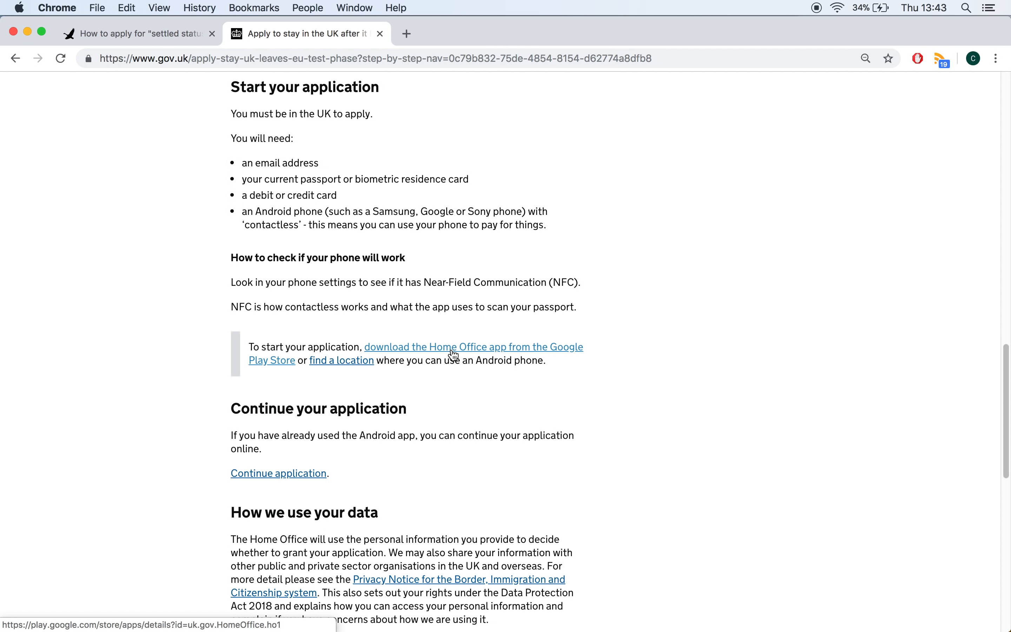
mouse_move(452, 354)
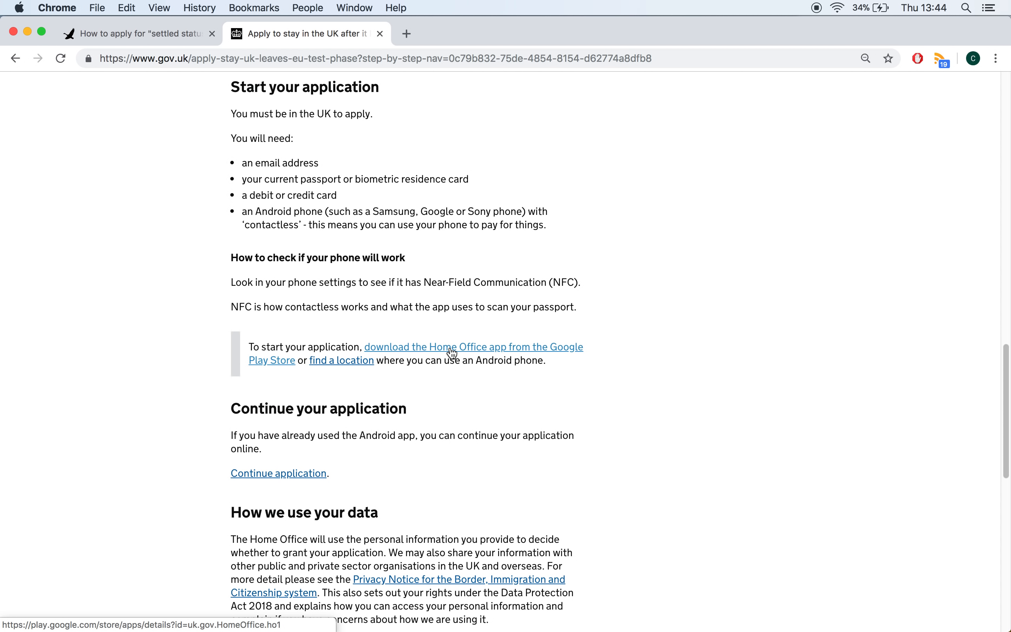
Follow the Home Office app link to its Google Play listing, EU Exit: ID Document Check.
click(452, 347)
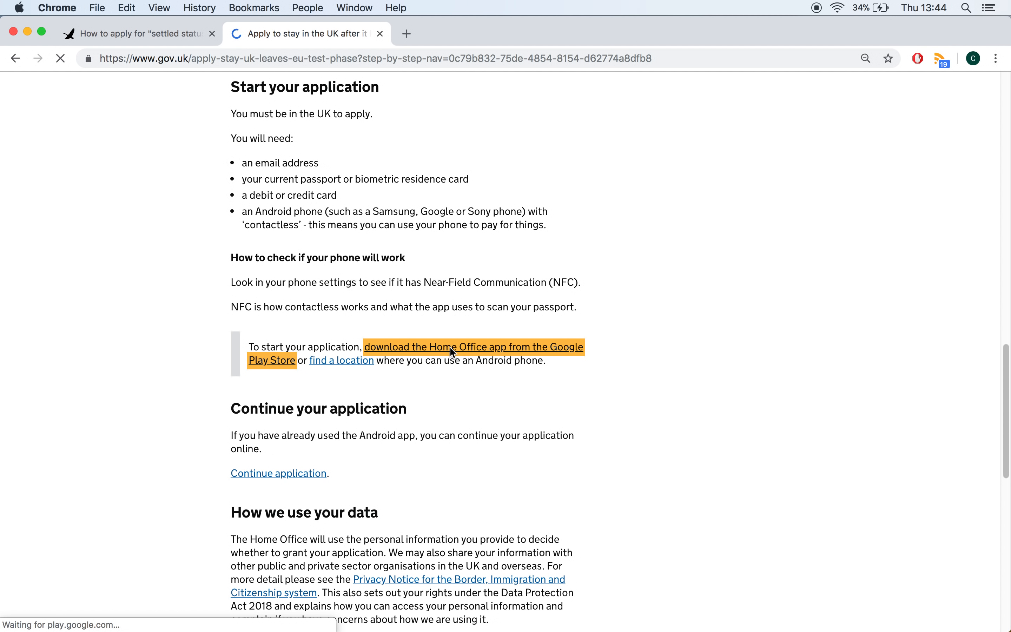
click(473, 347)
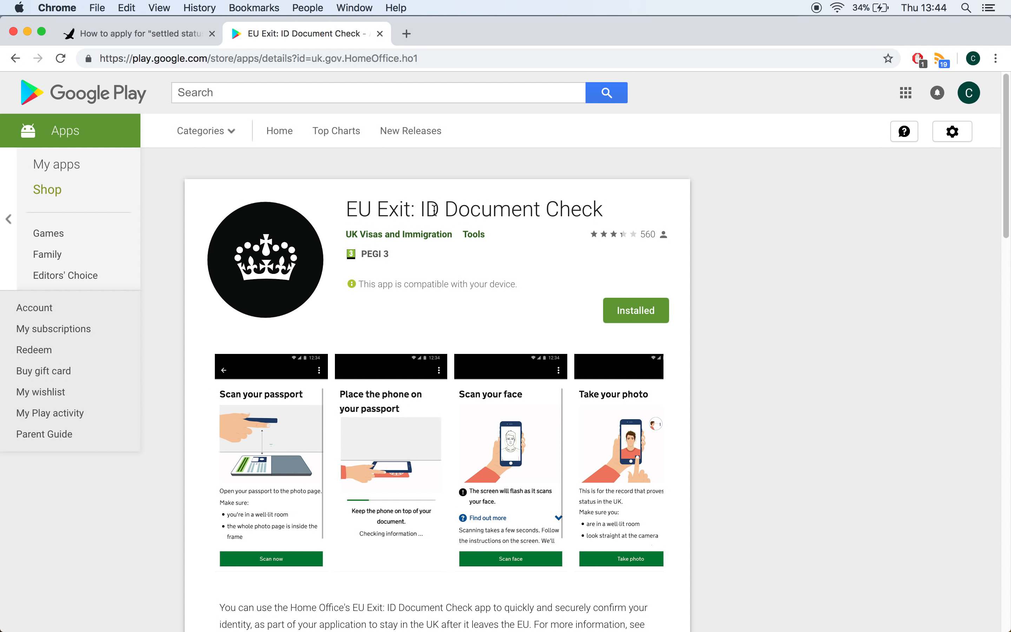
mouse_move(463, 285)
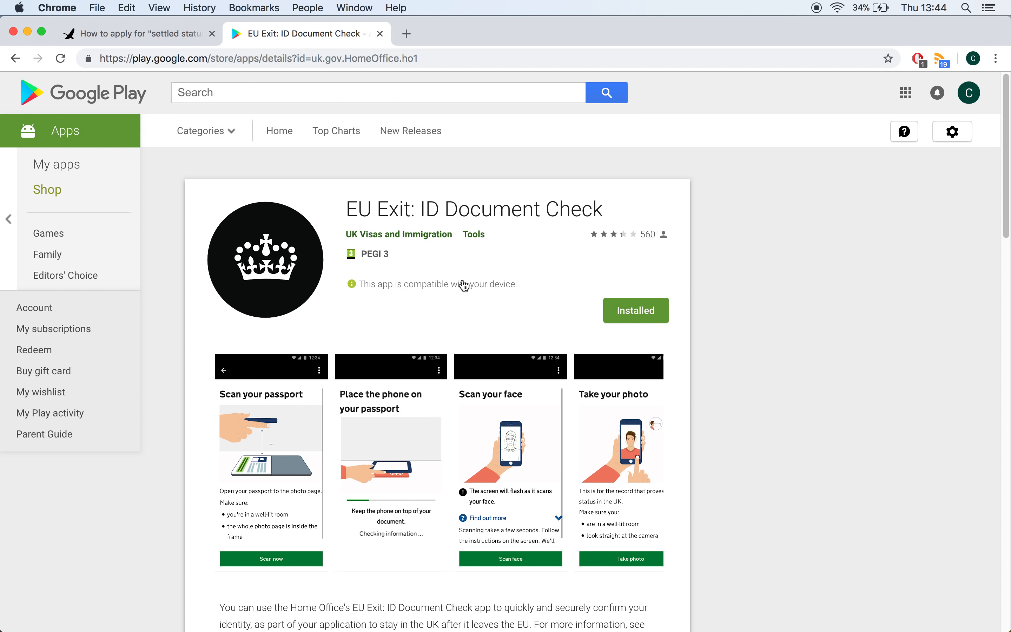
mouse_move(470, 200)
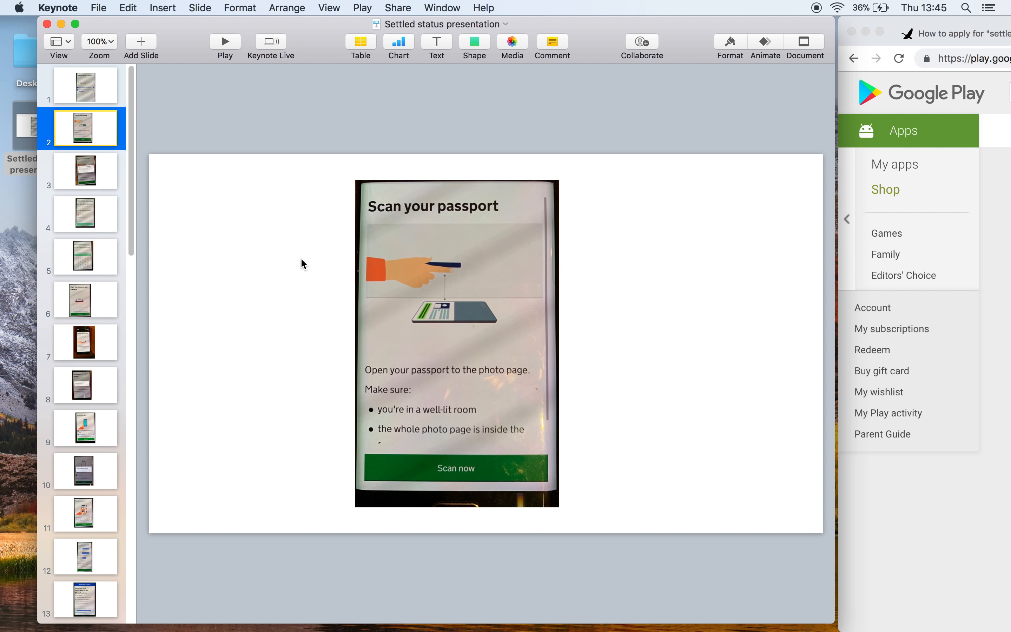
mouse_move(179, 187)
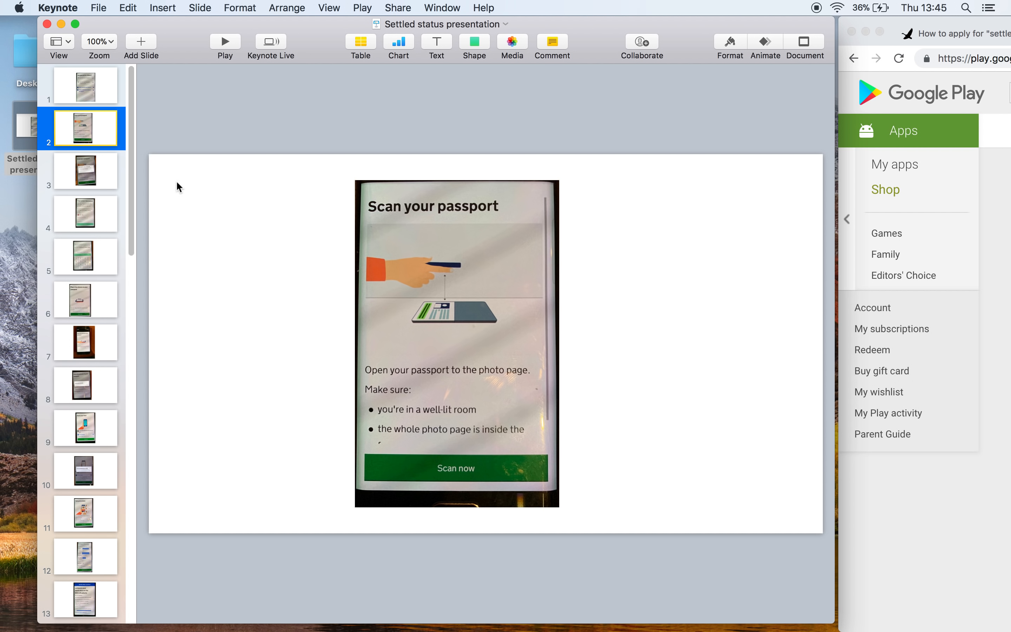
mouse_move(93, 178)
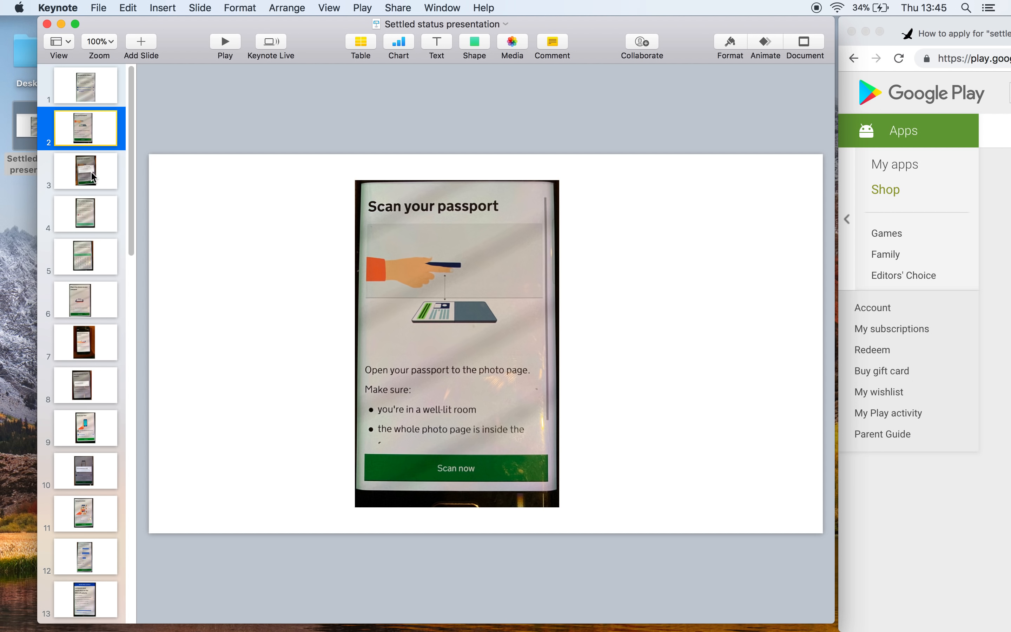
Show slides 3-8: passport scan done, contact details, PIN entry, phone checking passport, information checked.
click(86, 171)
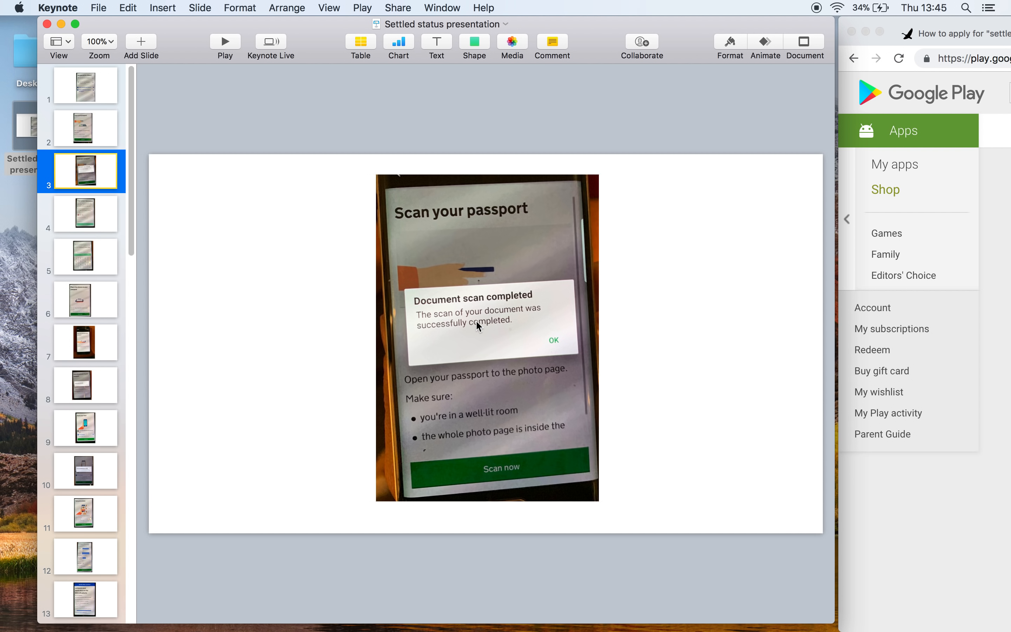
mouse_move(502, 335)
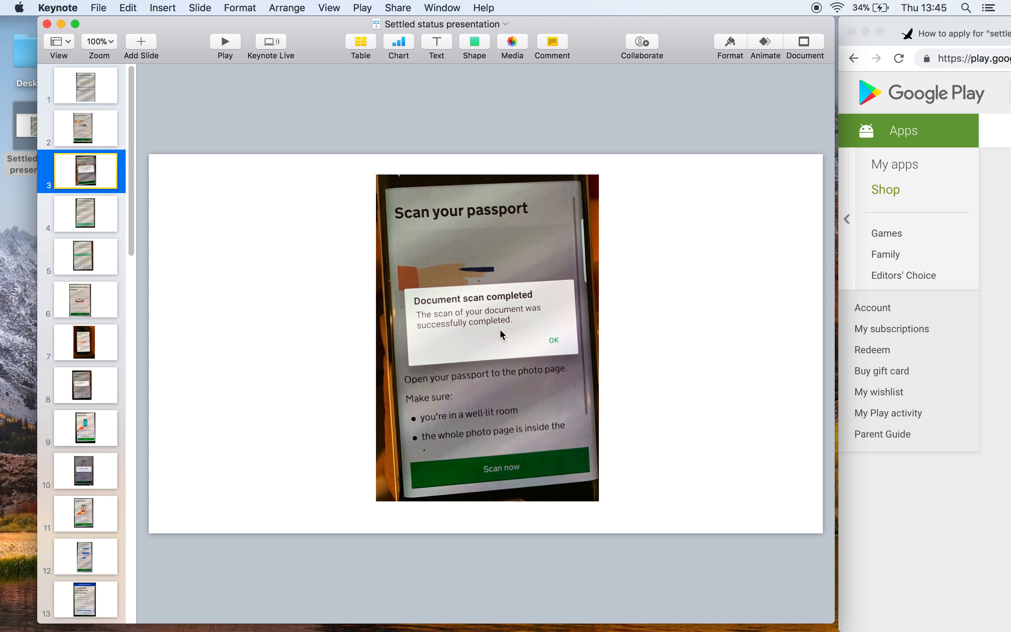
mouse_move(466, 362)
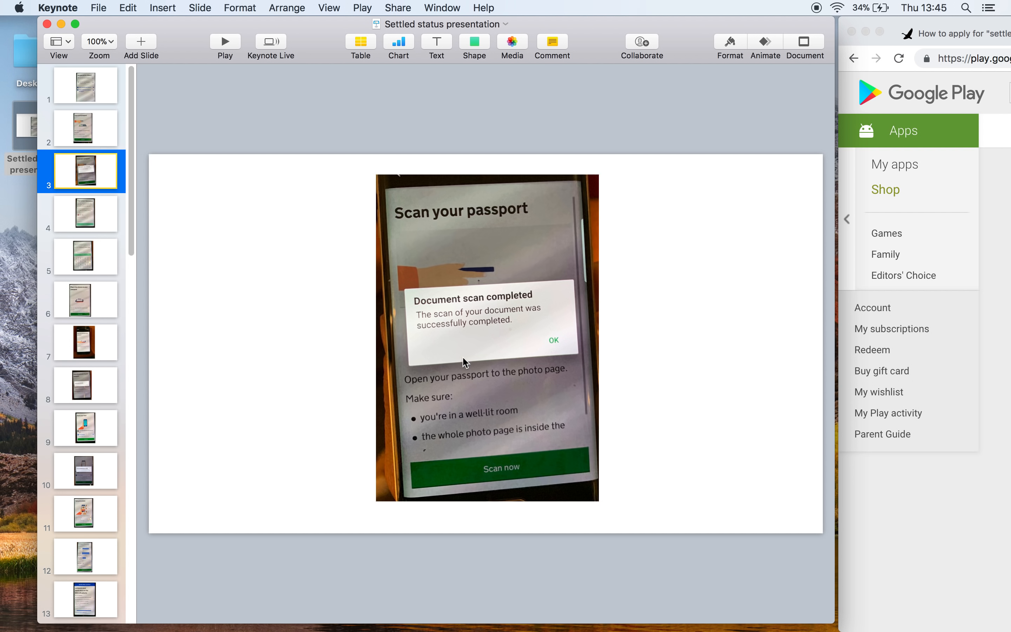
mouse_move(134, 254)
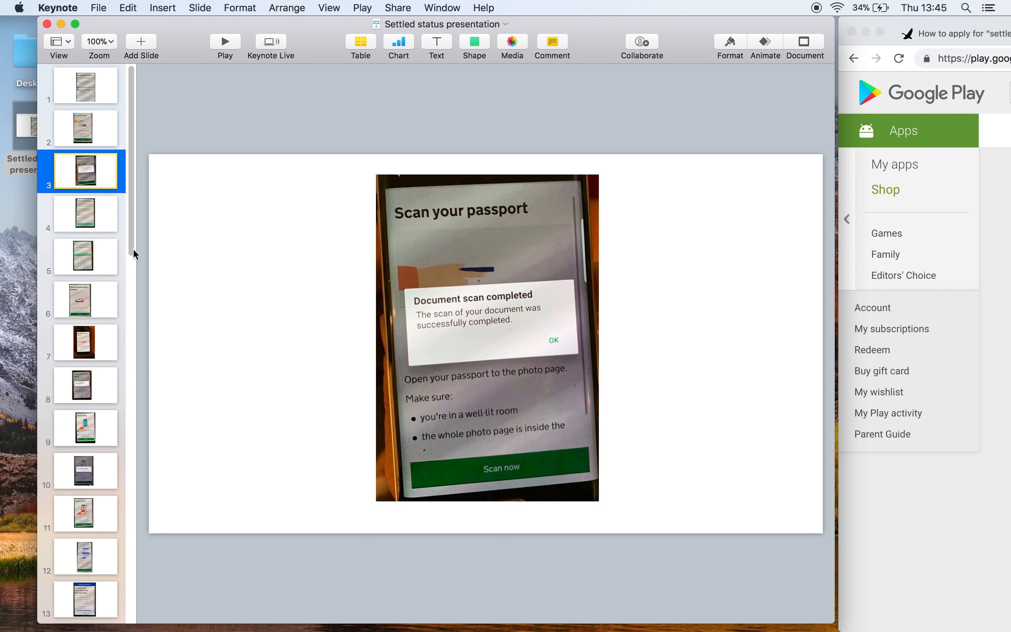
click(85, 213)
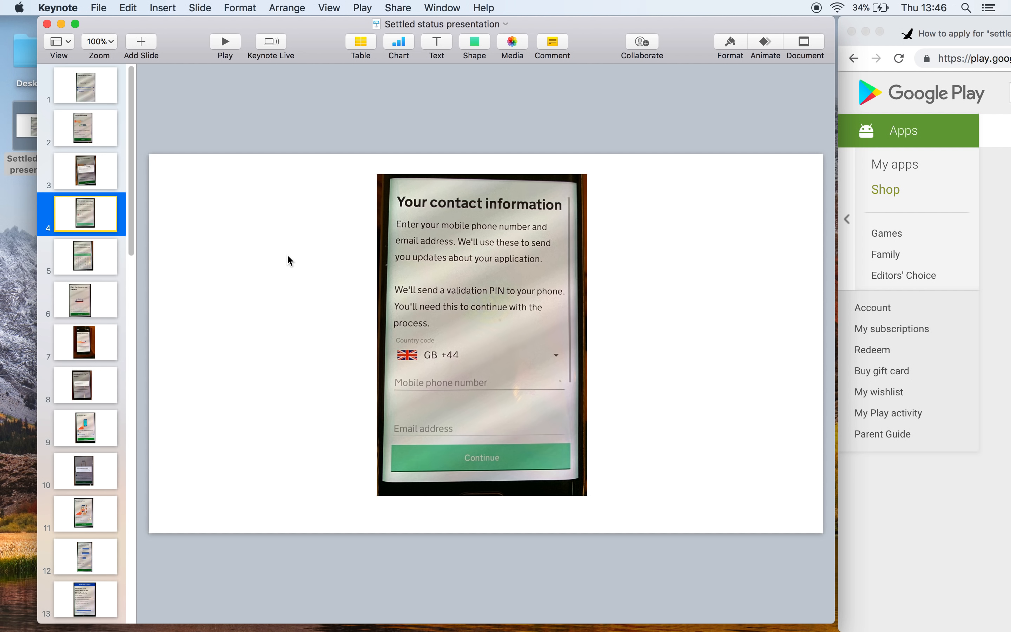
mouse_move(97, 263)
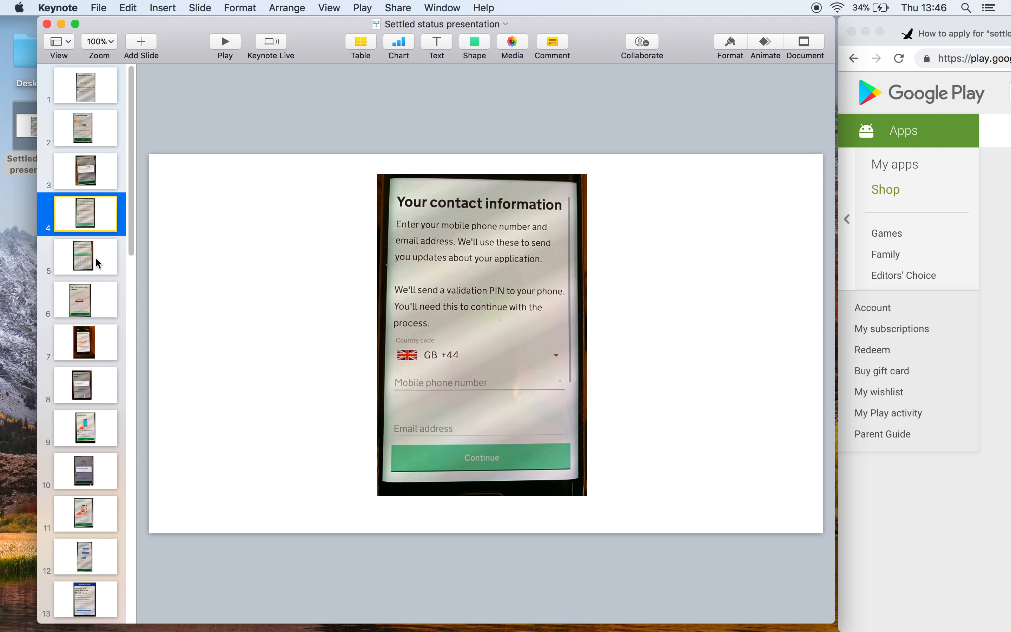
click(85, 257)
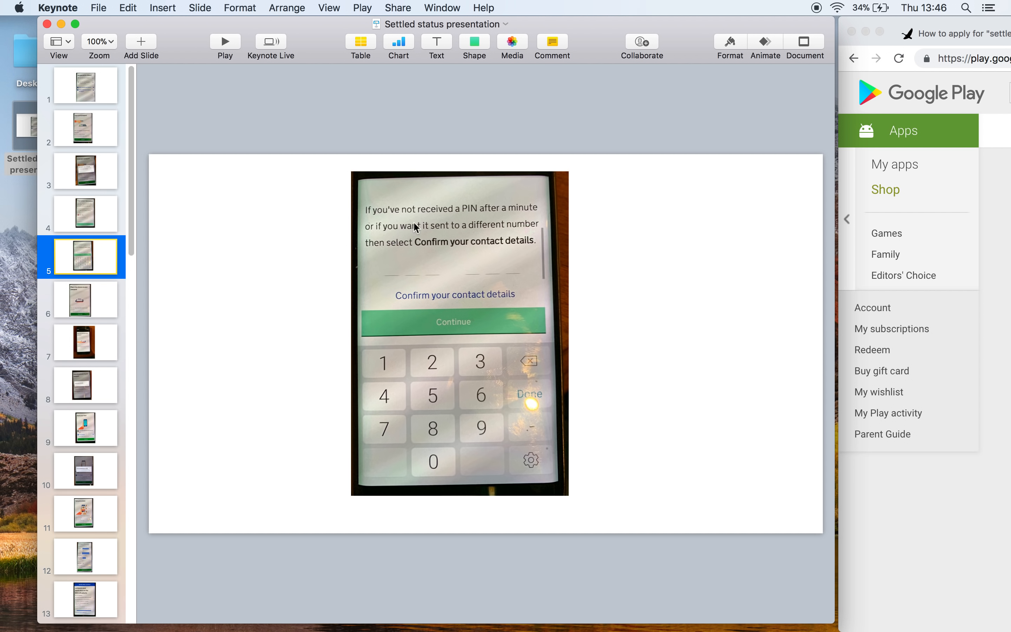
mouse_move(244, 265)
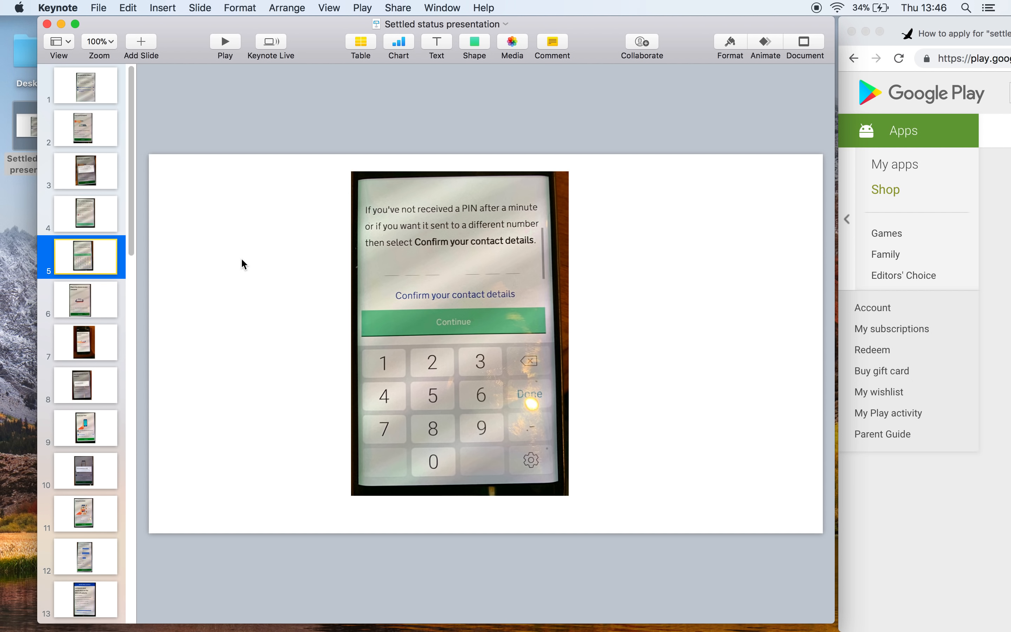
click(85, 299)
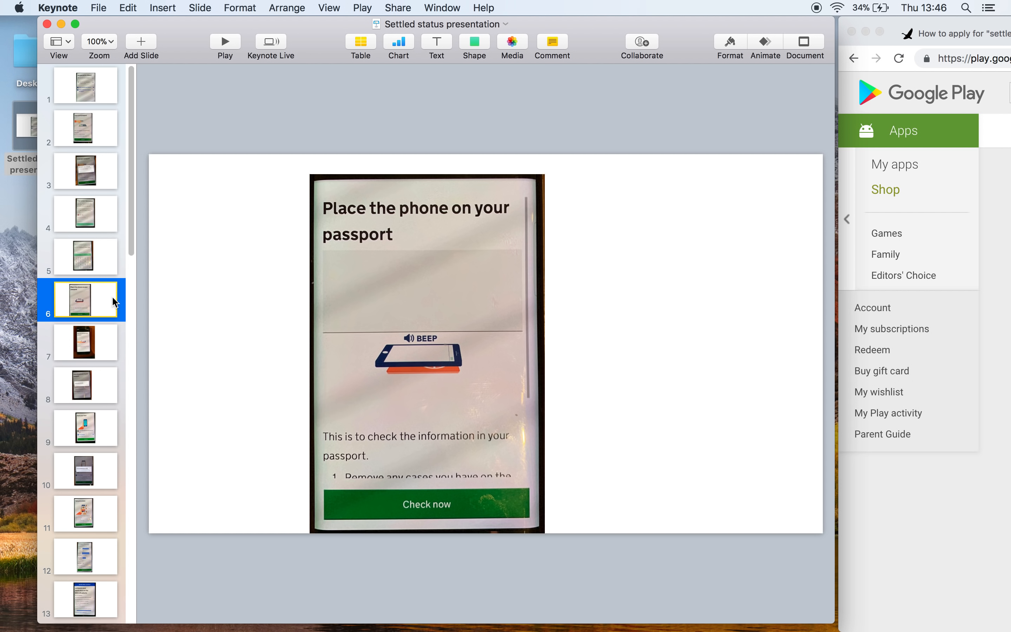
mouse_move(110, 336)
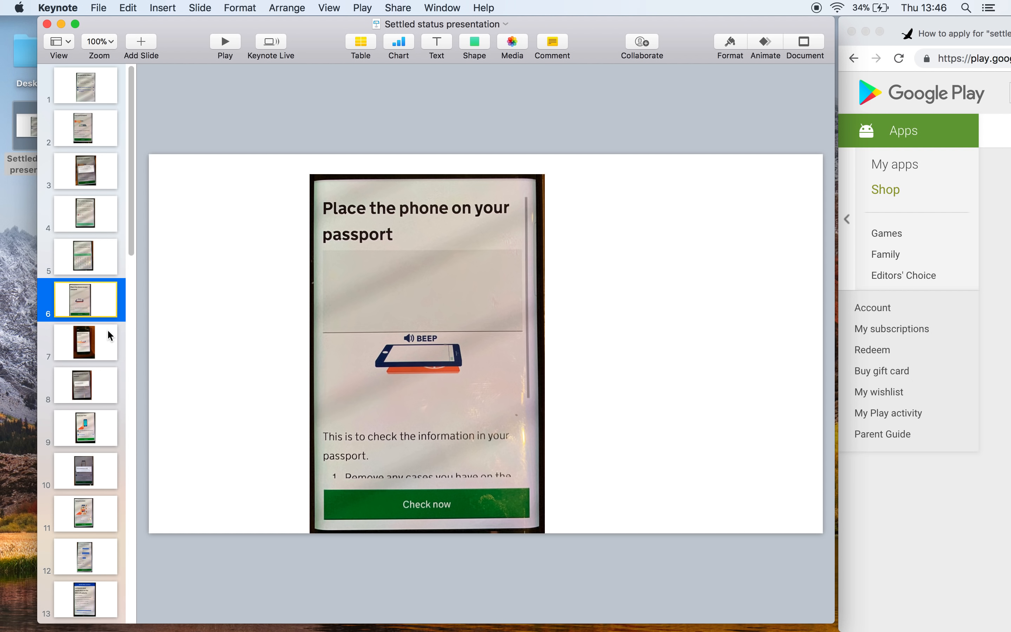
click(85, 343)
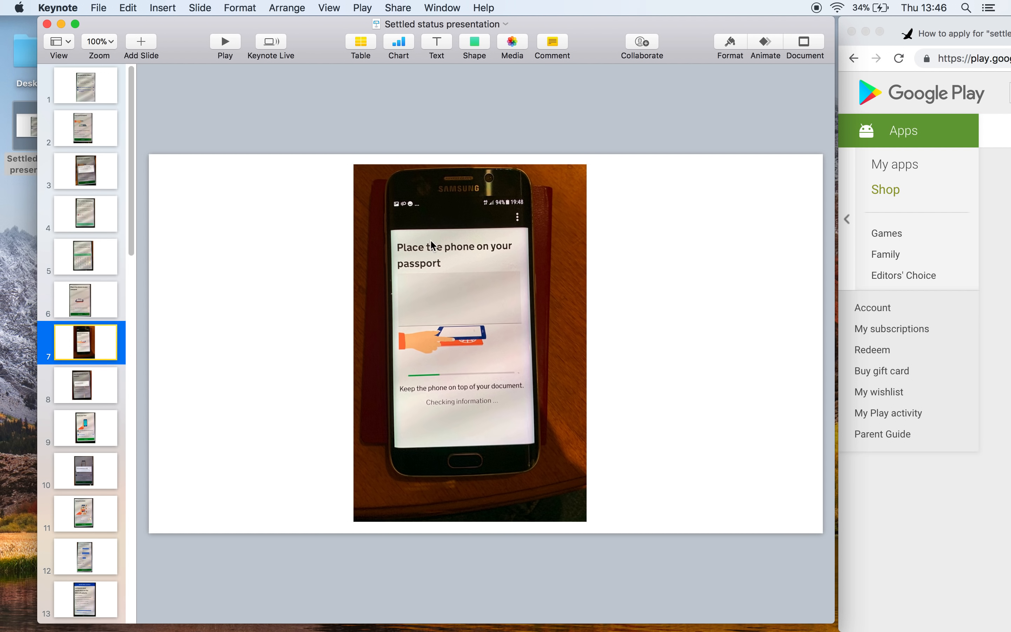
mouse_move(425, 339)
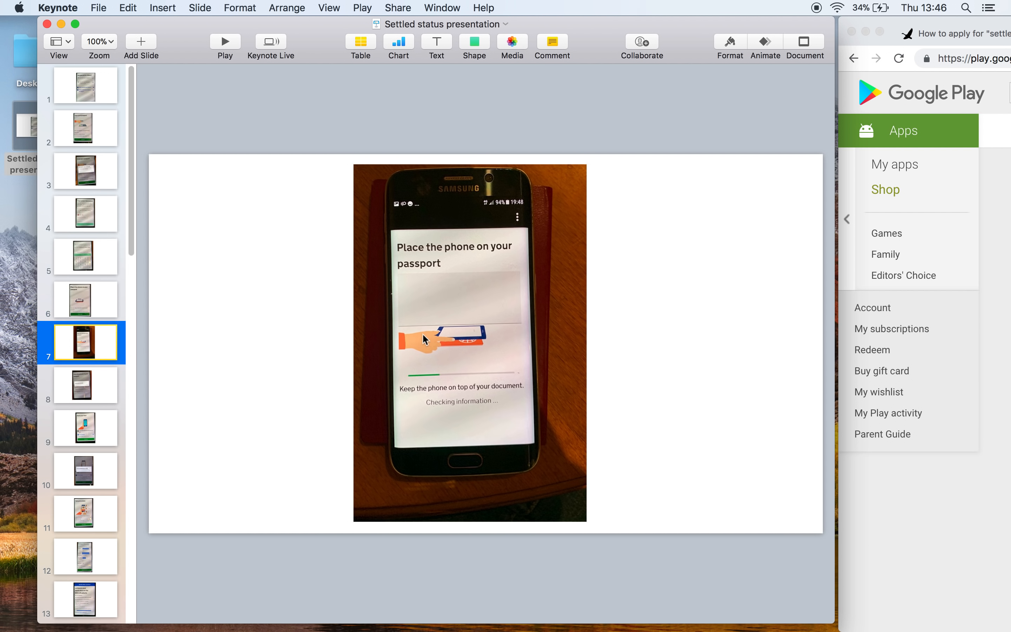
mouse_move(476, 394)
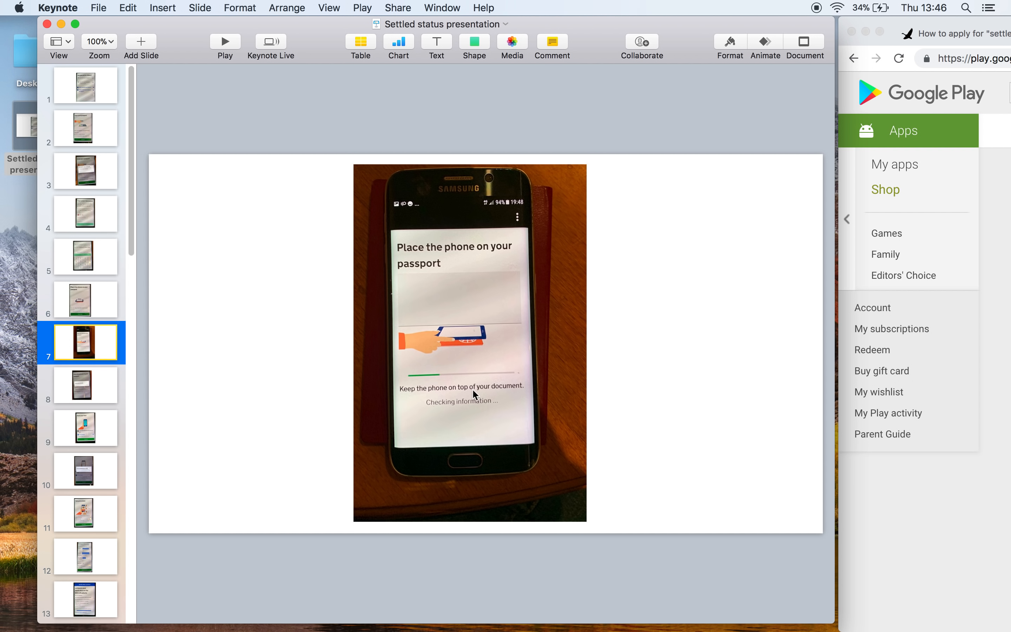
mouse_move(482, 405)
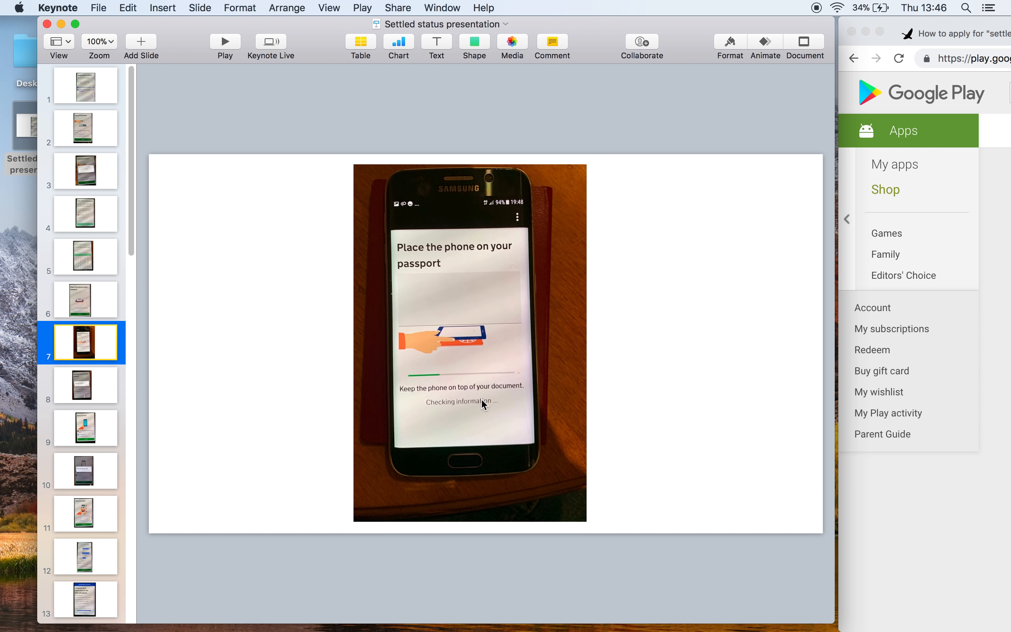
mouse_move(495, 408)
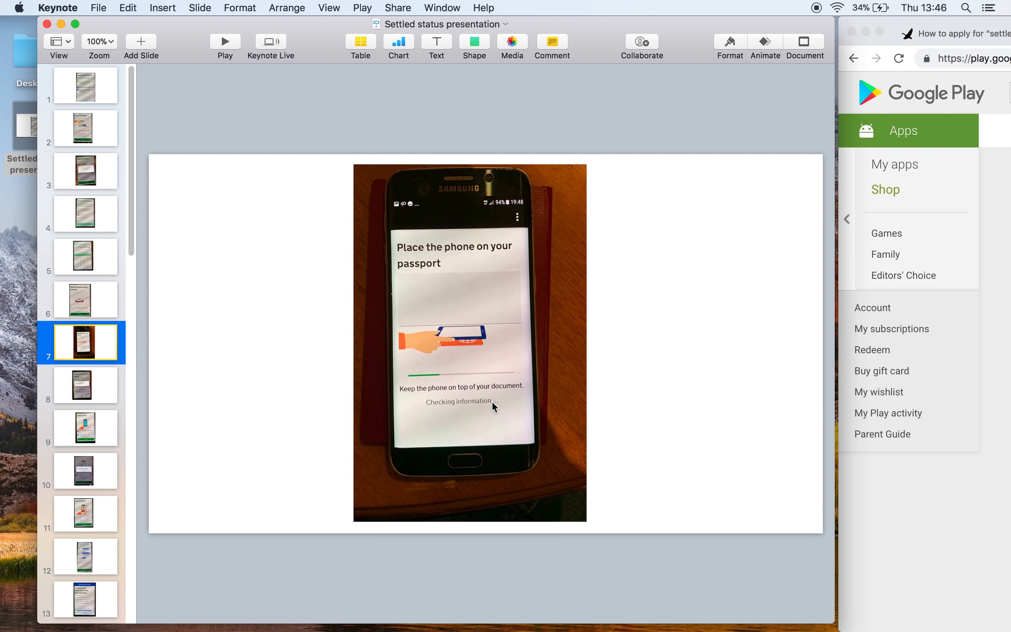
mouse_move(444, 205)
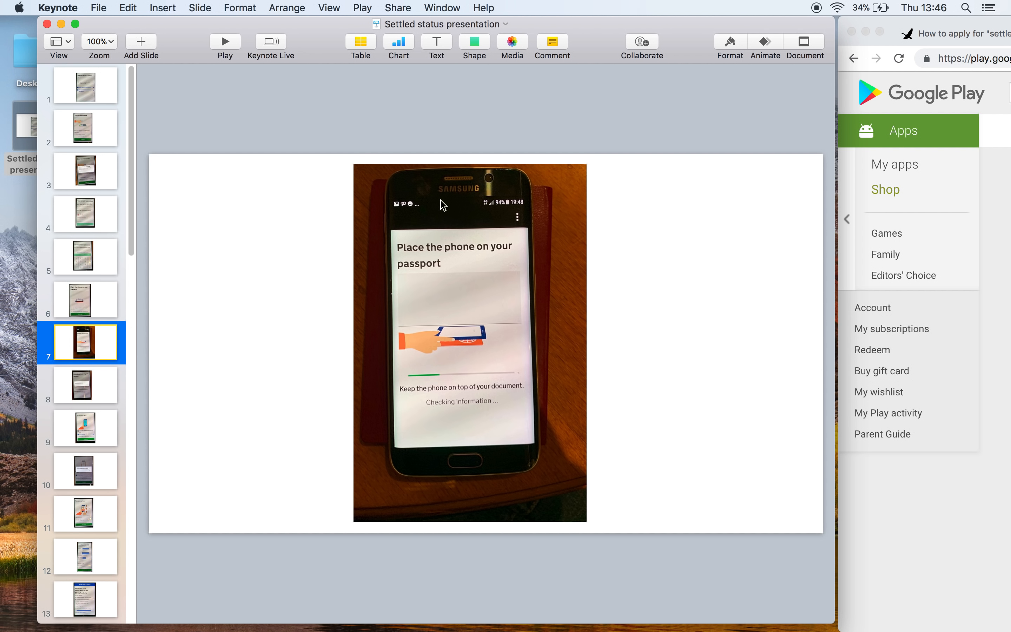
mouse_move(419, 205)
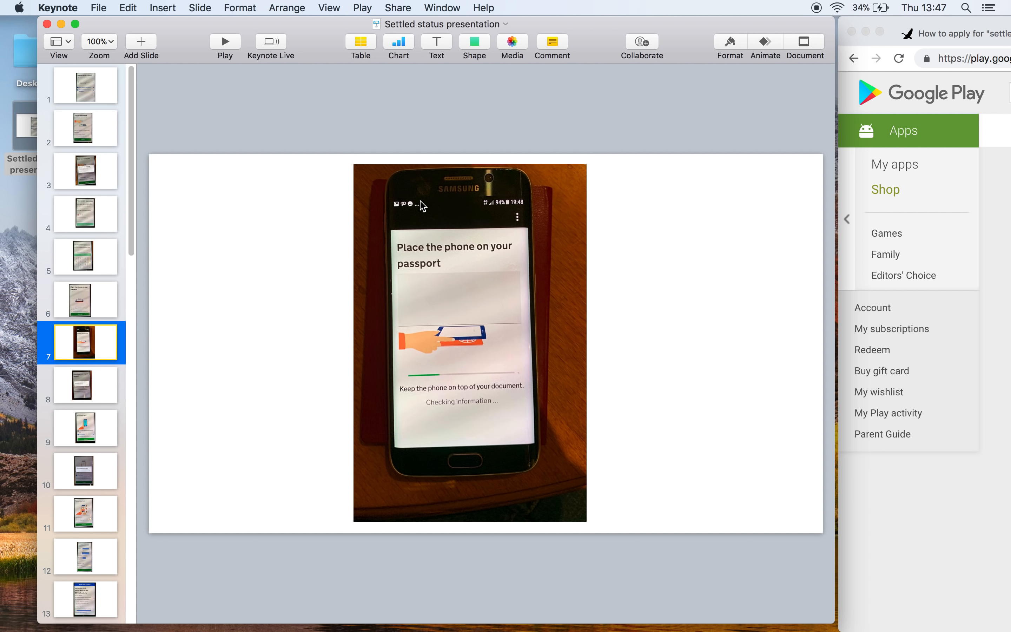
click(85, 385)
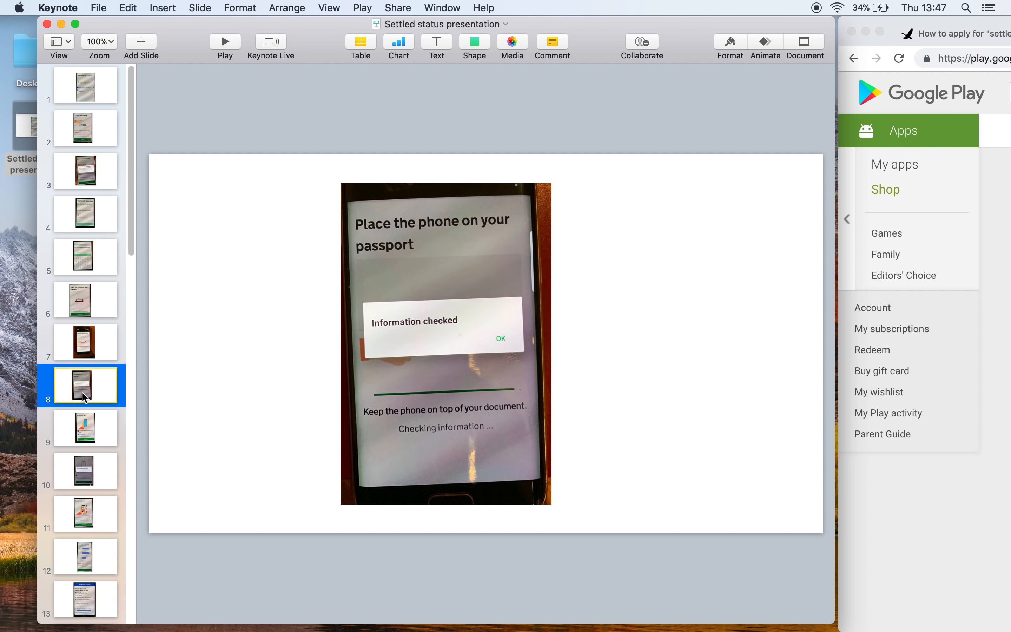
mouse_move(119, 424)
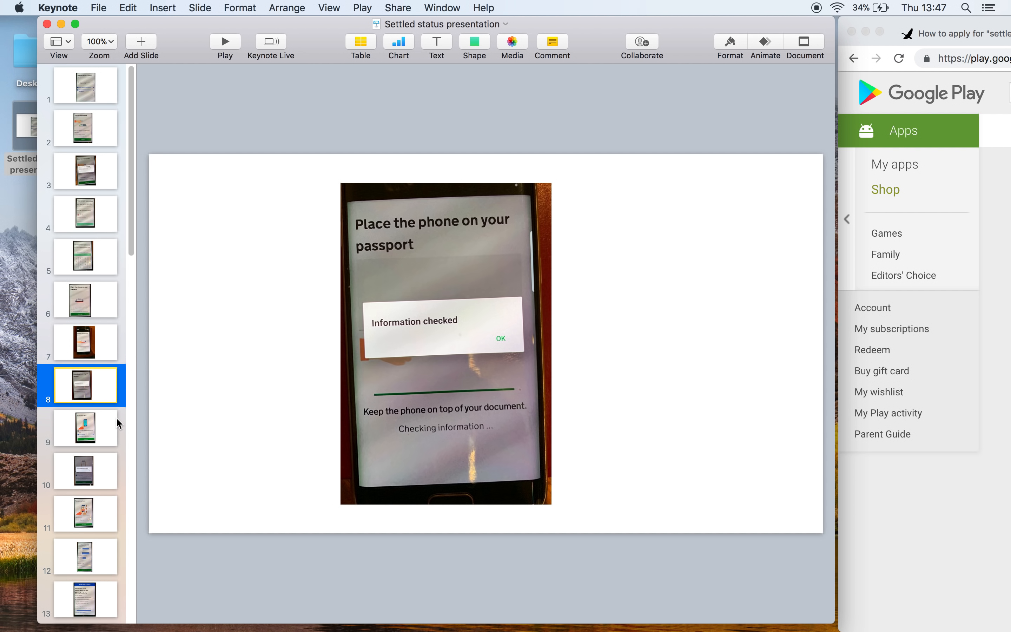
mouse_move(105, 428)
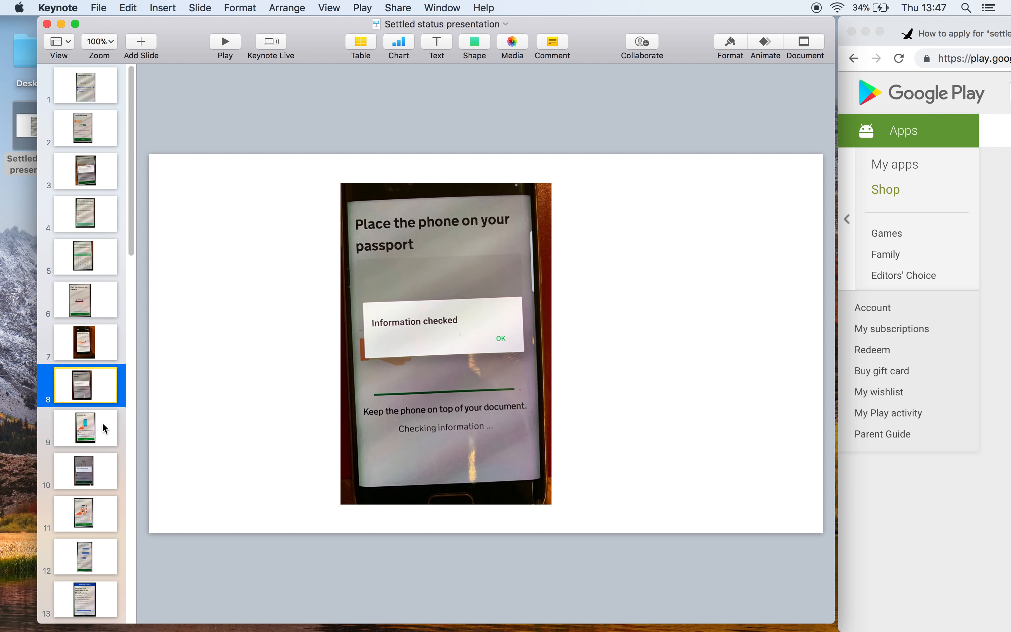
Show slides 9-11: scan your face, face scanned successfully, take your photo.
click(85, 428)
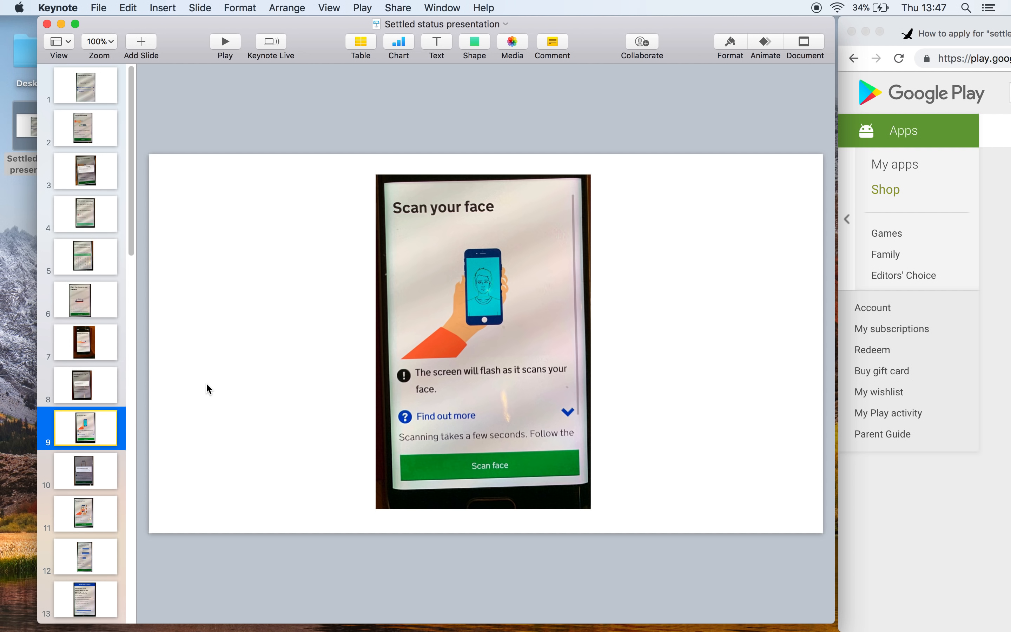
mouse_move(477, 333)
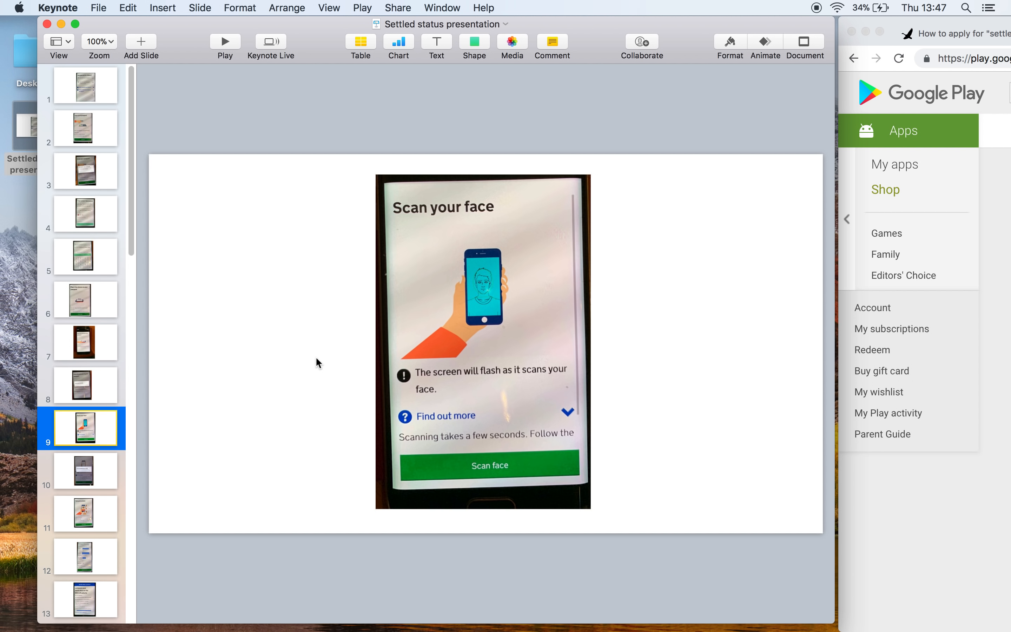
mouse_move(239, 404)
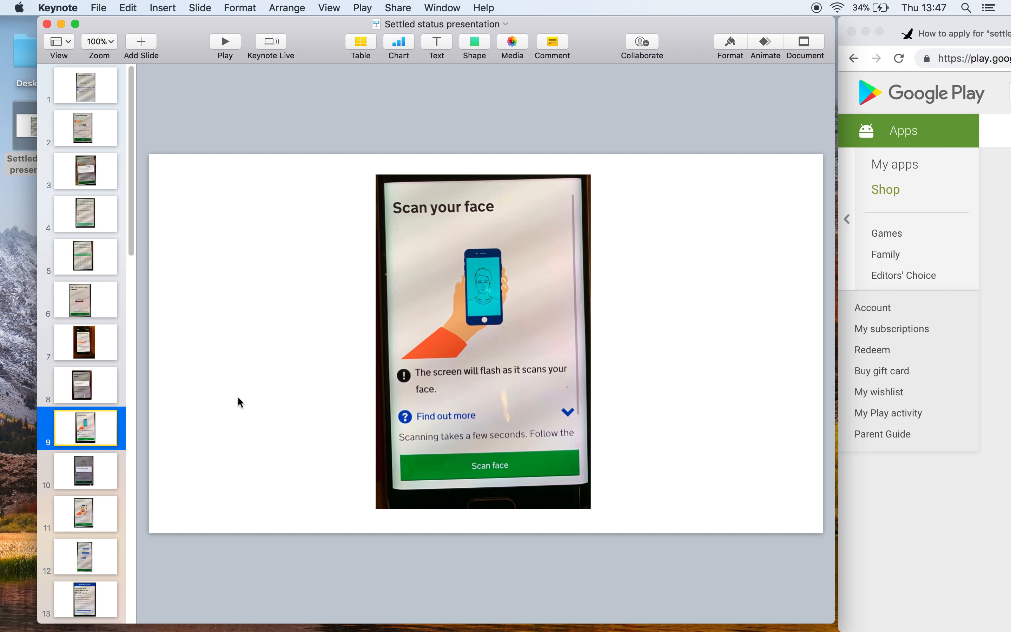
click(85, 471)
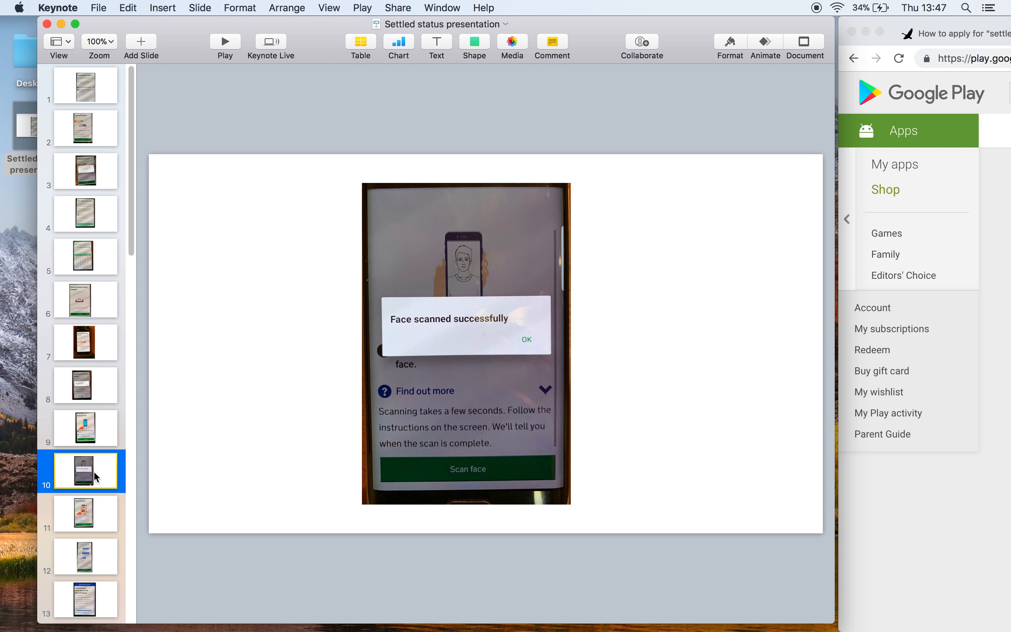
mouse_move(88, 510)
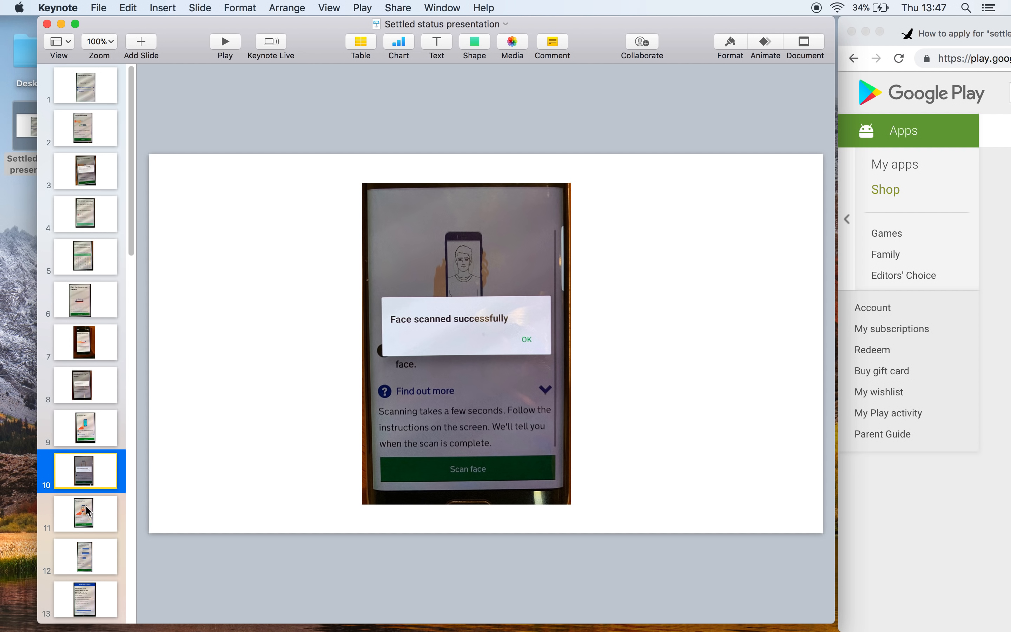
click(85, 513)
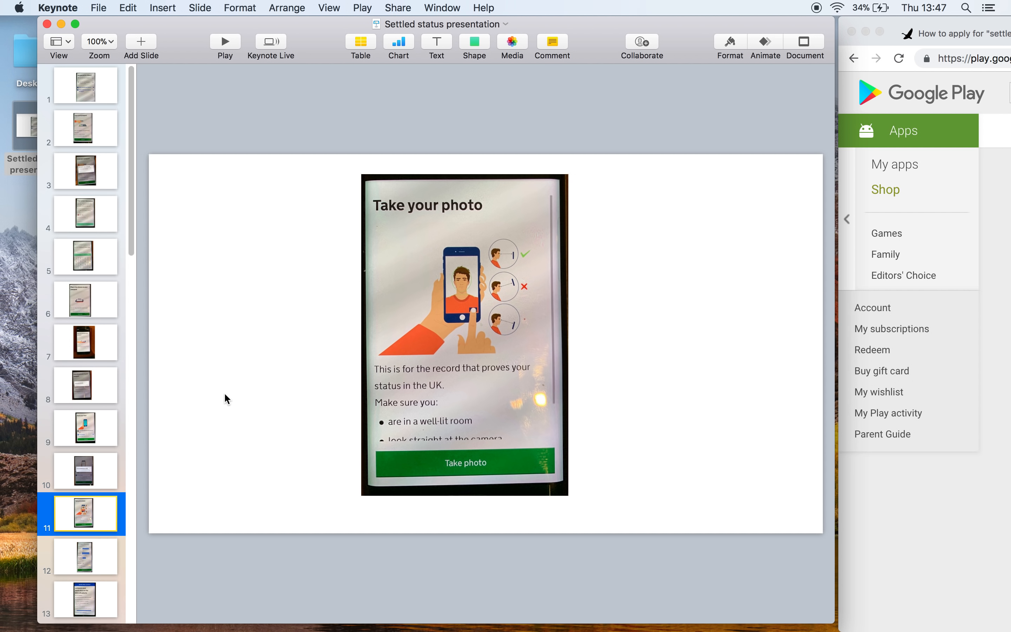
mouse_move(225, 397)
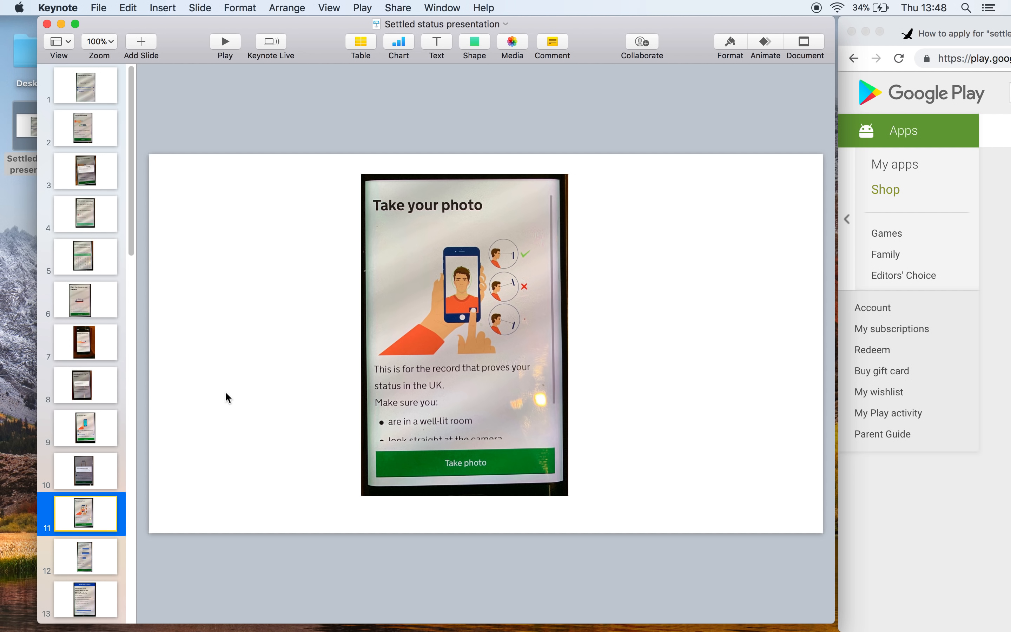
mouse_move(159, 330)
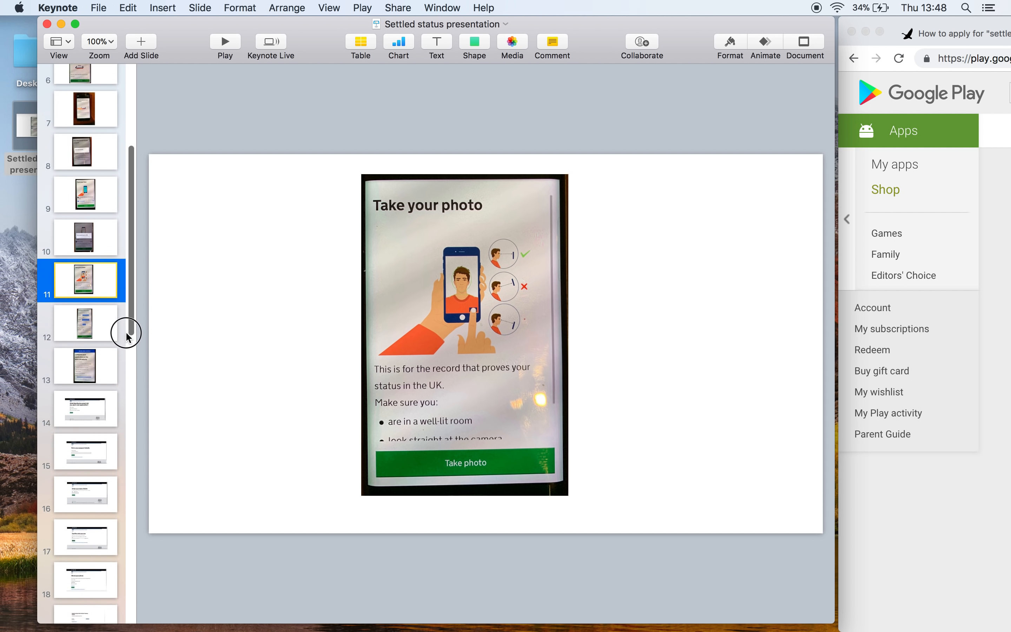
Scroll the slide navigator to reveal the later browser-screenshot slides through 19.
scroll(down, 3)
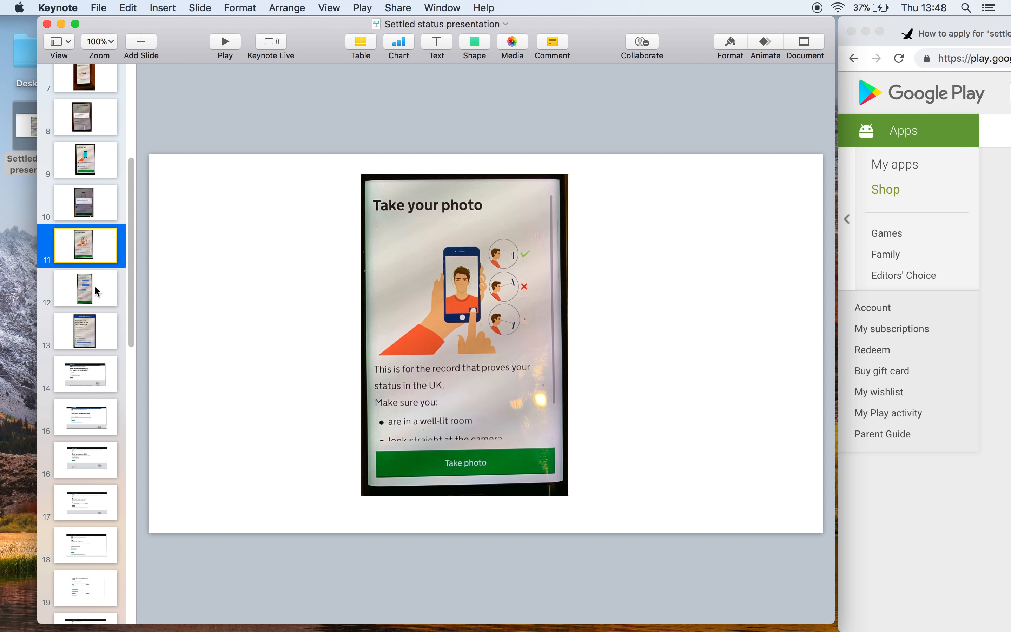
mouse_move(248, 245)
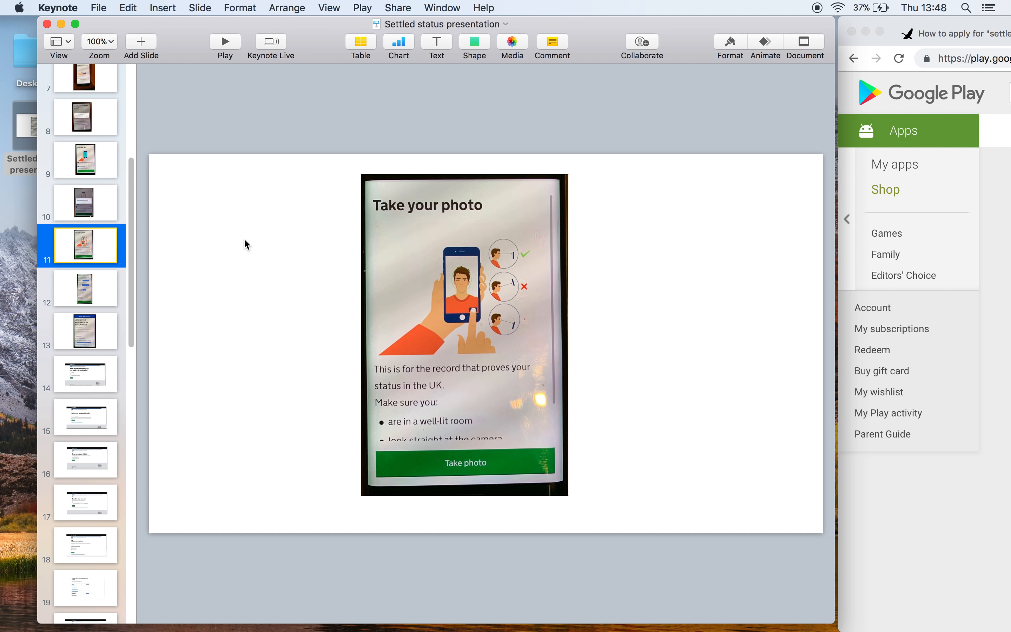
mouse_move(893, 26)
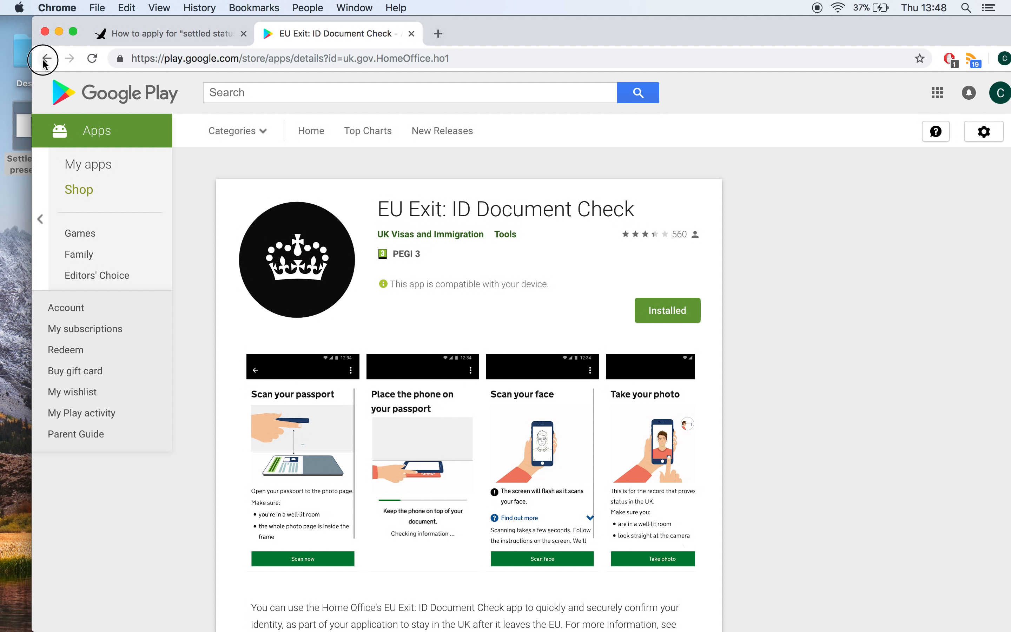
From the GOV.UK apply page, continue the existing application online up to the identity document question.
click(44, 58)
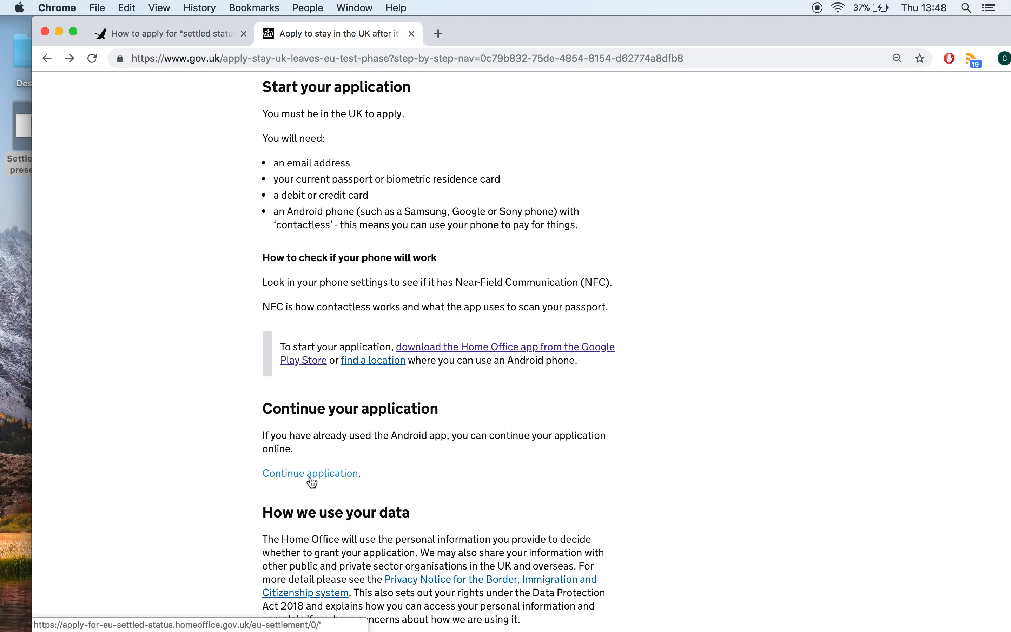
scroll(down, 3)
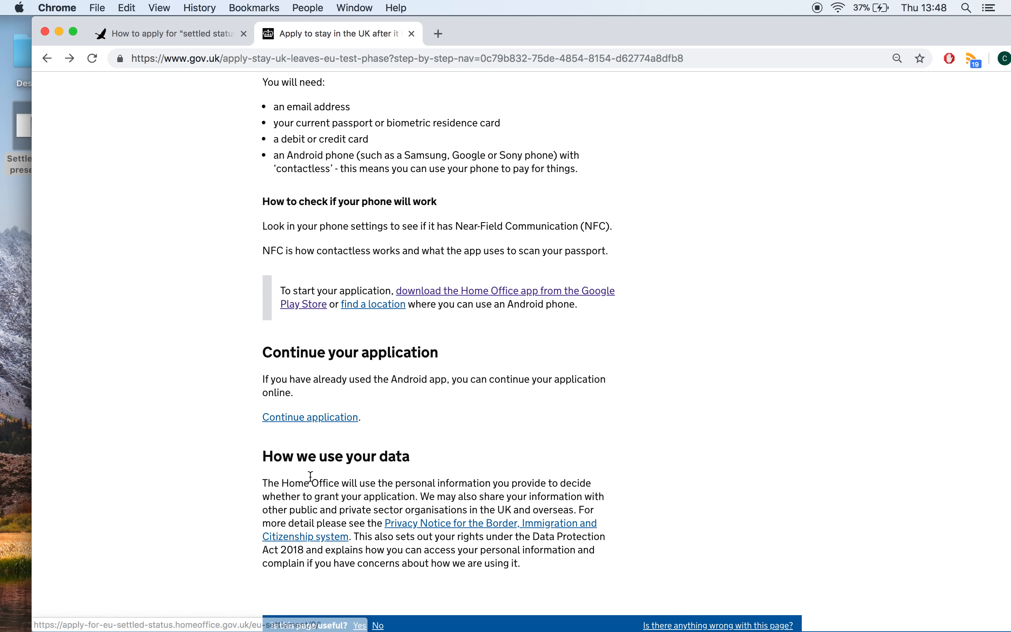
mouse_move(310, 418)
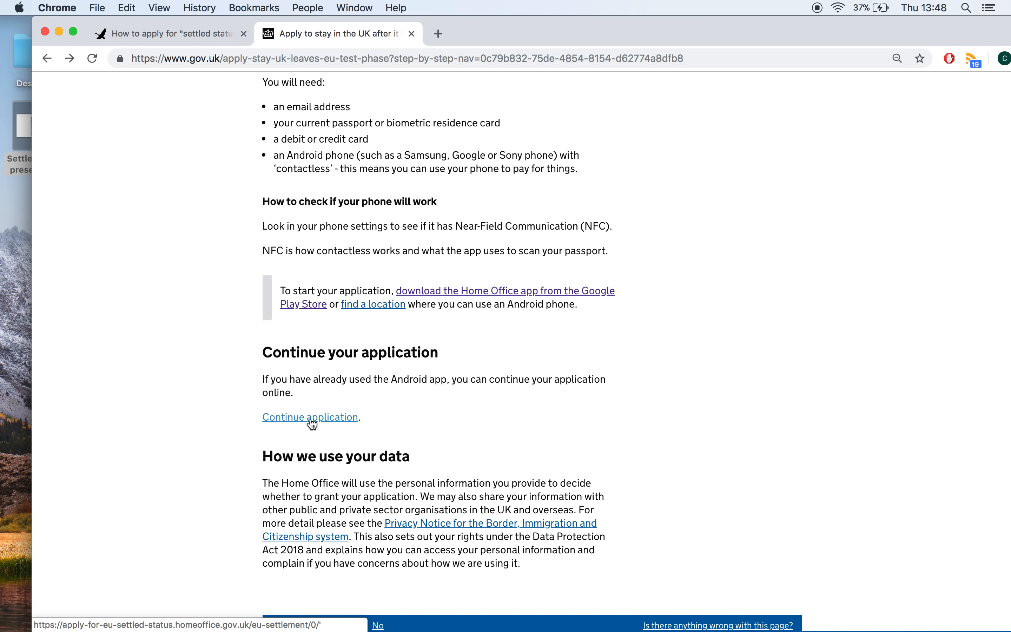
click(310, 417)
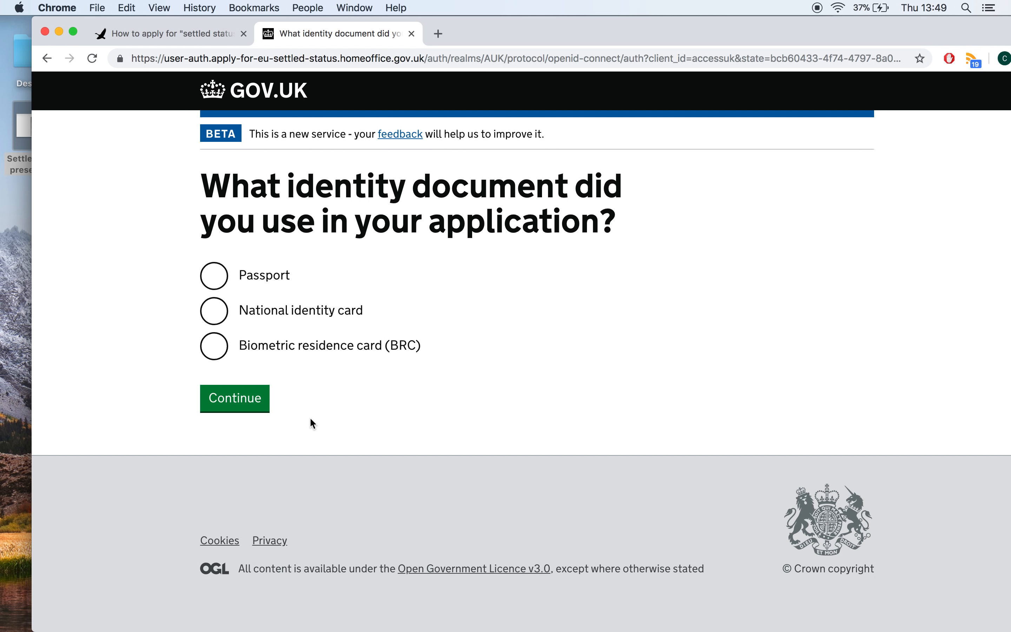
mouse_move(781, 47)
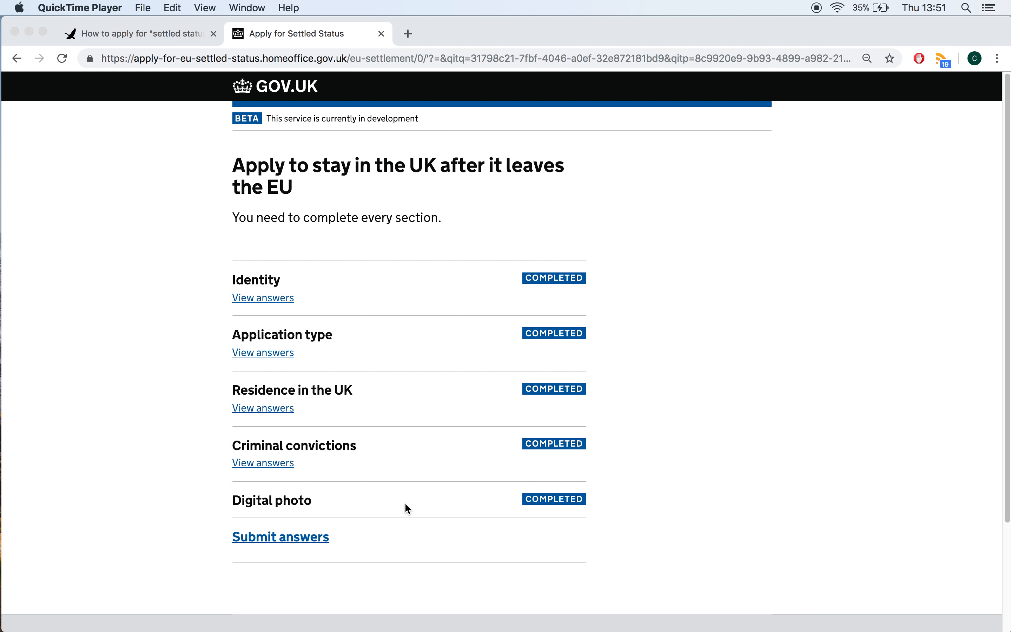
mouse_move(667, 495)
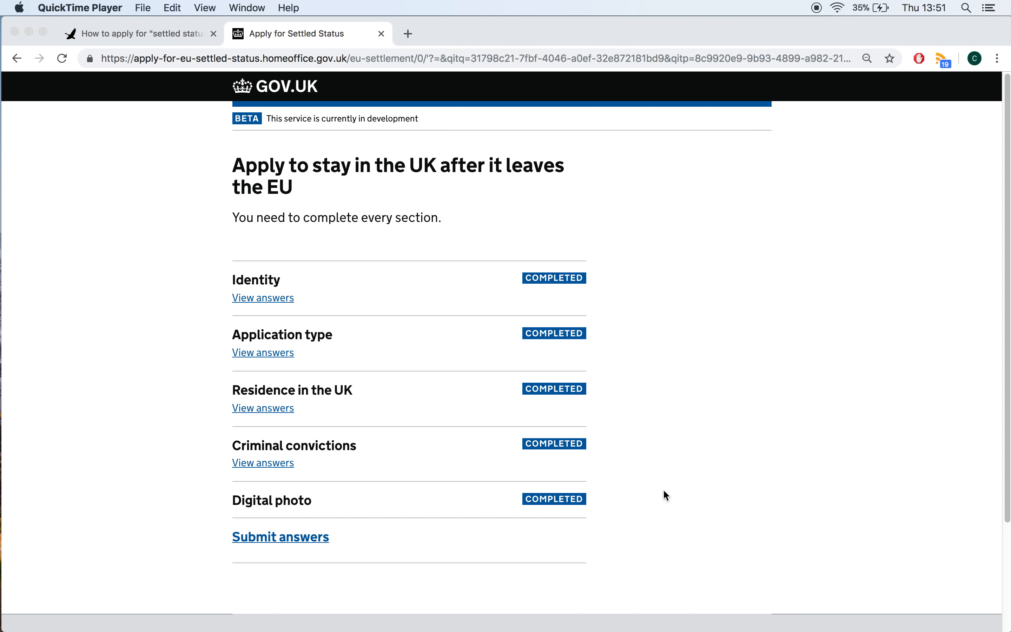
mouse_move(389, 402)
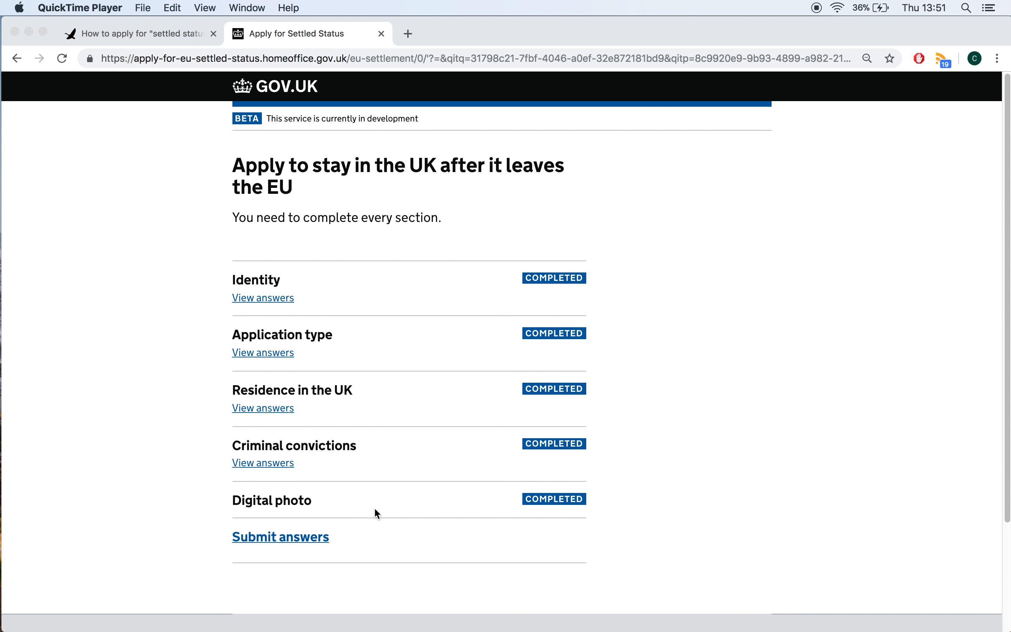
mouse_move(262, 283)
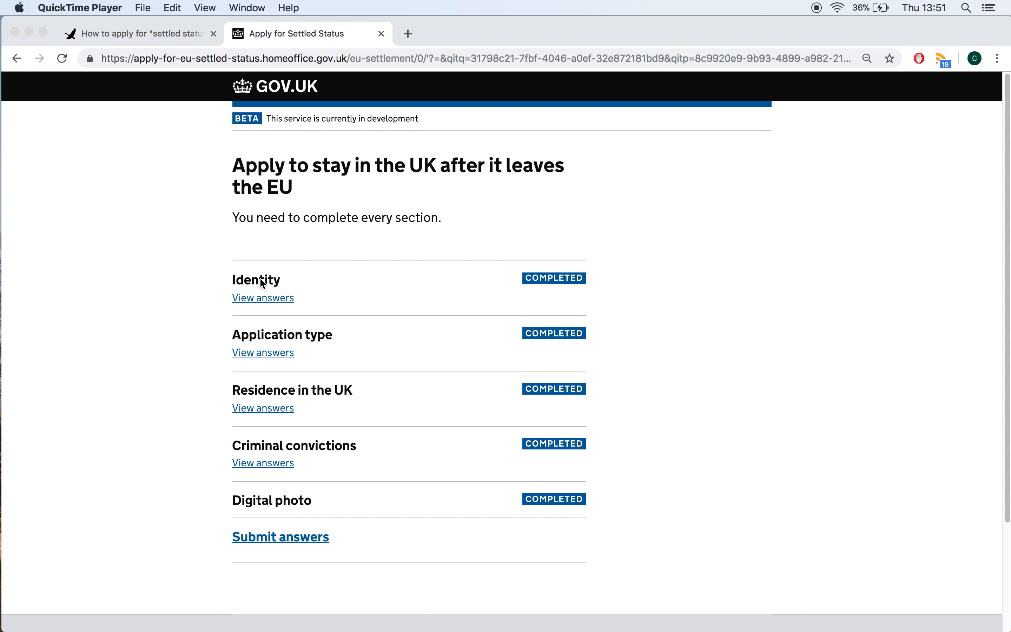
mouse_move(292, 507)
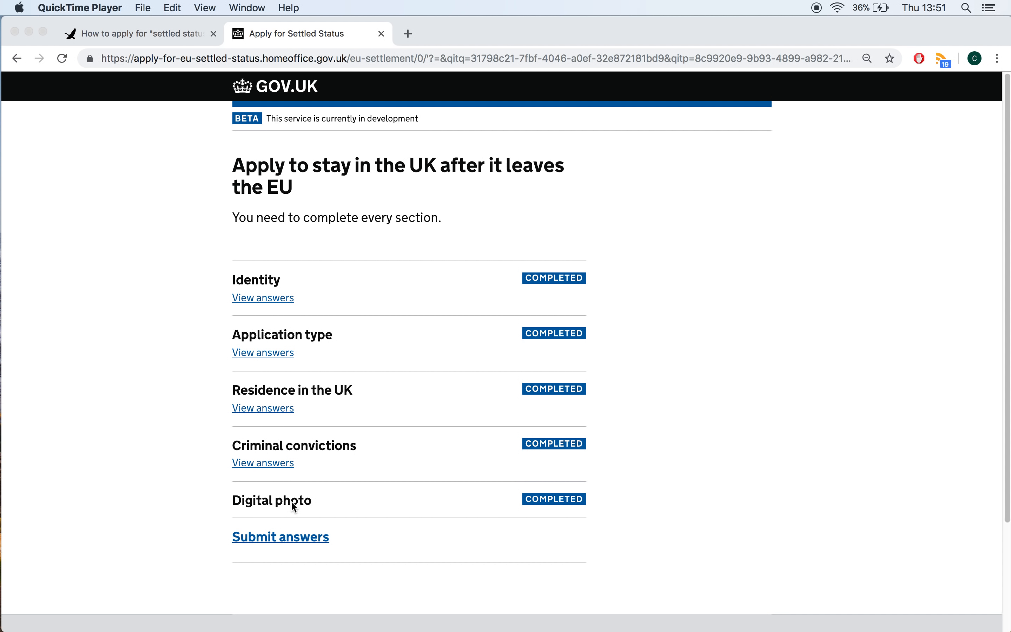
mouse_move(555, 280)
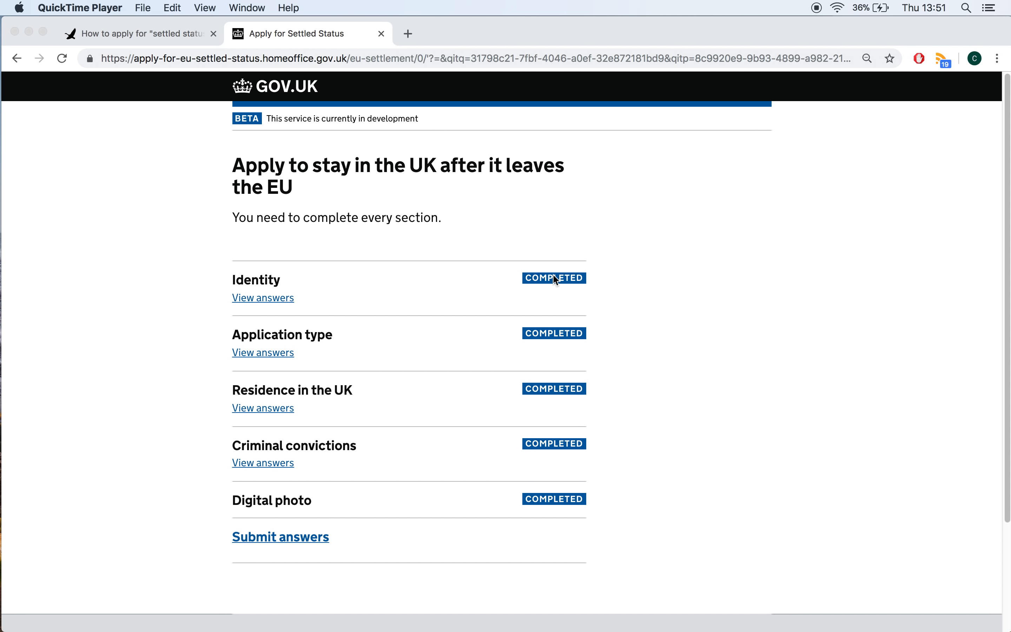
mouse_move(445, 518)
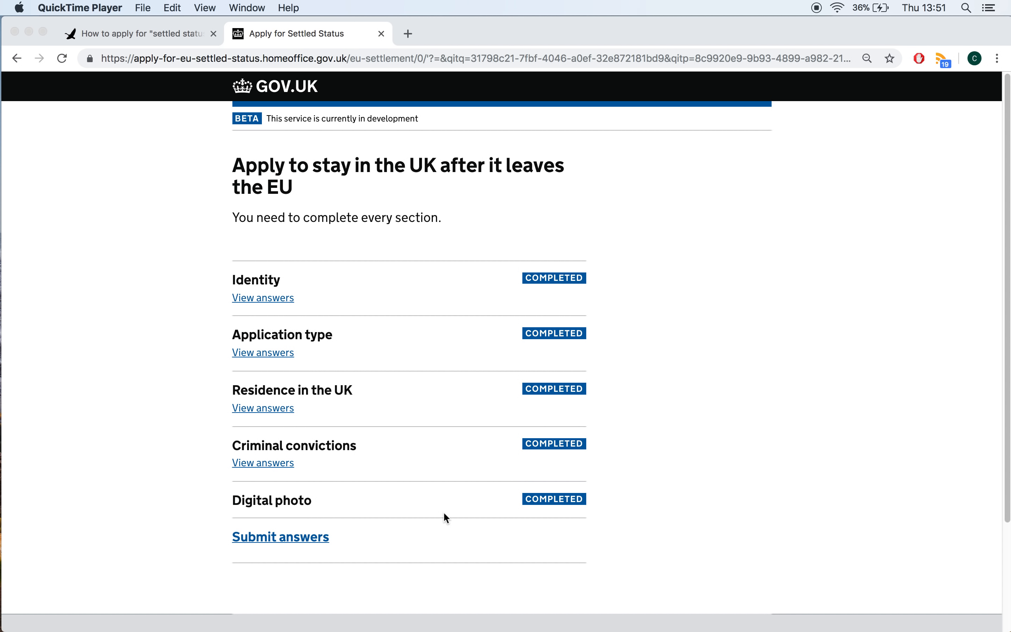
mouse_move(263, 306)
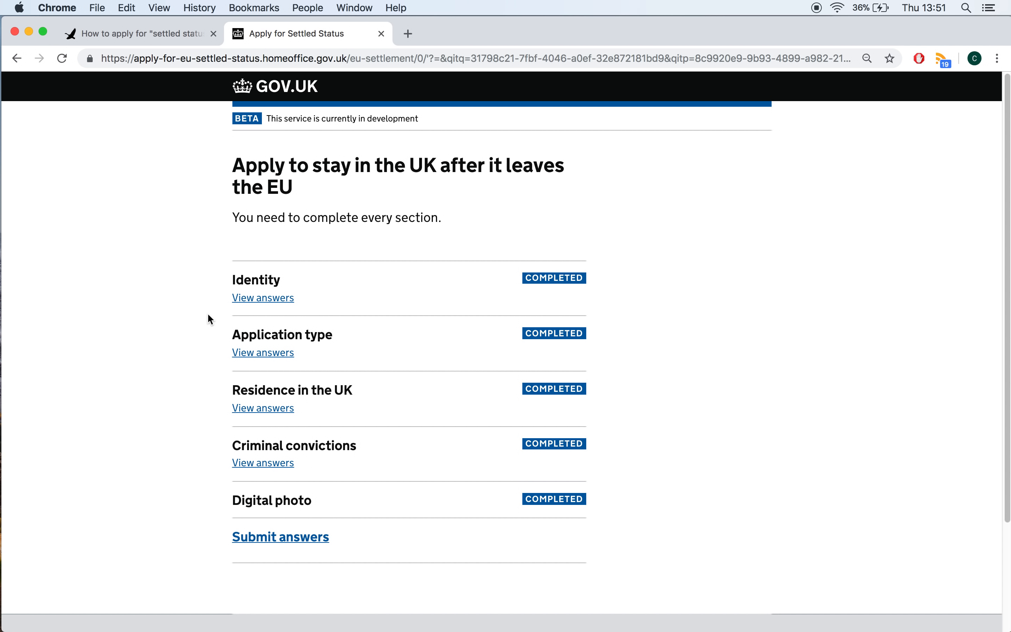
mouse_move(254, 335)
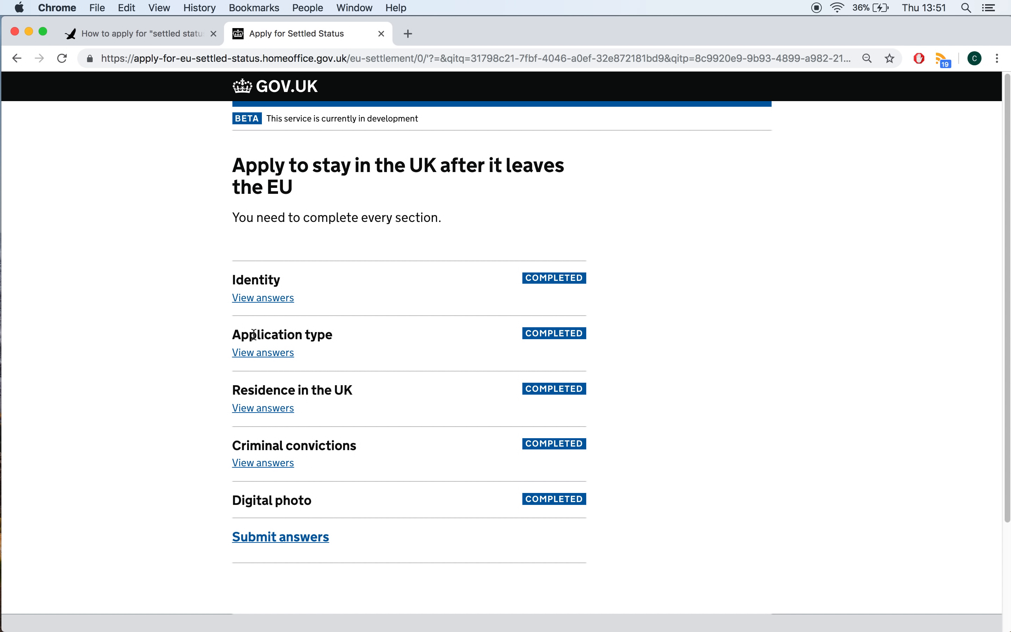
mouse_move(272, 436)
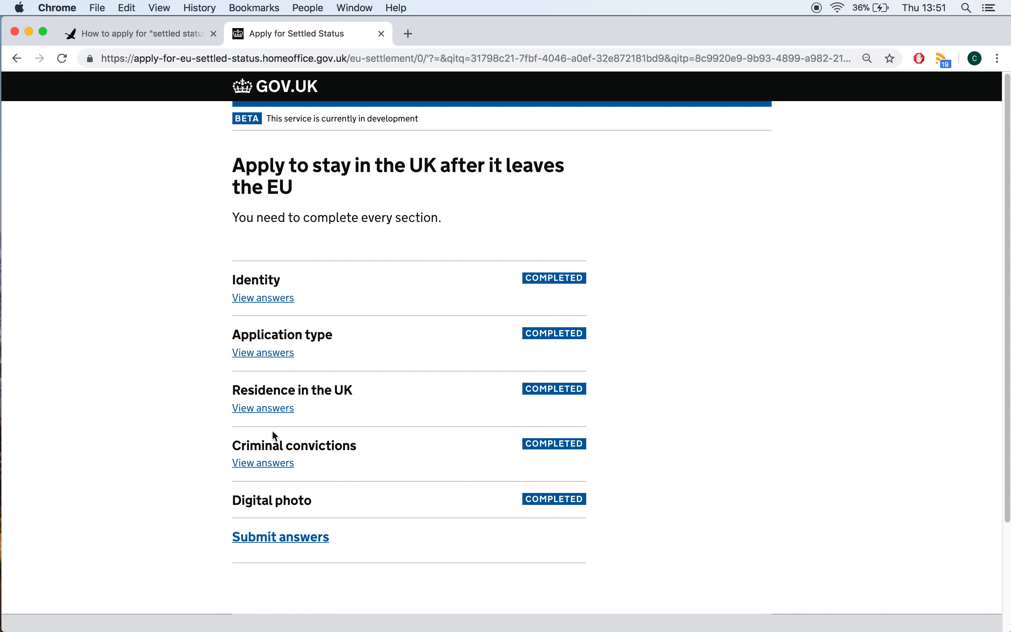
mouse_move(307, 385)
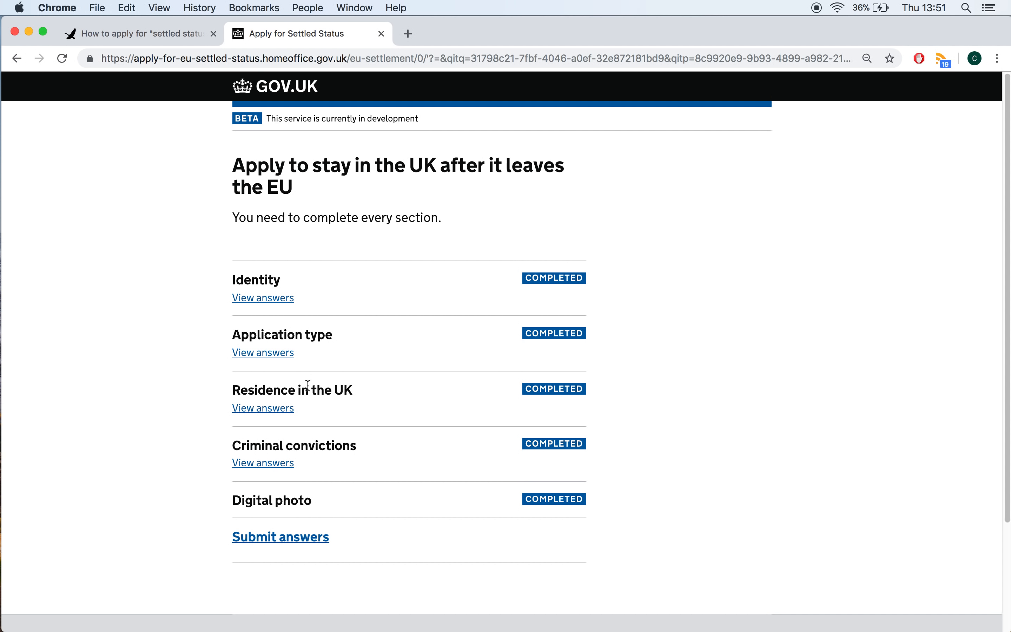
mouse_move(263, 352)
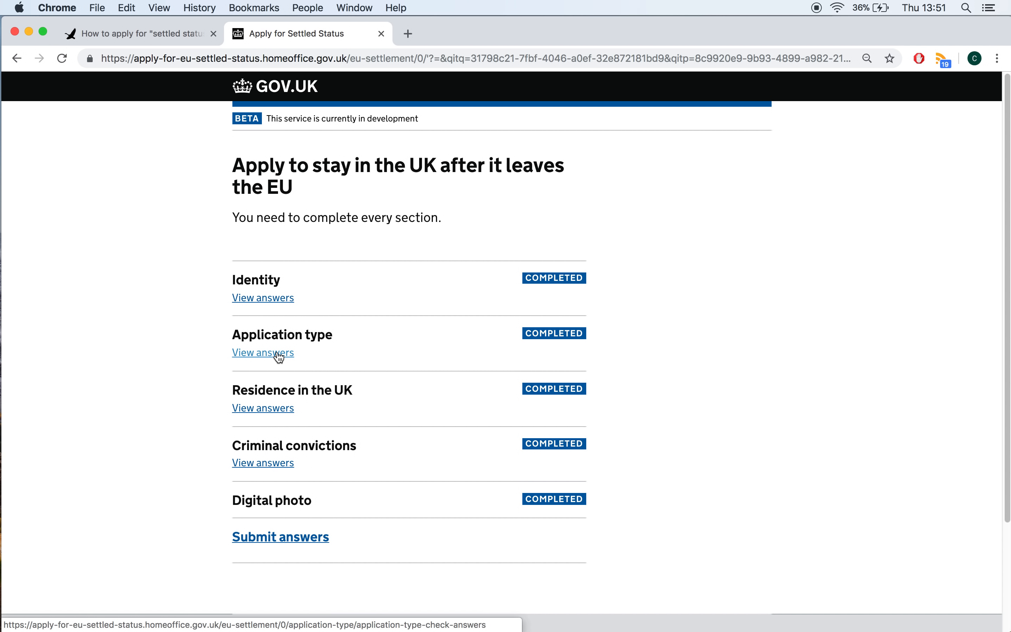
Review Application type answers, toggle dual nationality Yes then back to No, and confirm previous nationalities as No.
click(263, 353)
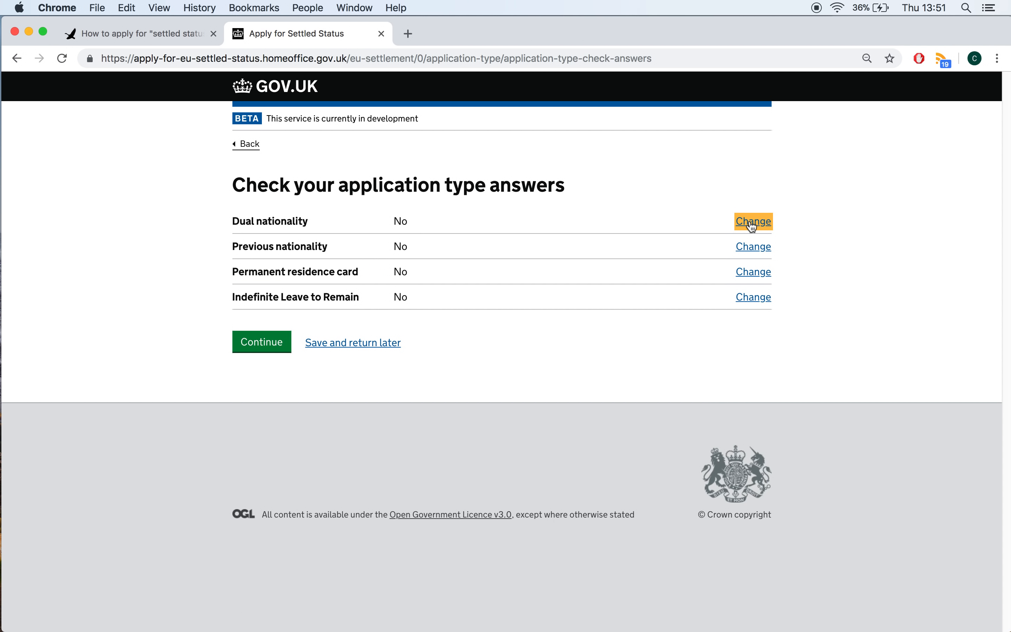
click(752, 221)
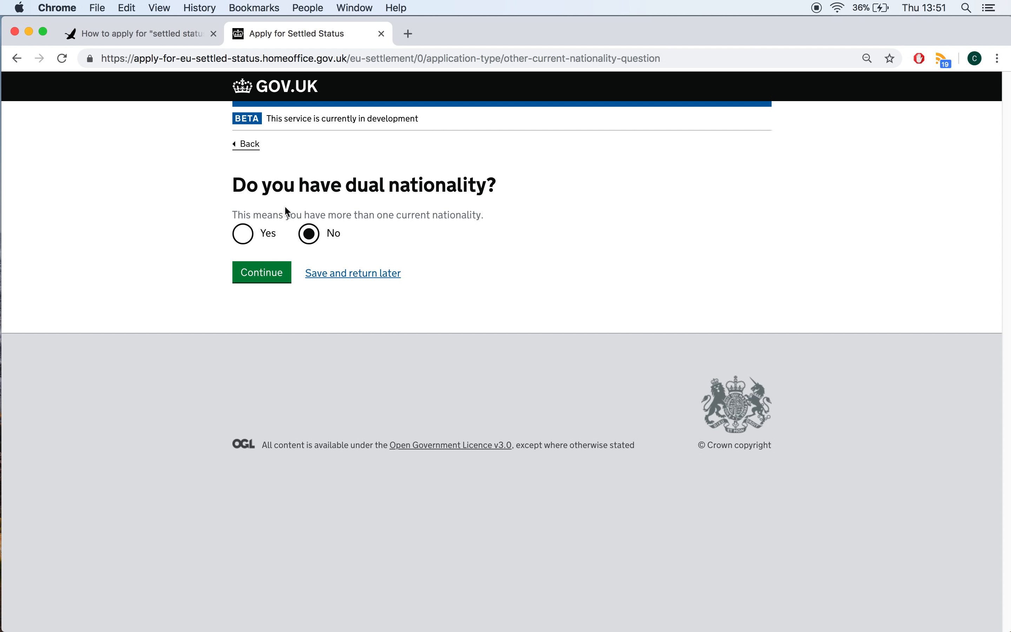
mouse_move(161, 268)
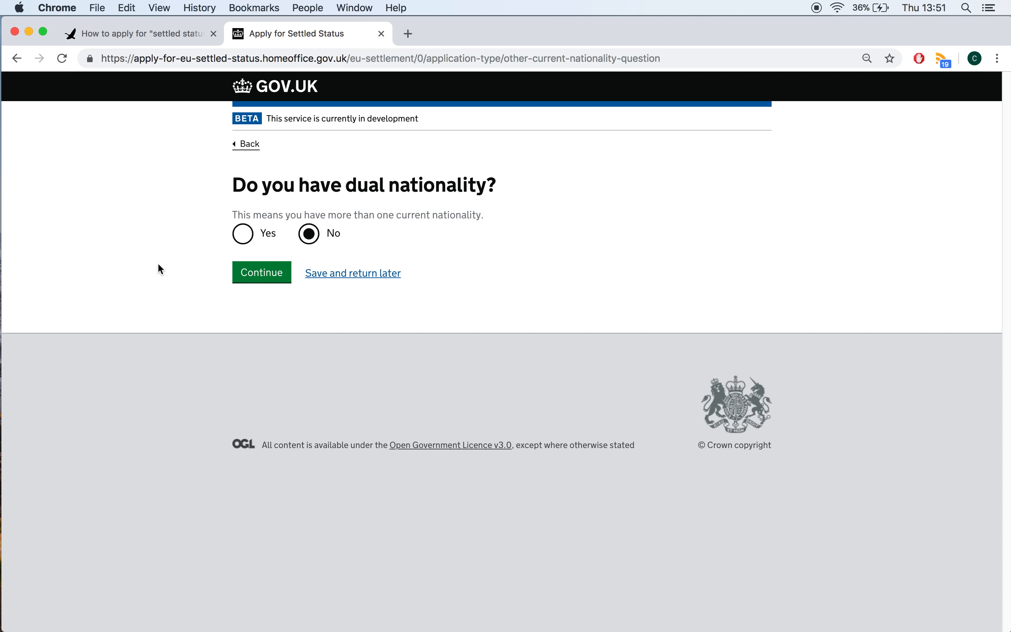
mouse_move(242, 233)
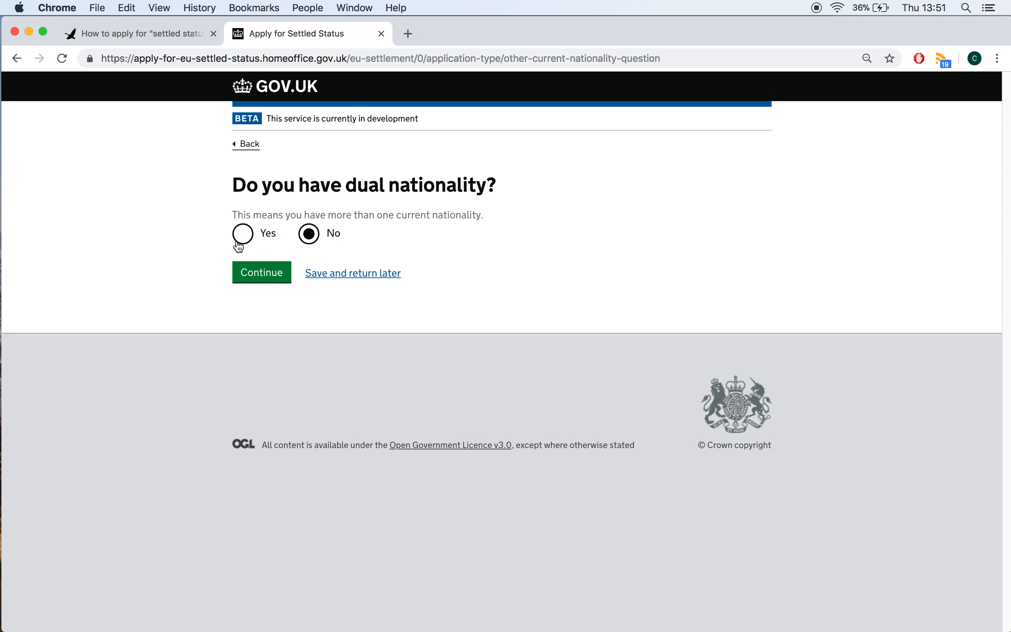
click(243, 233)
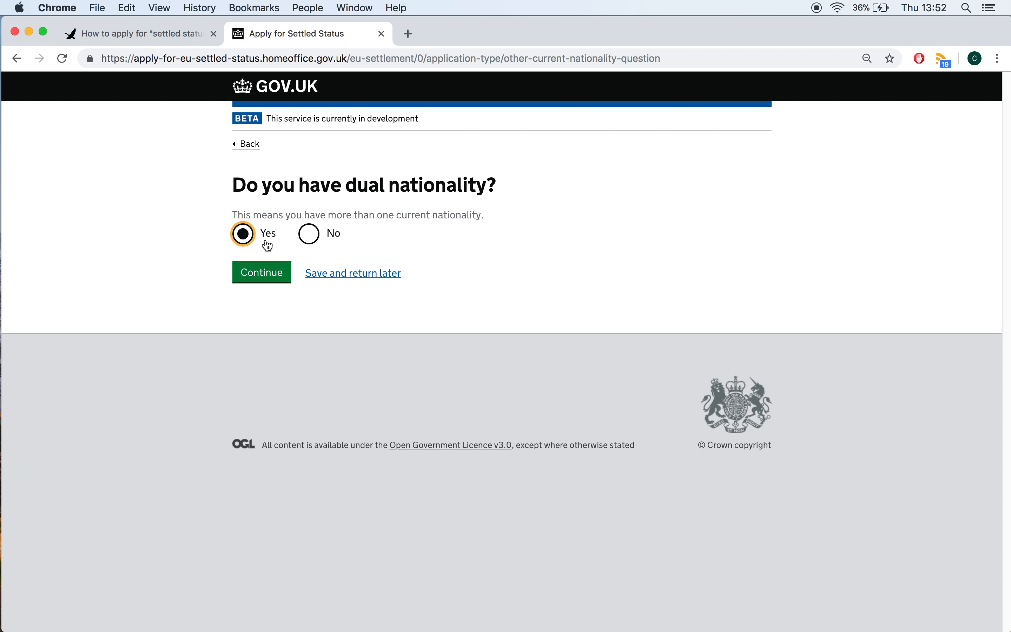
mouse_move(310, 234)
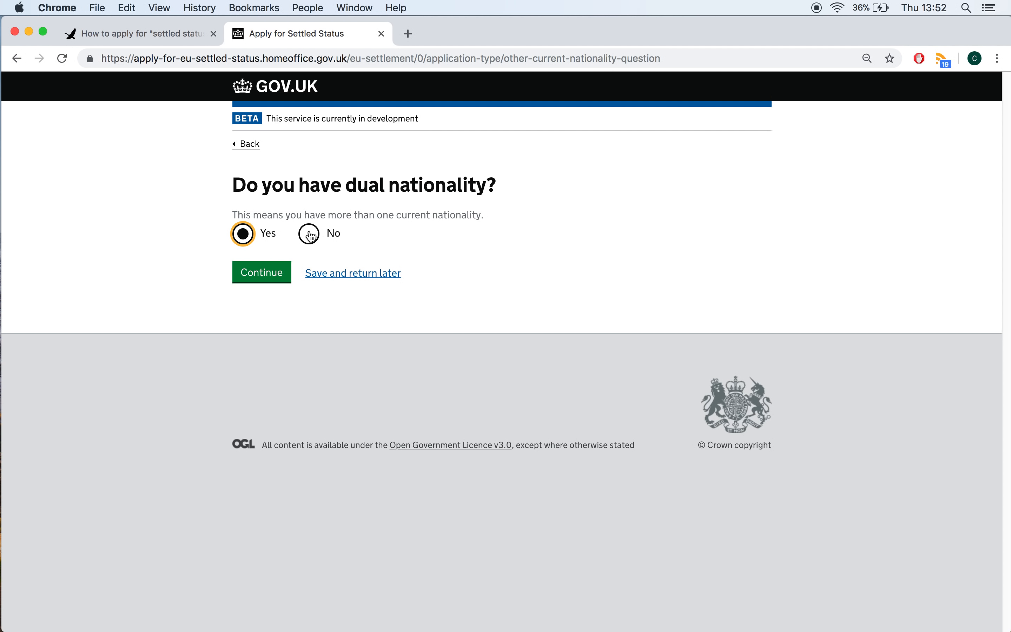
click(308, 233)
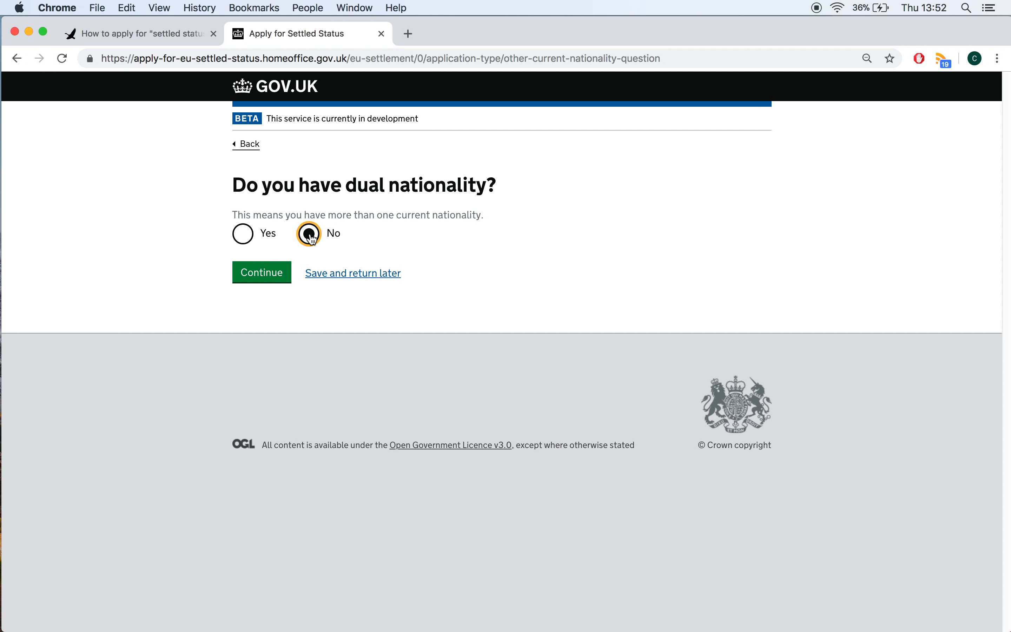
click(307, 233)
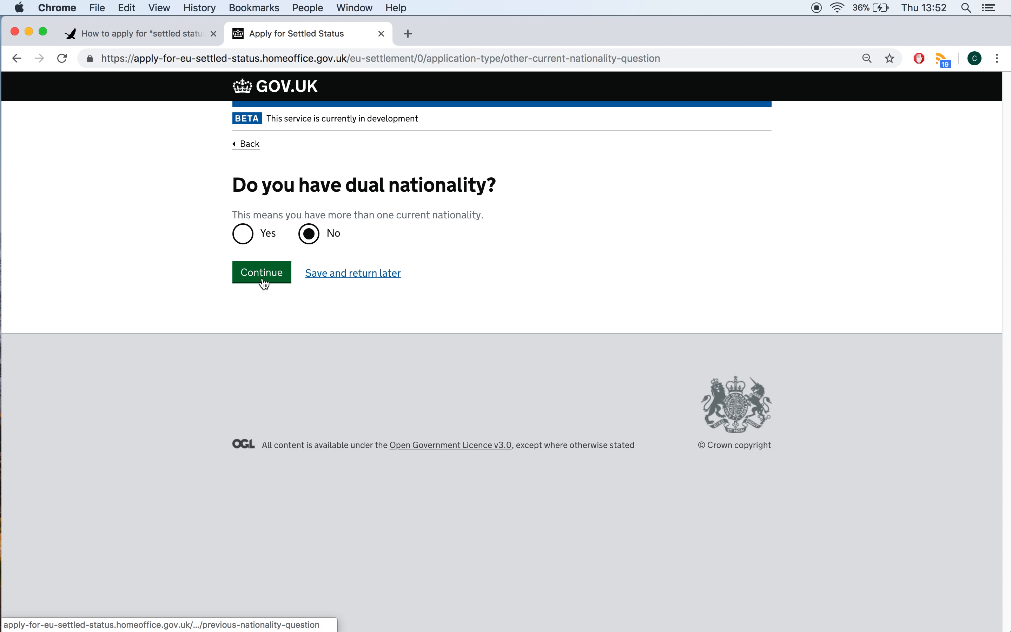
click(261, 272)
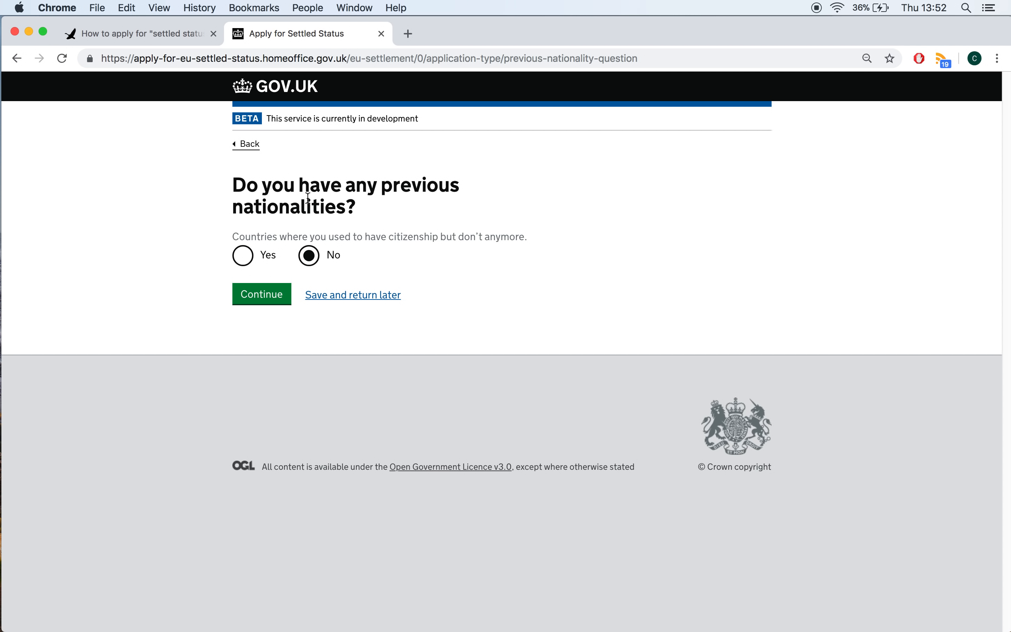
mouse_move(214, 304)
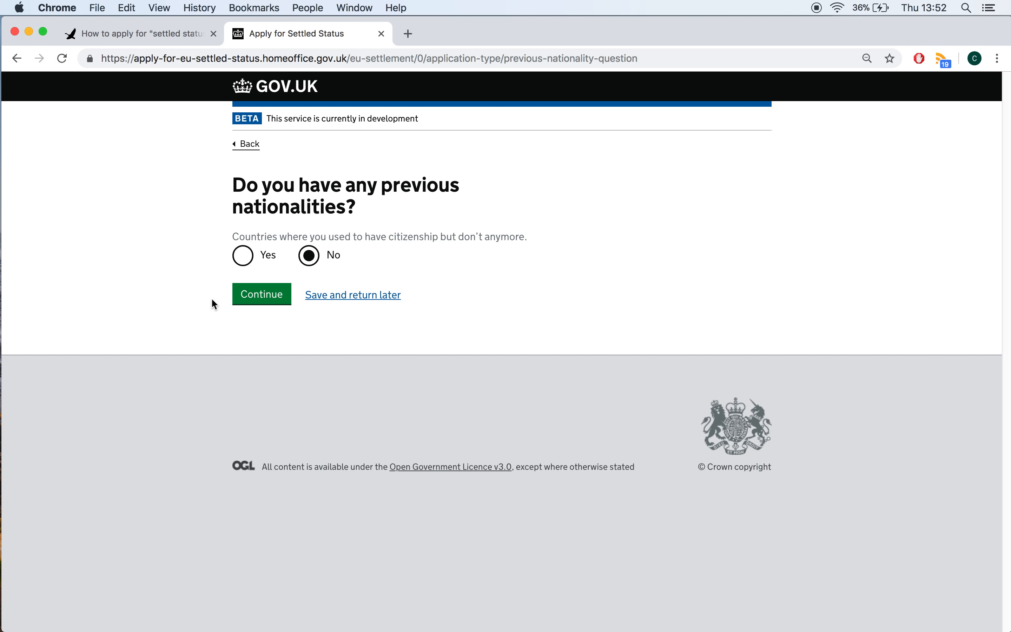
mouse_move(171, 333)
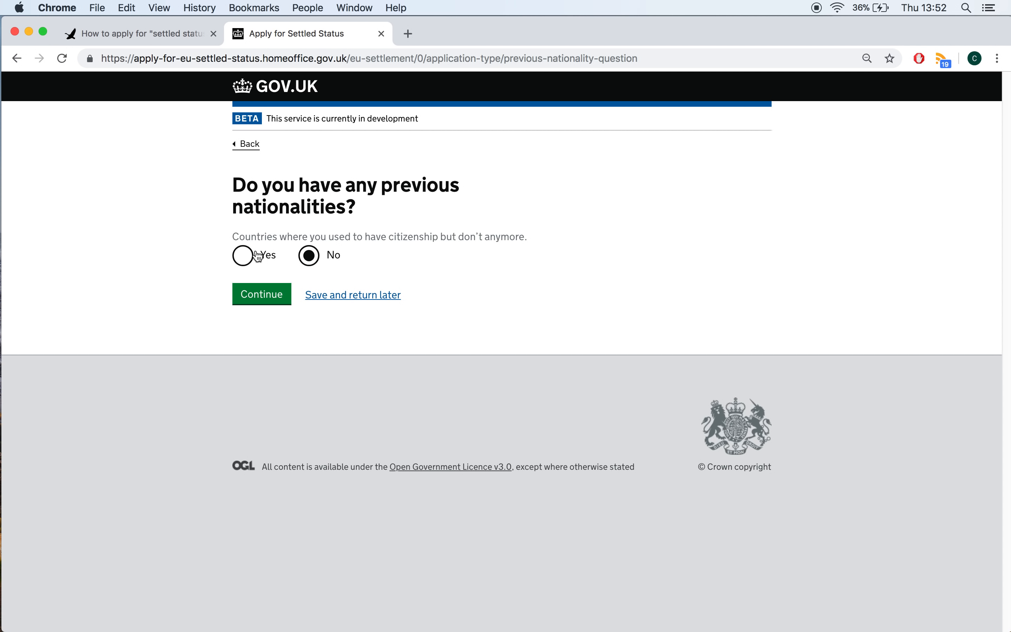
mouse_move(262, 294)
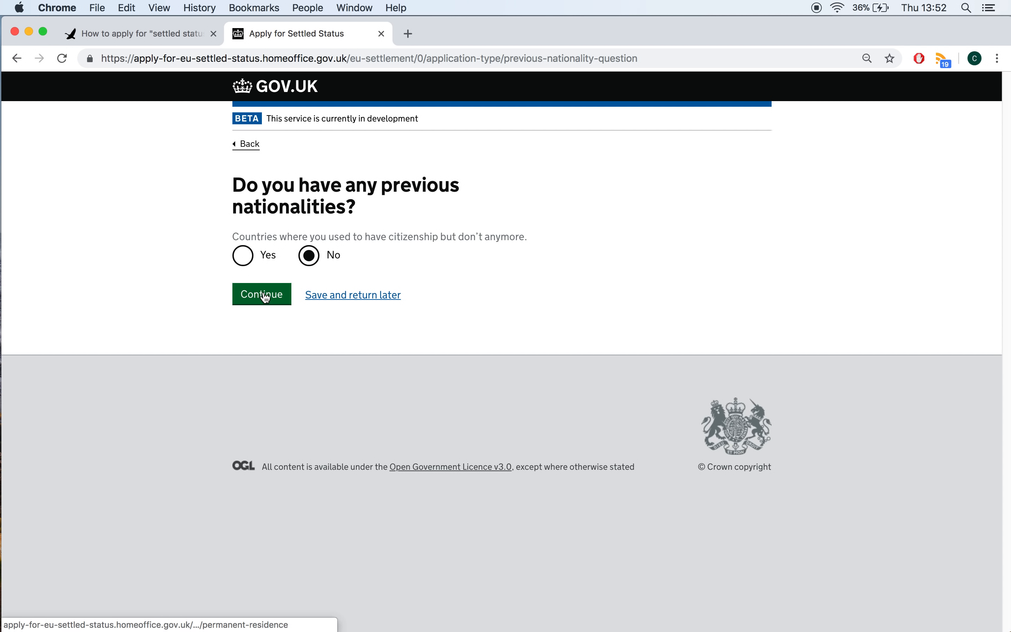
click(261, 294)
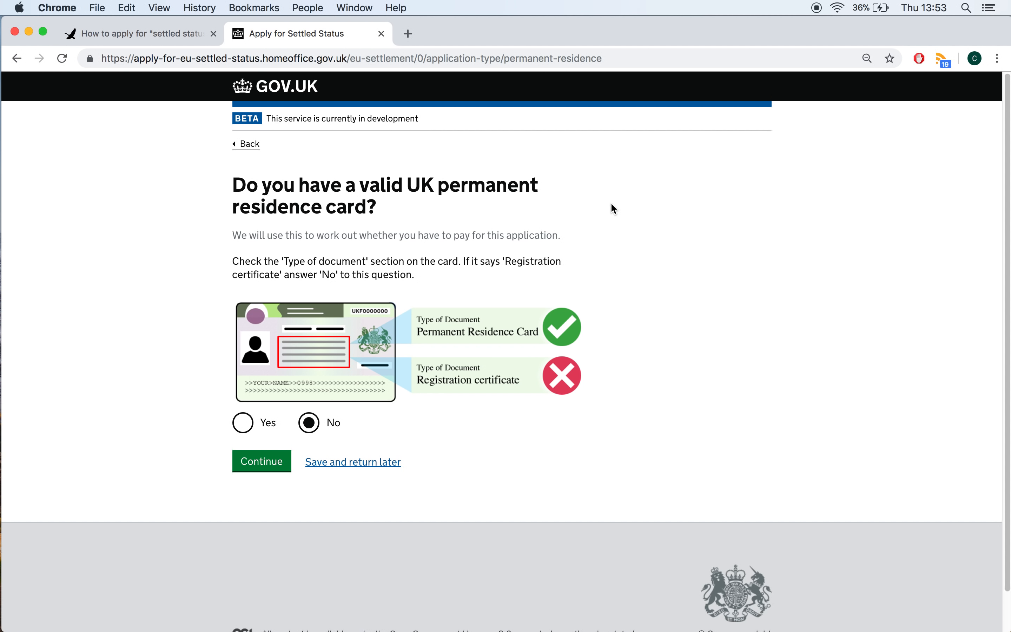
mouse_move(509, 242)
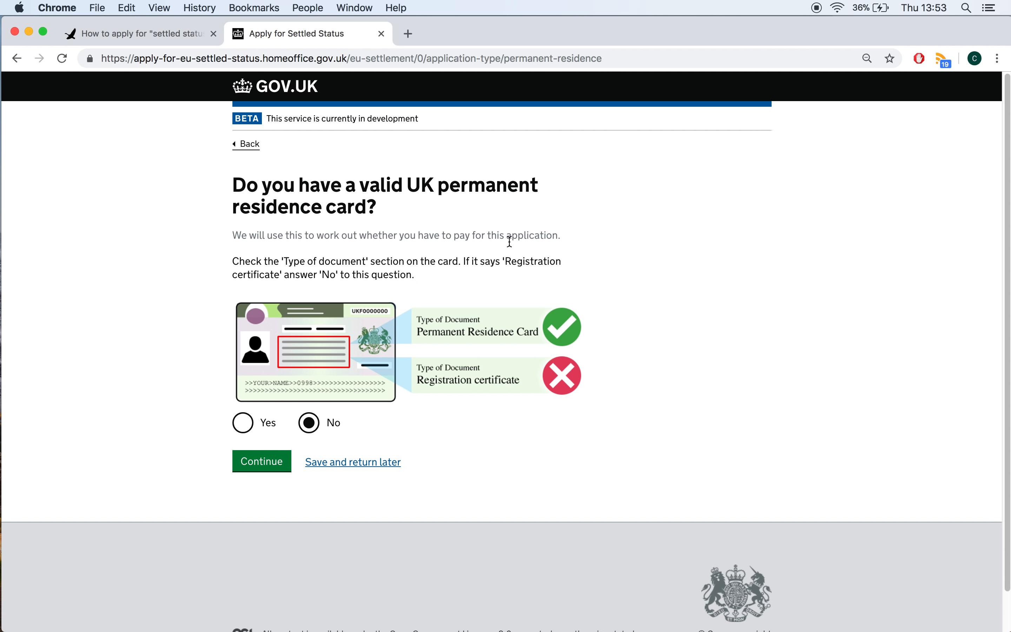
Answer No to holding a valid UK permanent residence card and continue to the indefinite leave question.
click(242, 423)
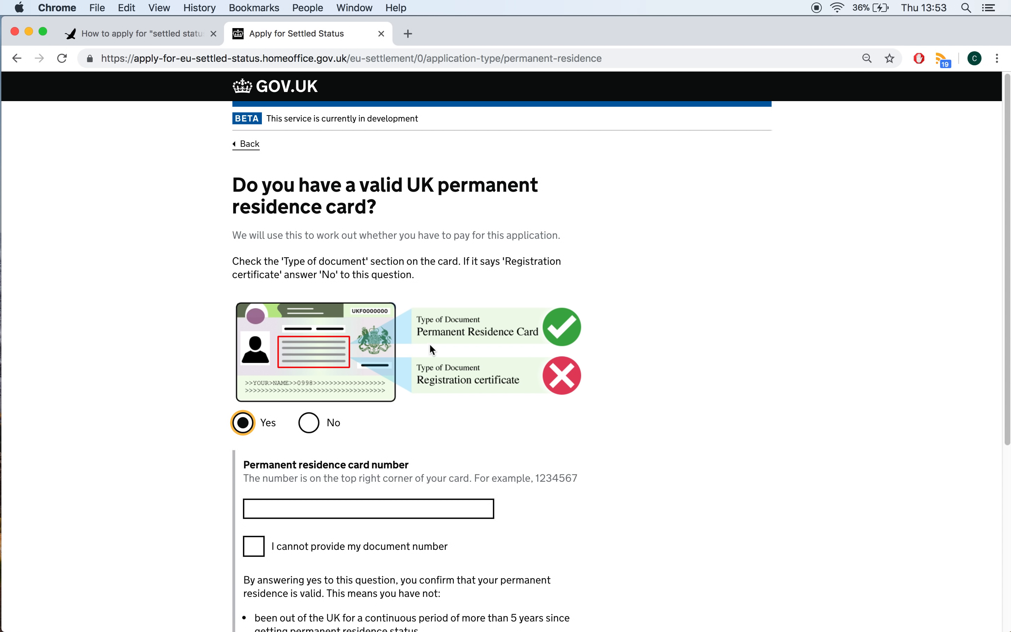
mouse_move(450, 381)
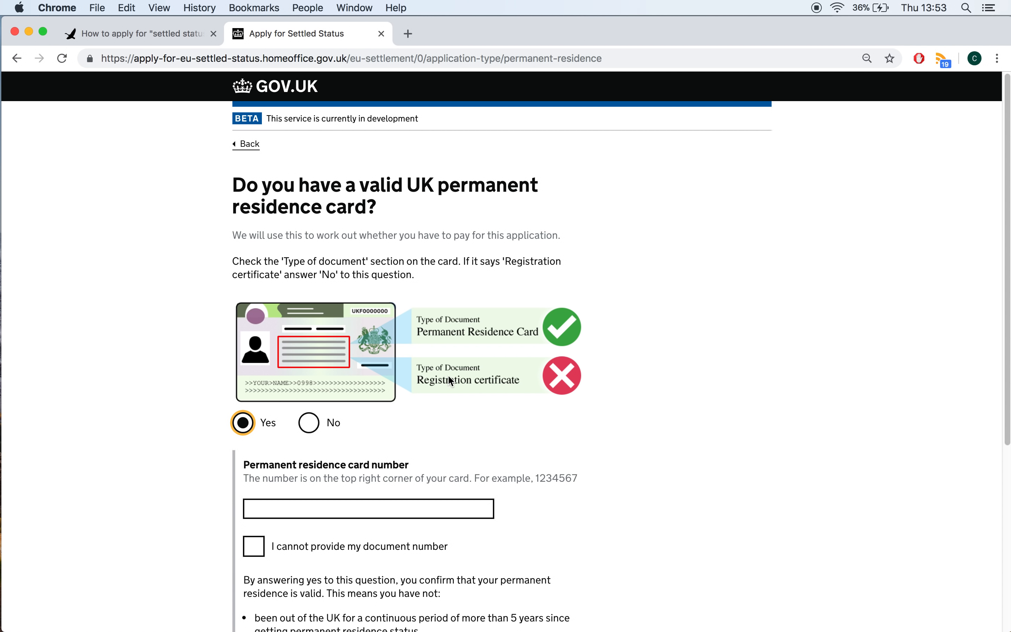
scroll(down, 3)
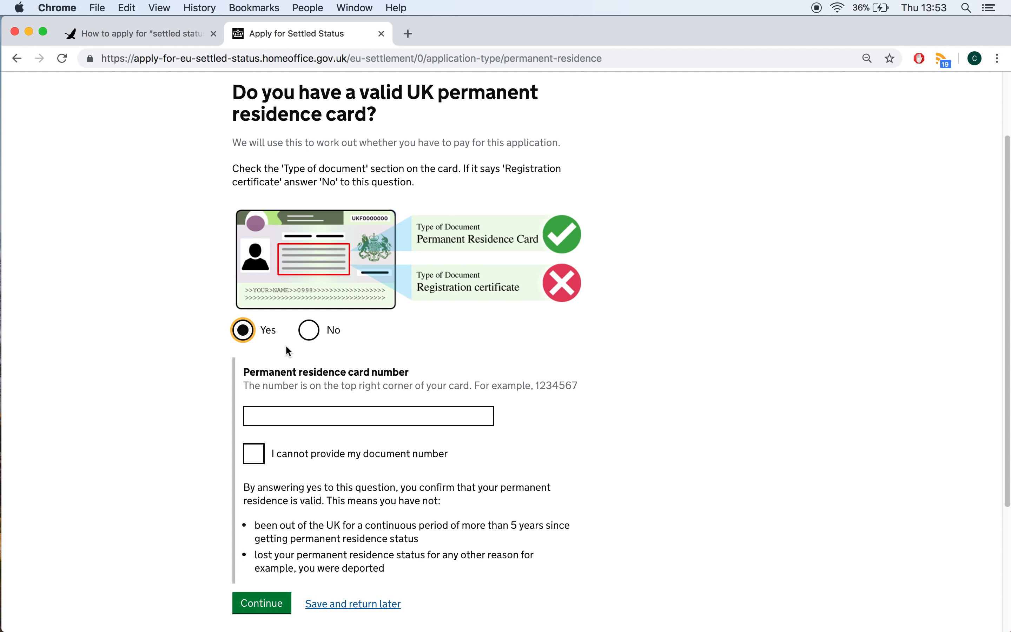
mouse_move(206, 331)
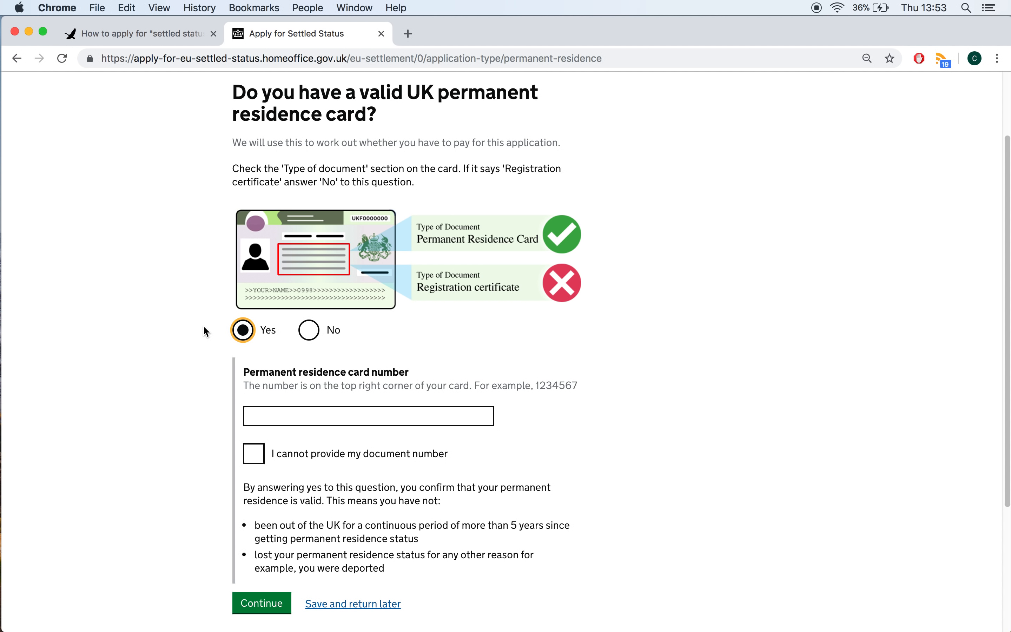
mouse_move(309, 305)
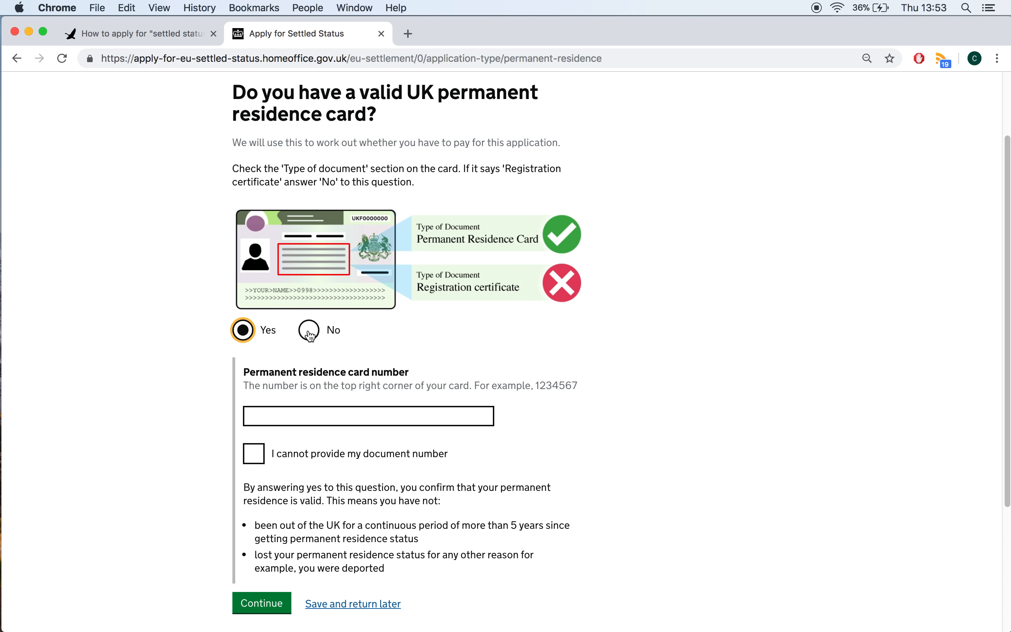
click(308, 329)
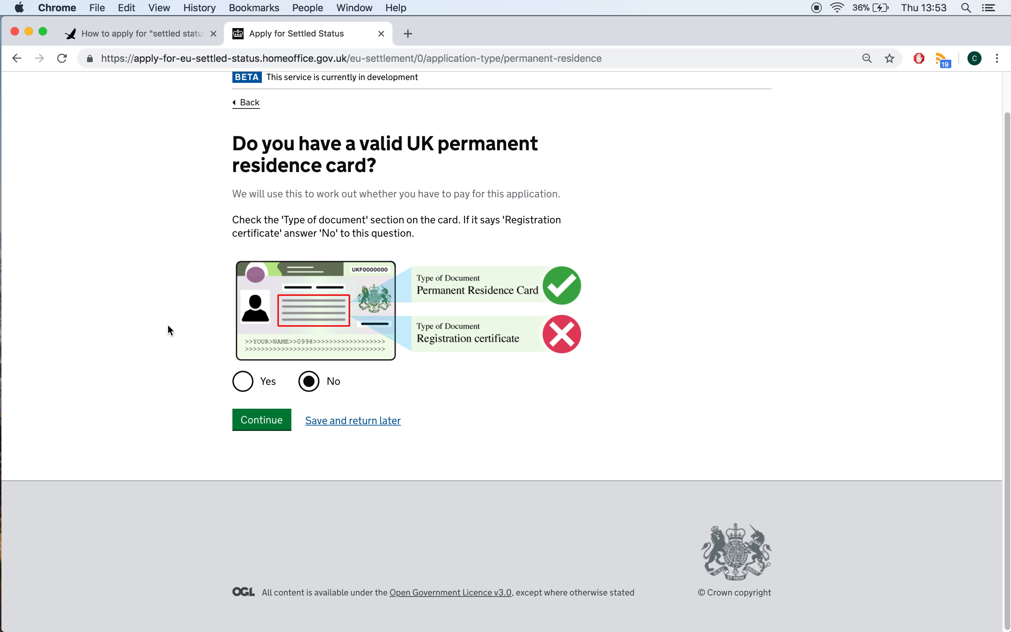
mouse_move(273, 418)
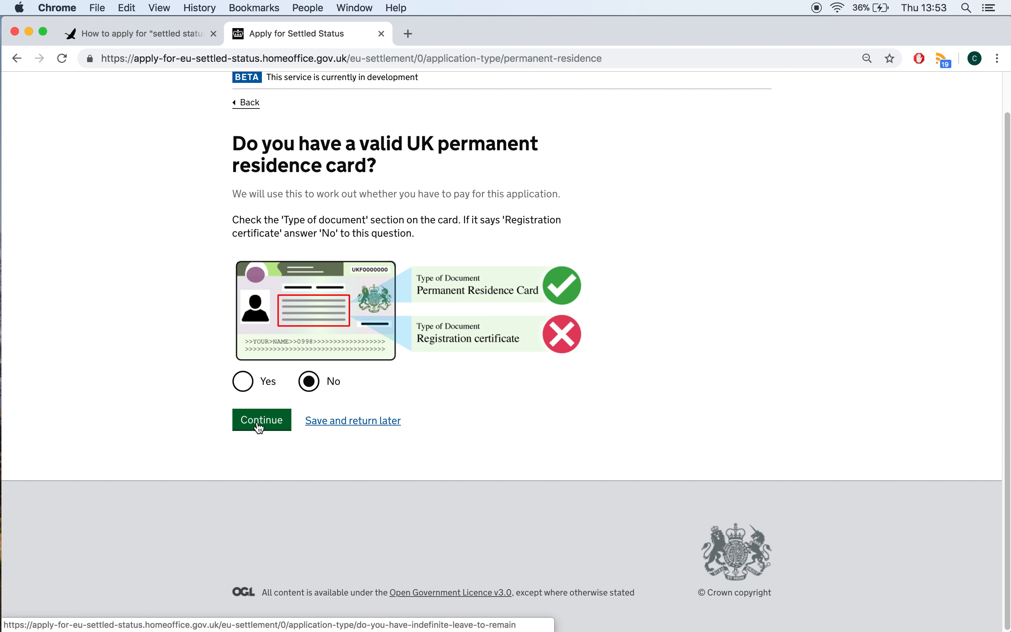
click(261, 420)
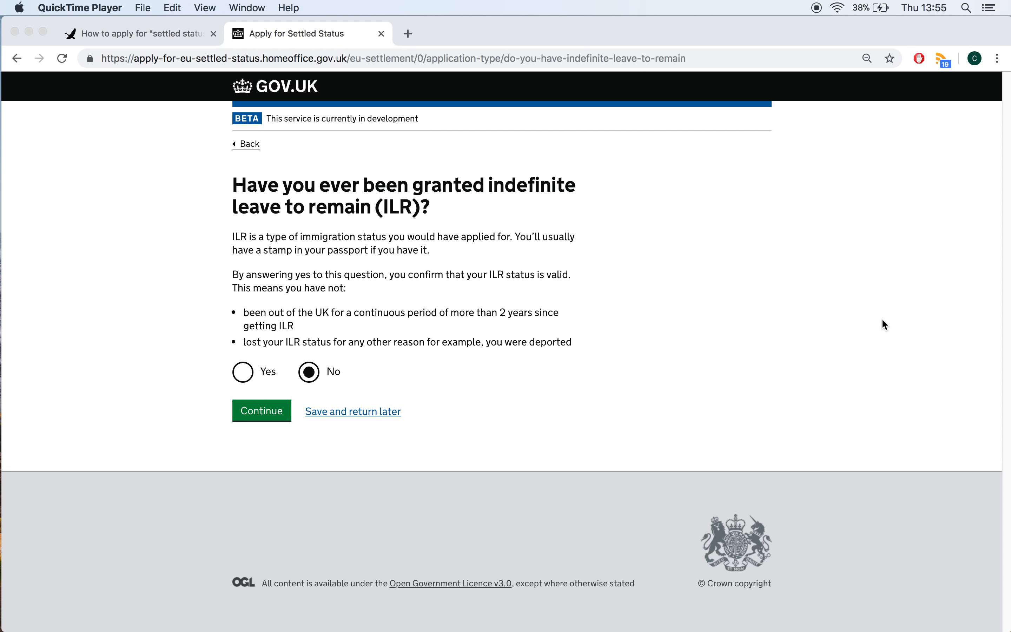
mouse_move(403, 245)
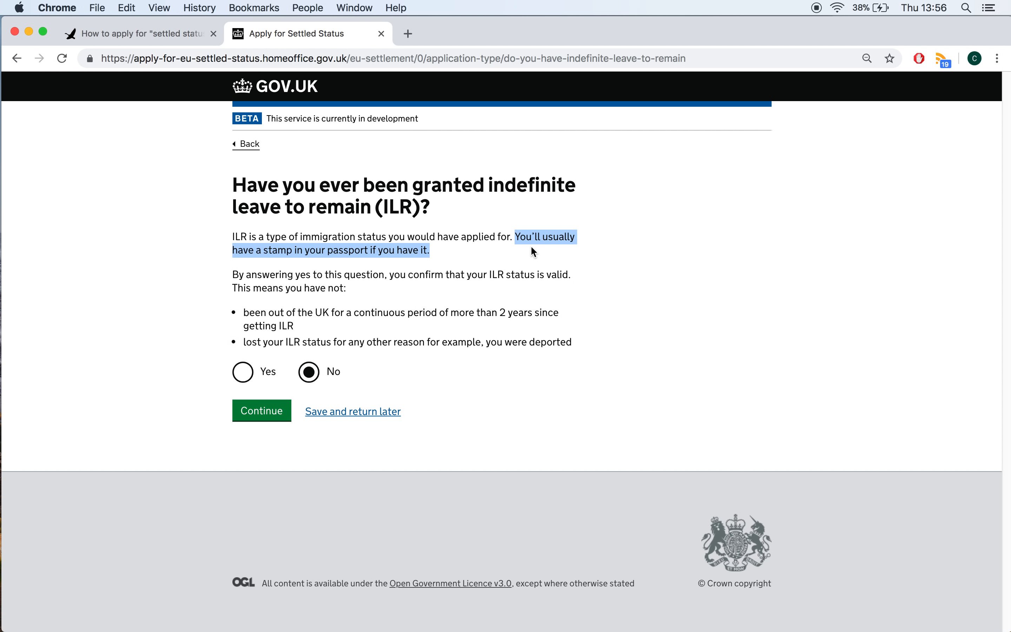
Answer No to holding indefinite leave to remain and continue to the summary.
click(249, 364)
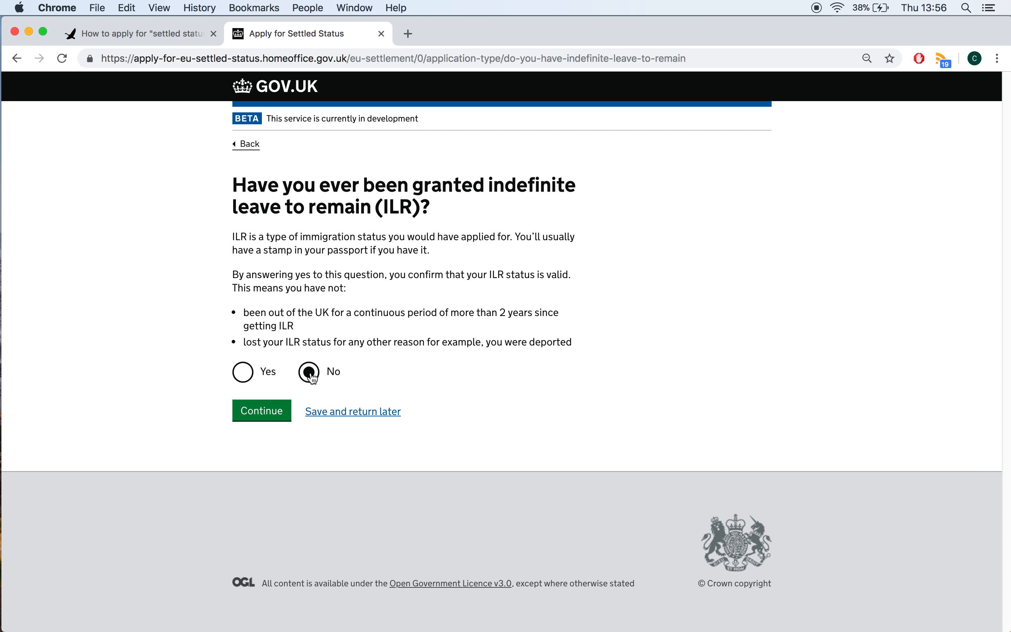
click(243, 372)
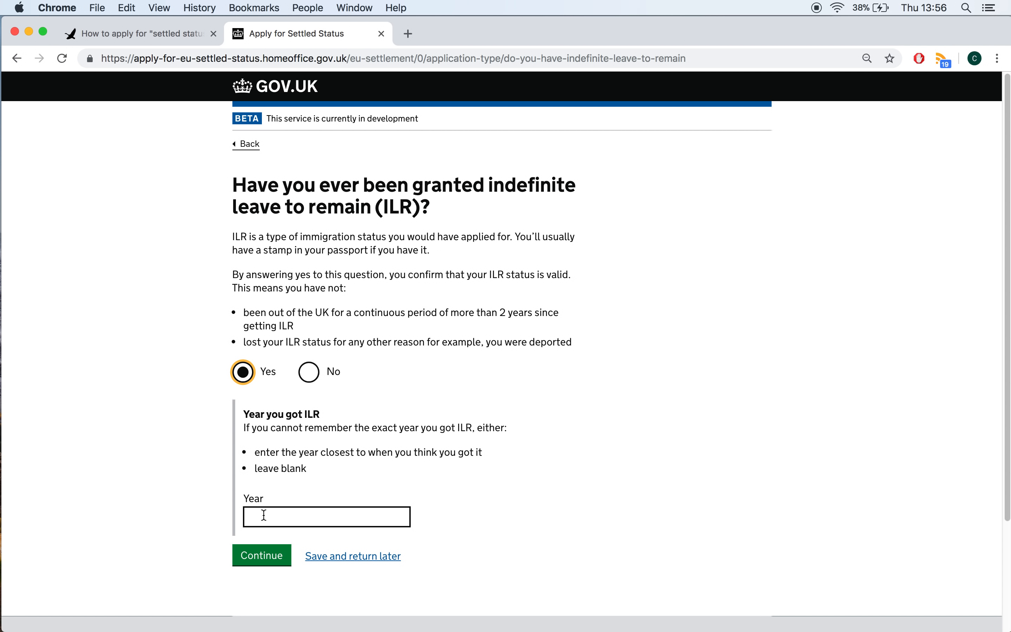
click(308, 372)
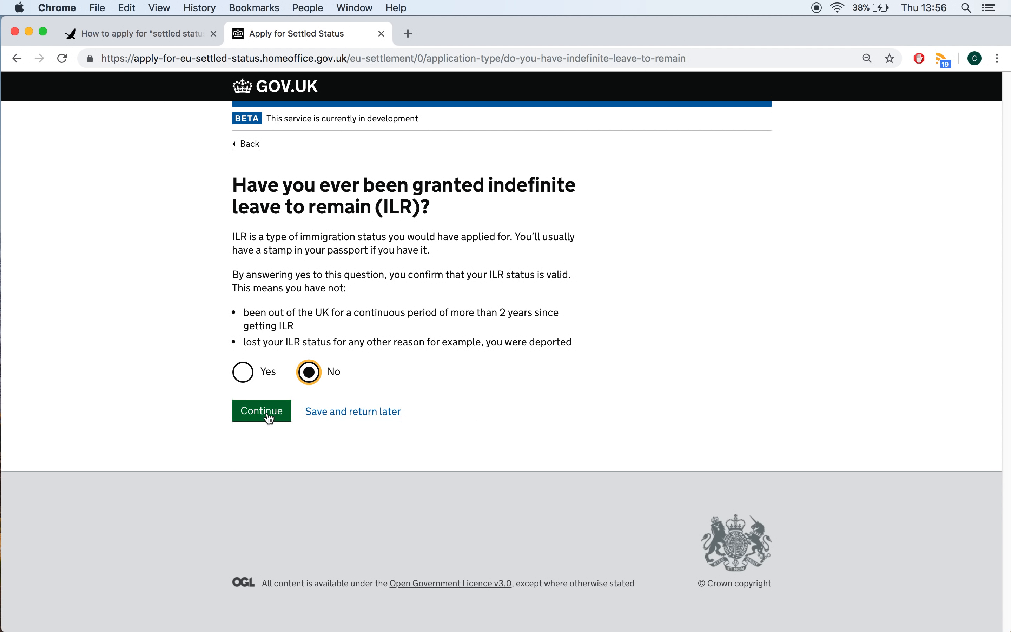
click(262, 411)
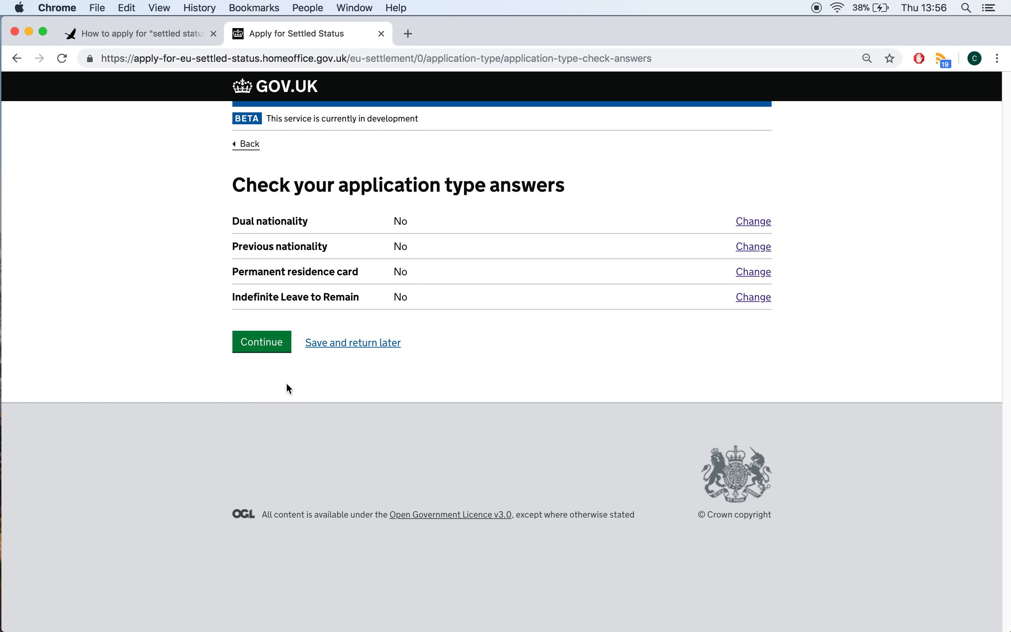
mouse_move(265, 266)
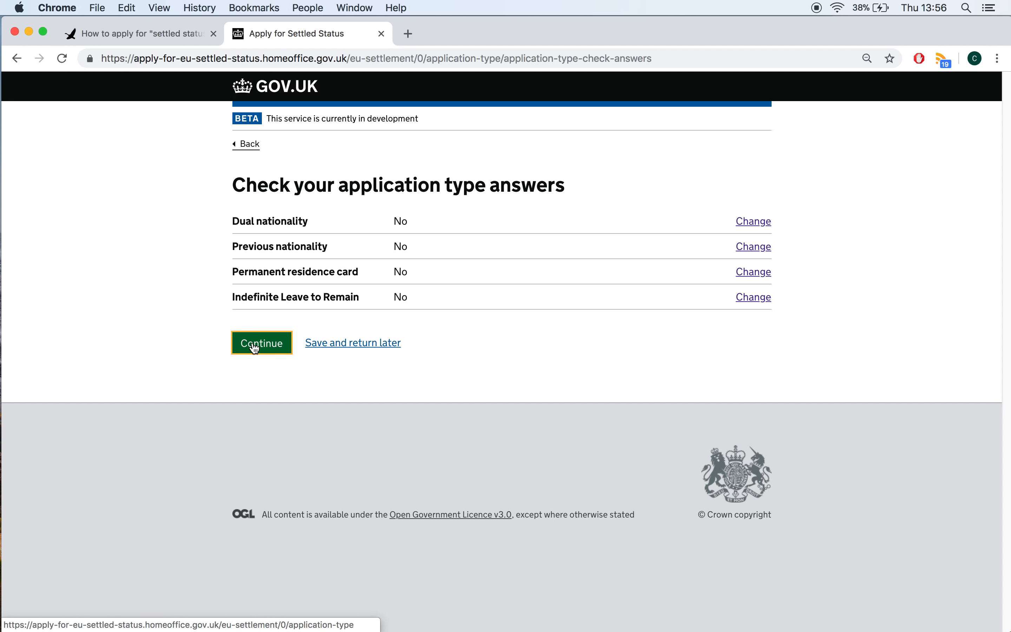
Accept the application type answers, review Residence in the UK and change the address.
click(260, 343)
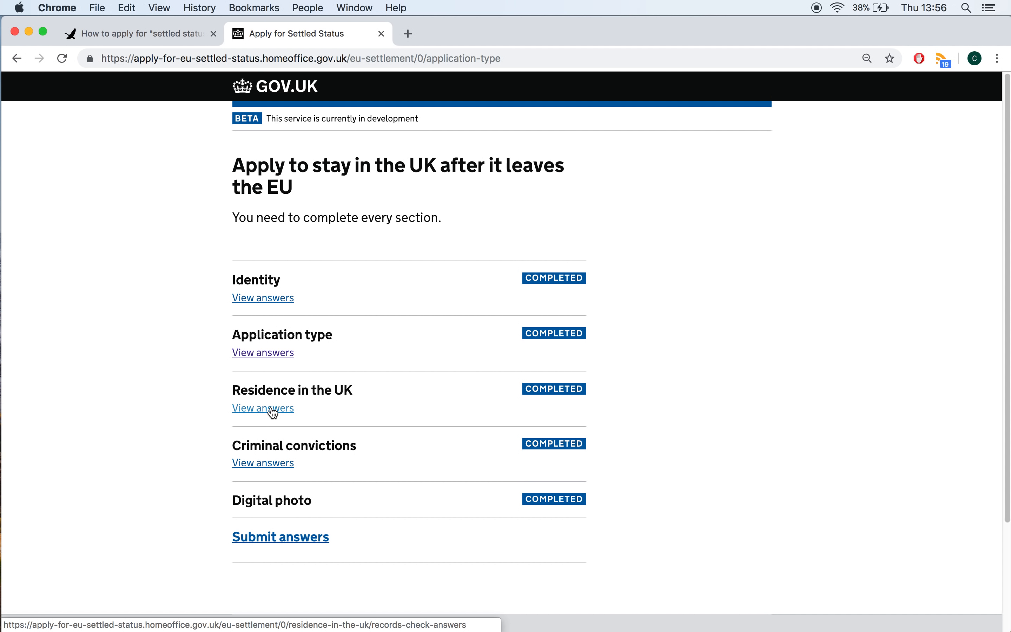
click(263, 408)
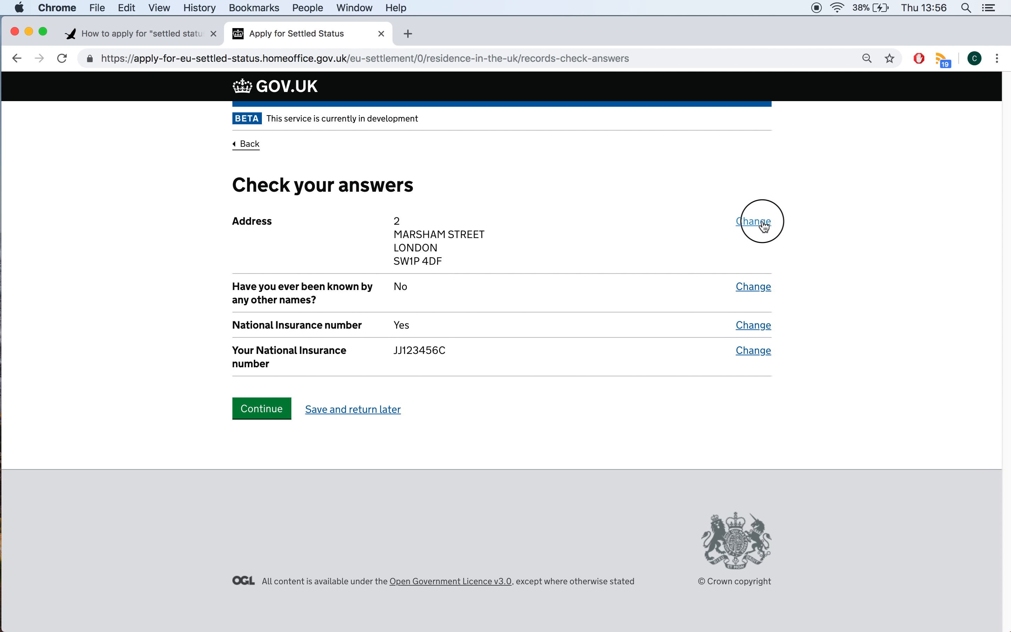
click(752, 221)
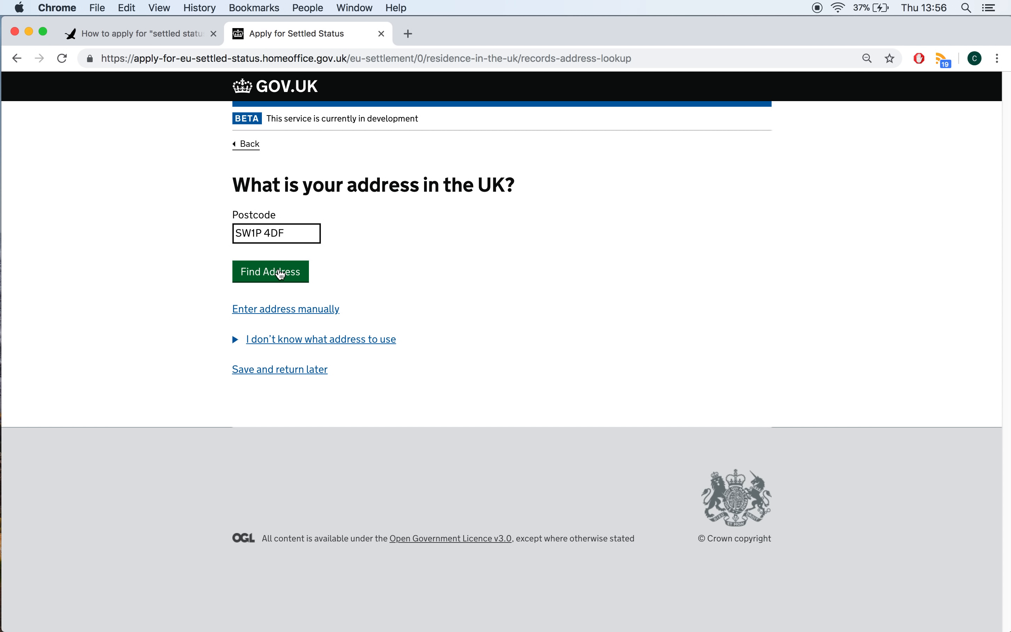
Find addresses for SW1P 4DF and confirm the Marsham Street address.
click(276, 233)
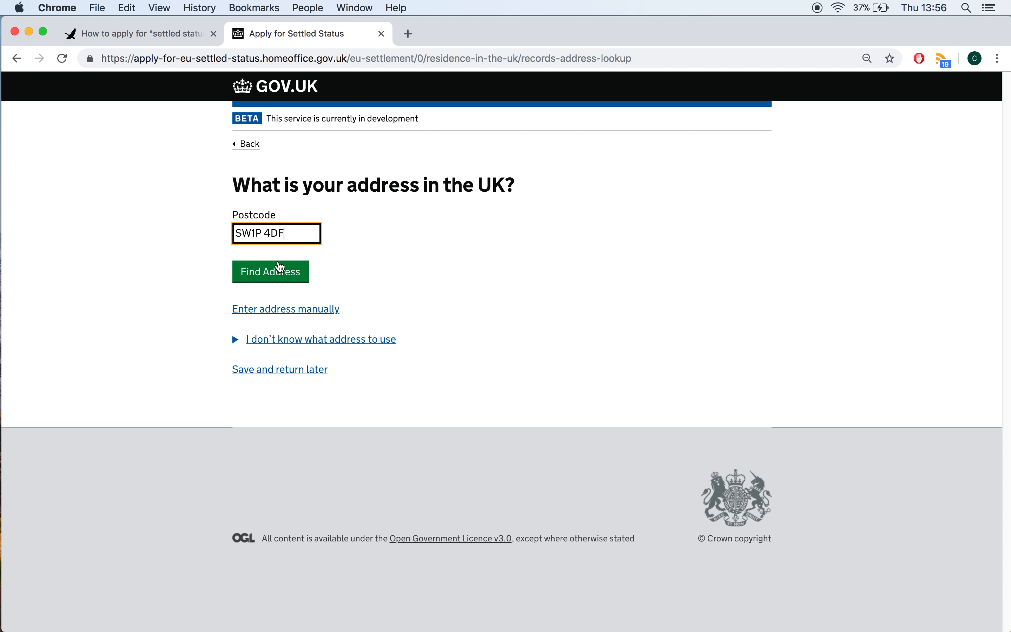
click(271, 272)
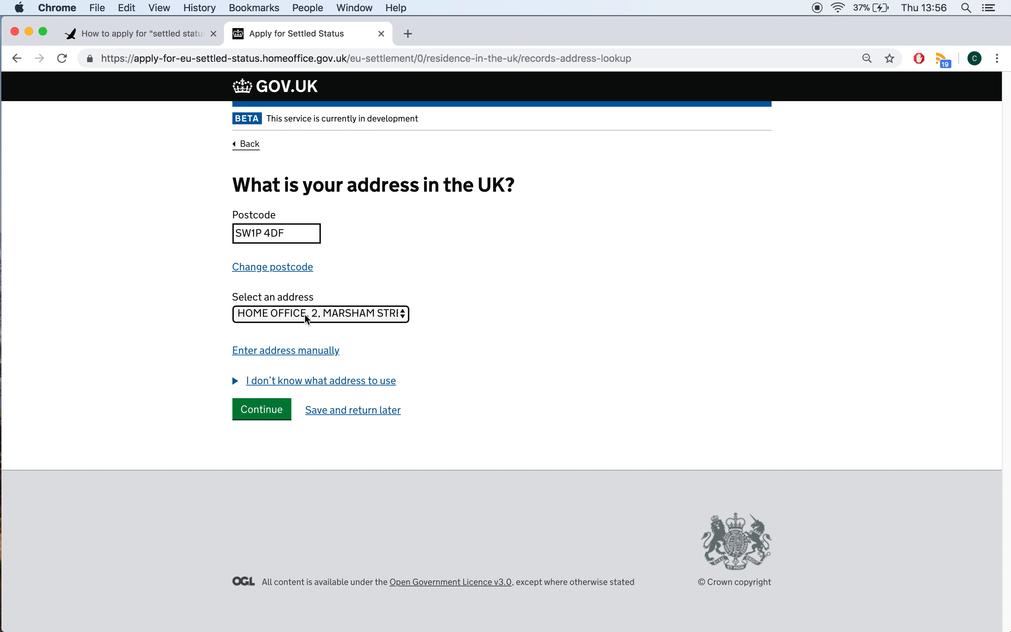
click(320, 314)
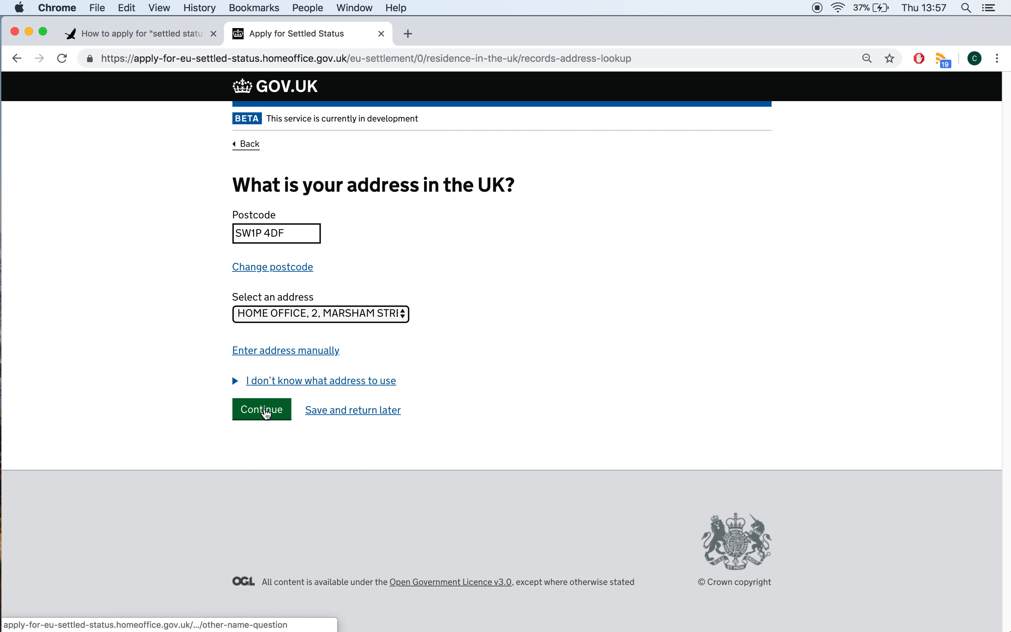
click(262, 409)
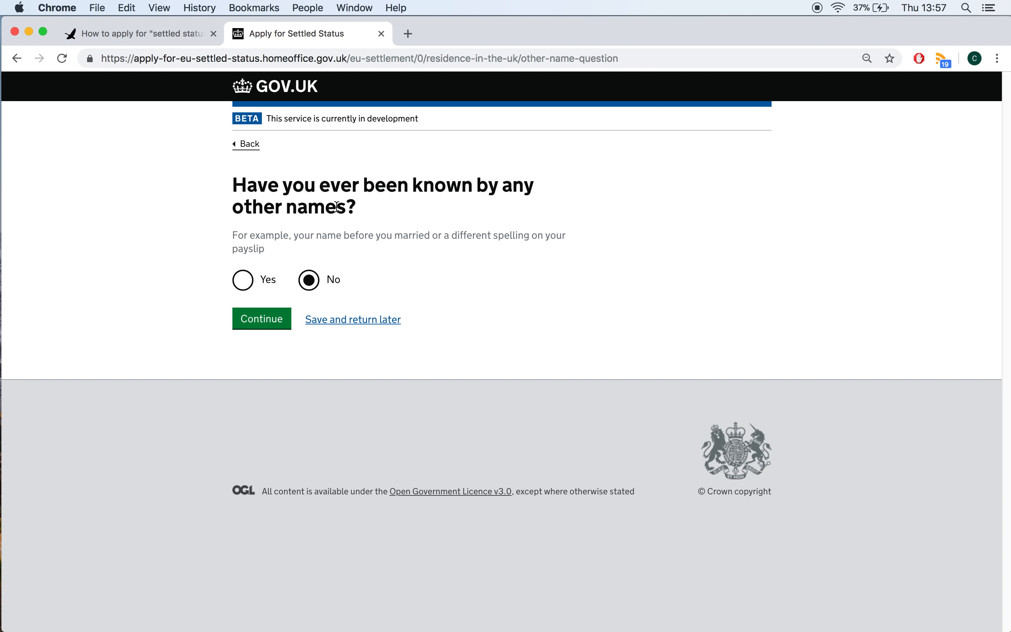
mouse_move(413, 208)
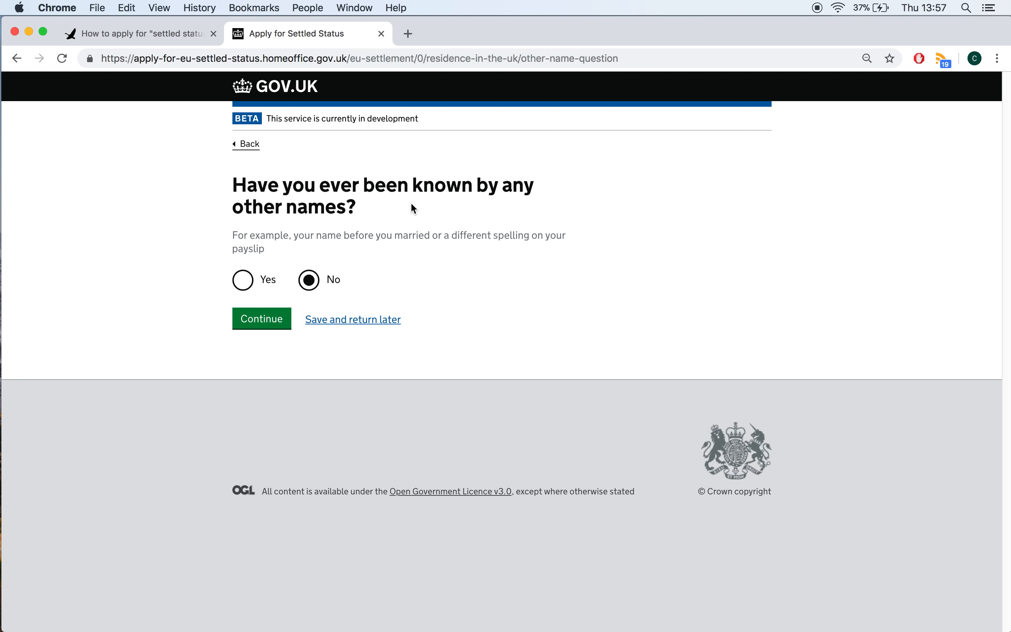
mouse_move(399, 237)
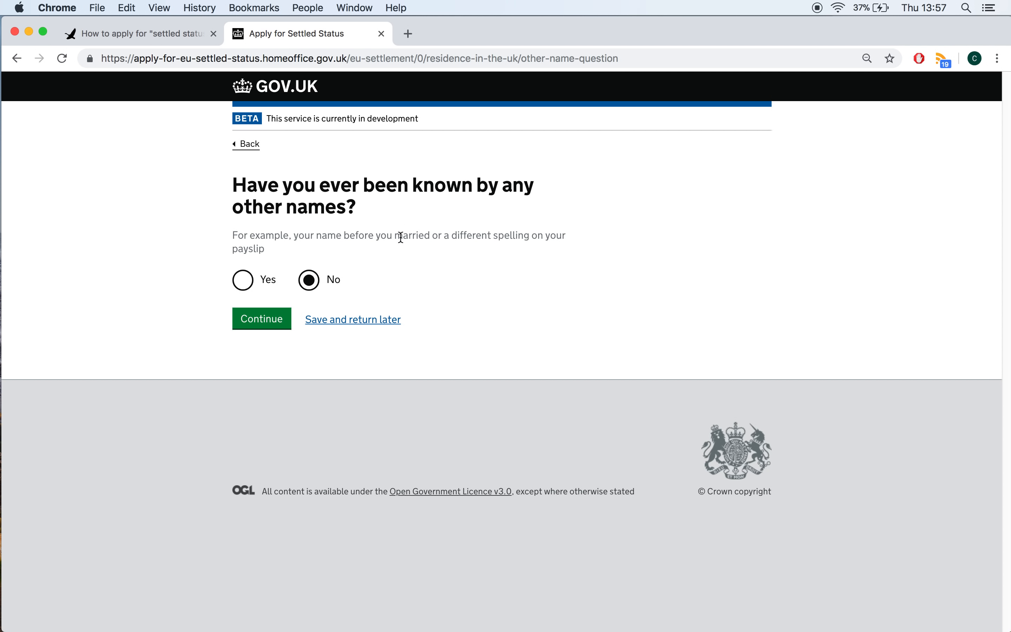
mouse_move(412, 251)
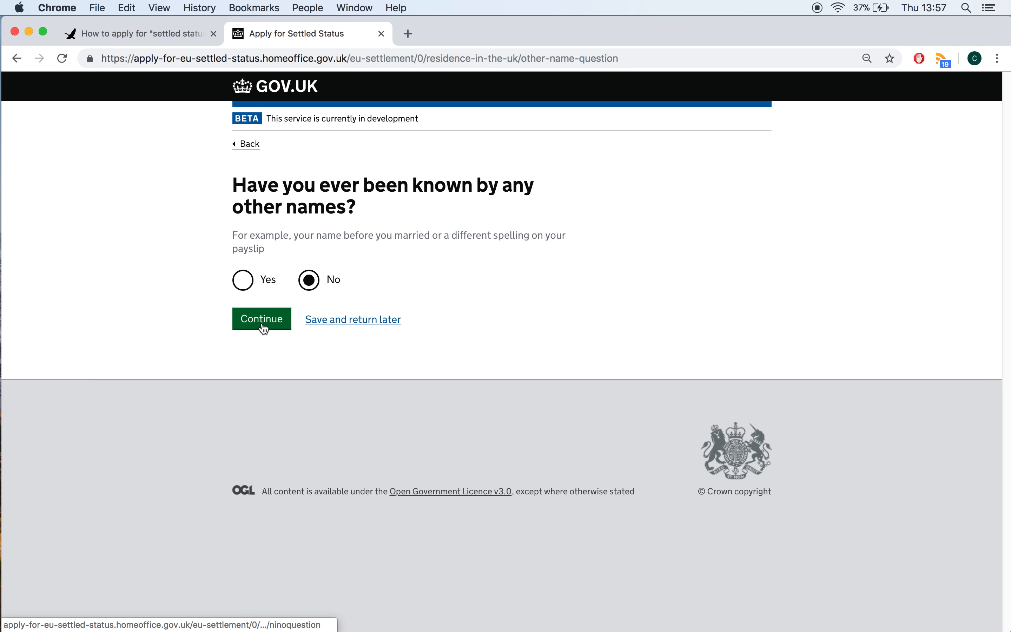
mouse_move(262, 324)
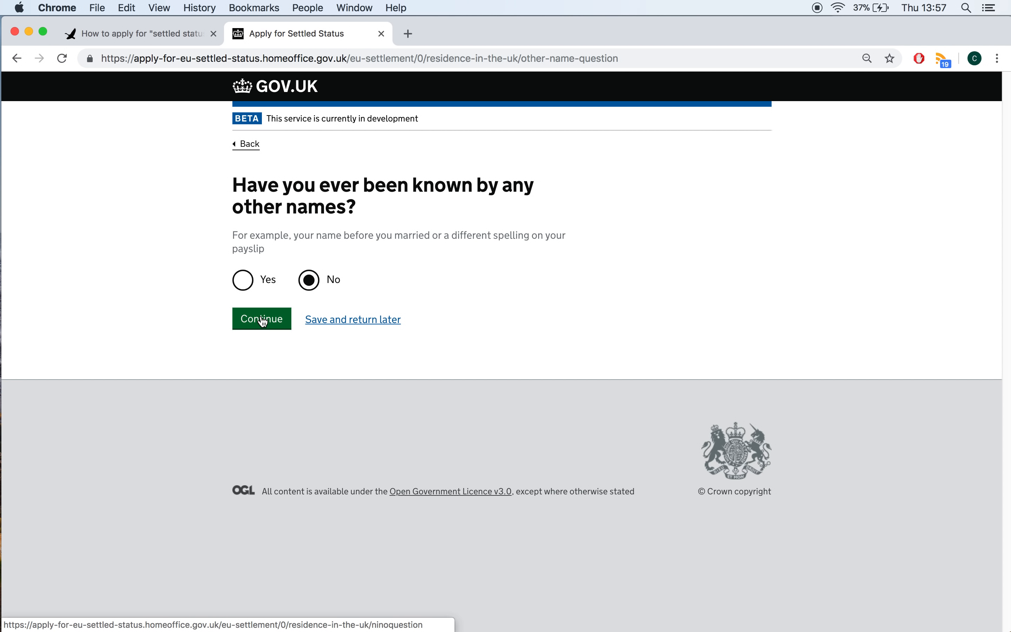
Keep No for other names and confirm National Insurance number JJ123456C.
click(261, 319)
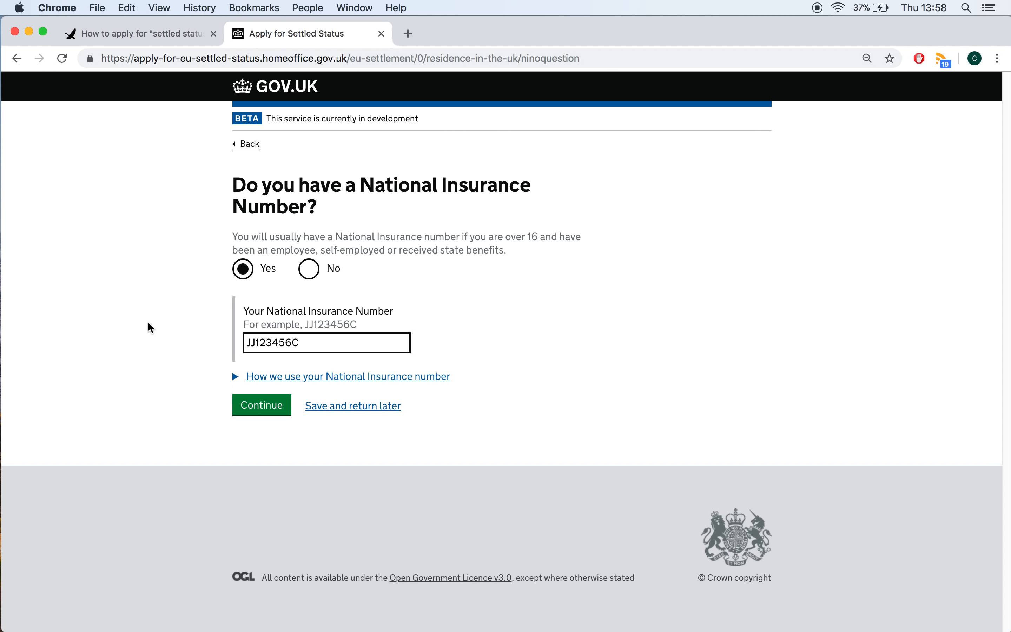
mouse_move(271, 341)
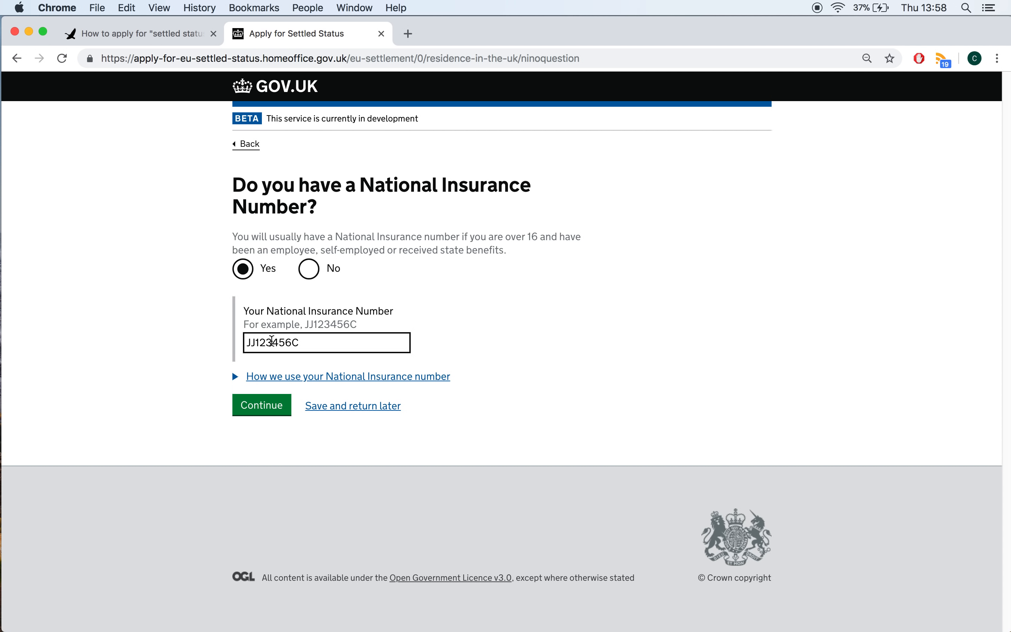
mouse_move(284, 331)
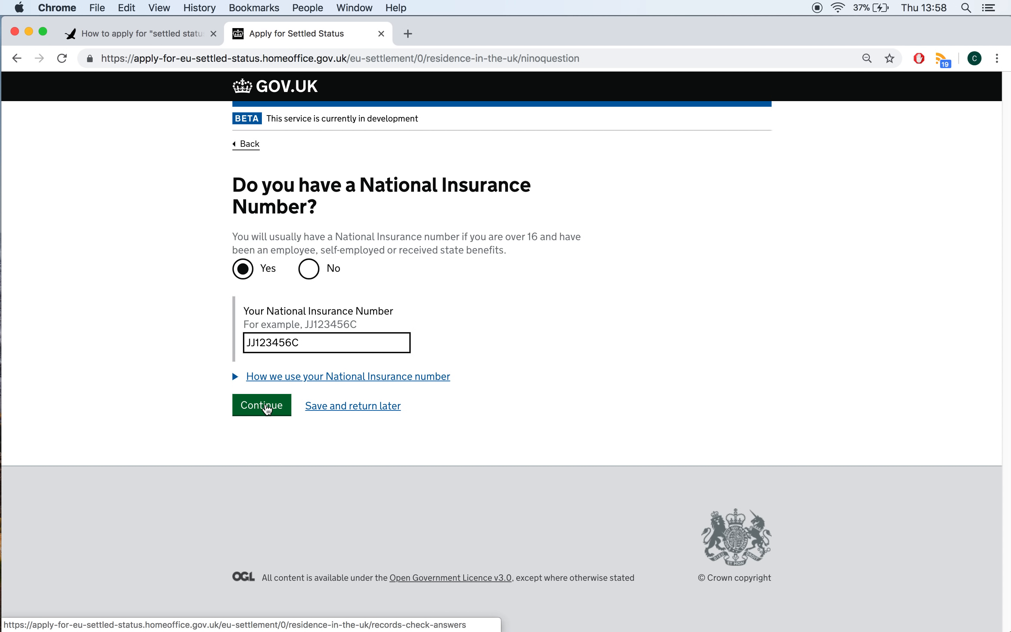
click(261, 406)
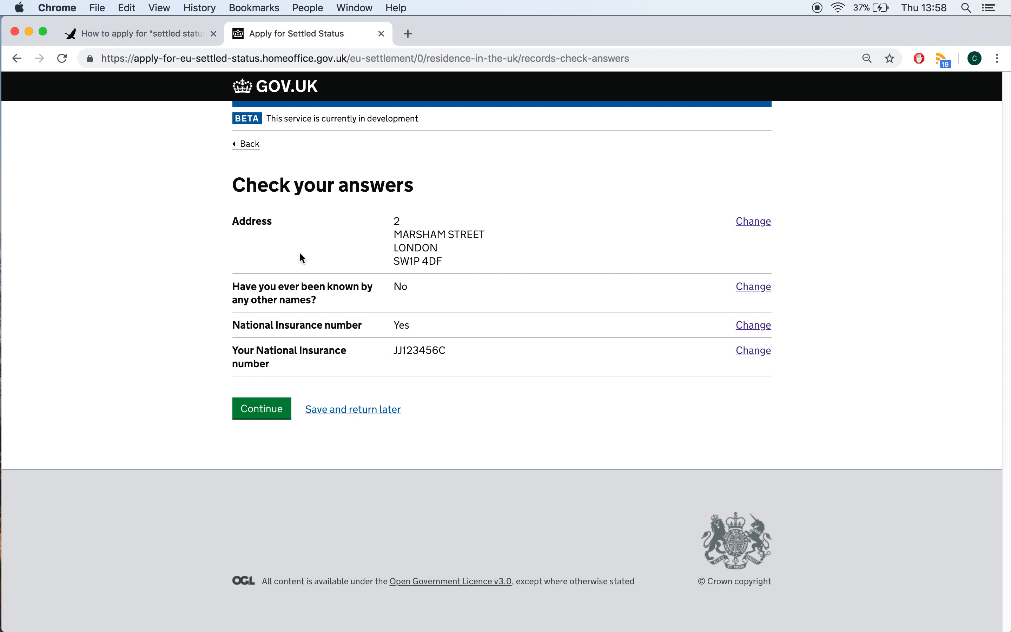
mouse_move(179, 369)
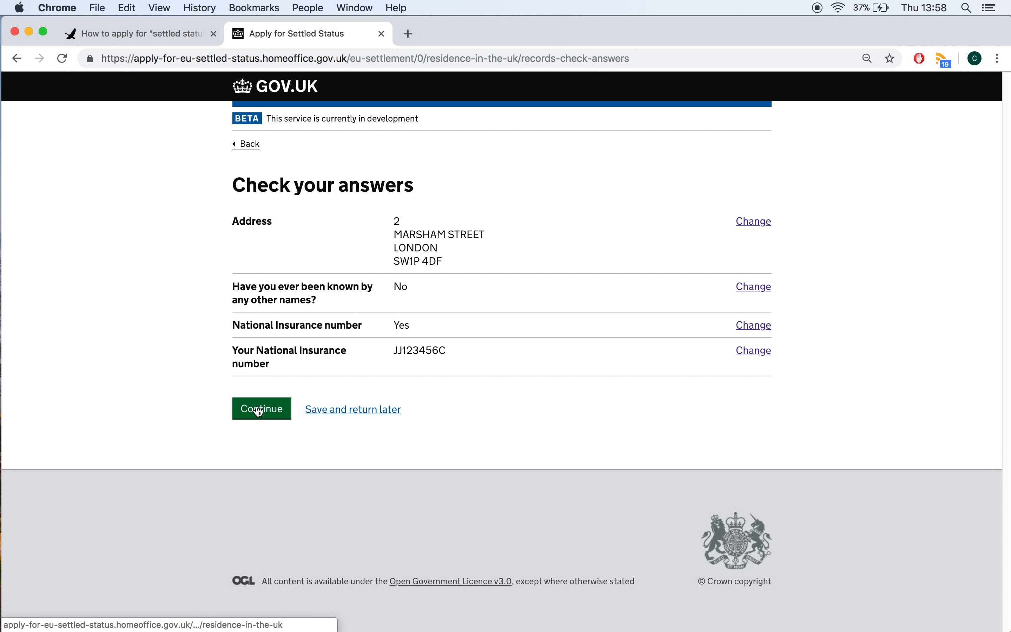
Accept the residence answers and reopen the criminal activity question.
click(262, 408)
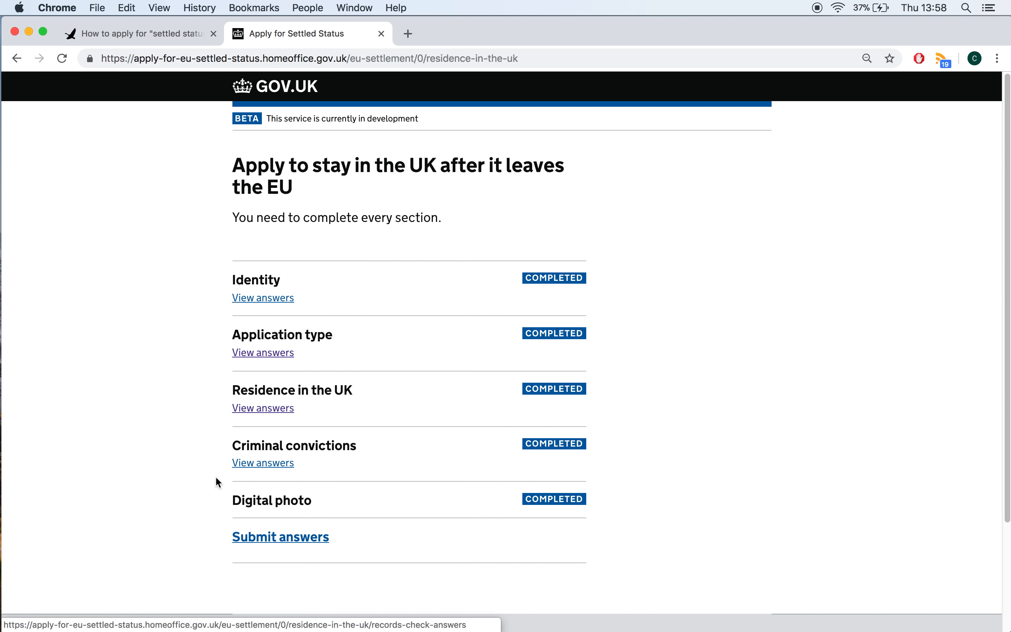
mouse_move(263, 462)
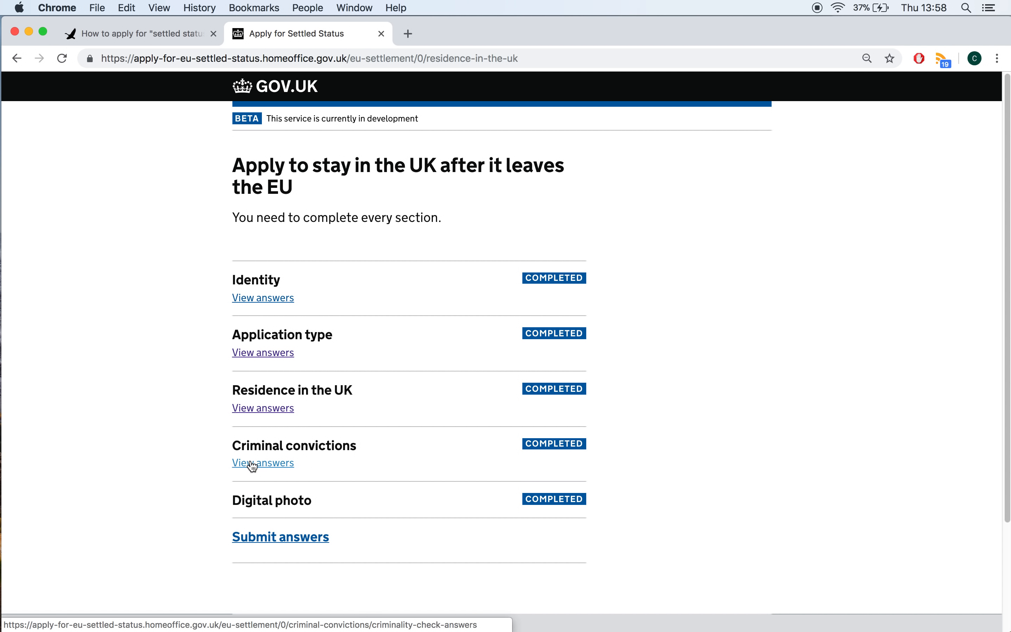
click(263, 463)
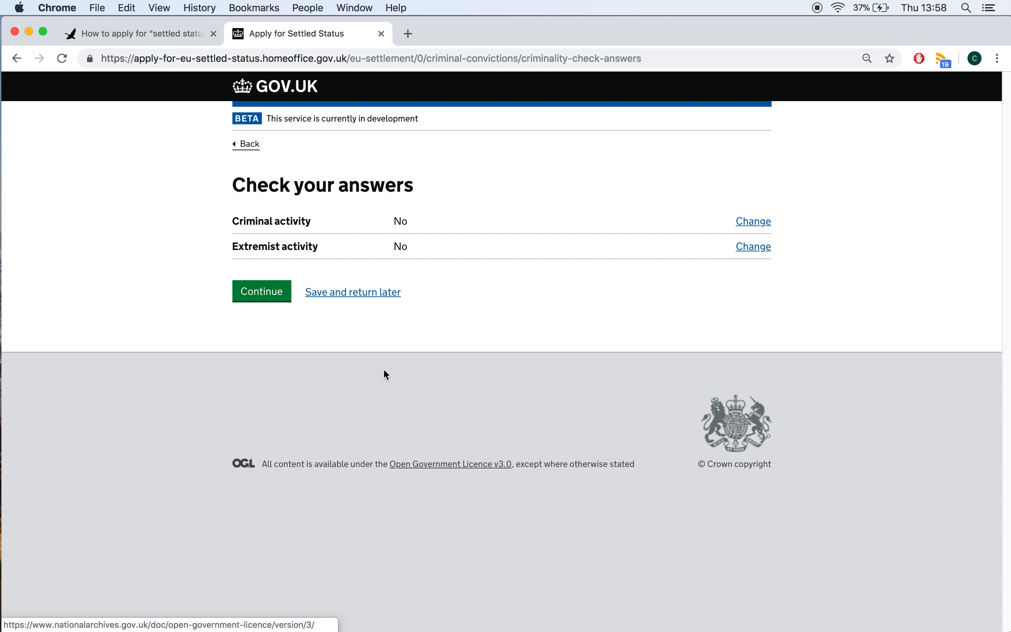
click(752, 221)
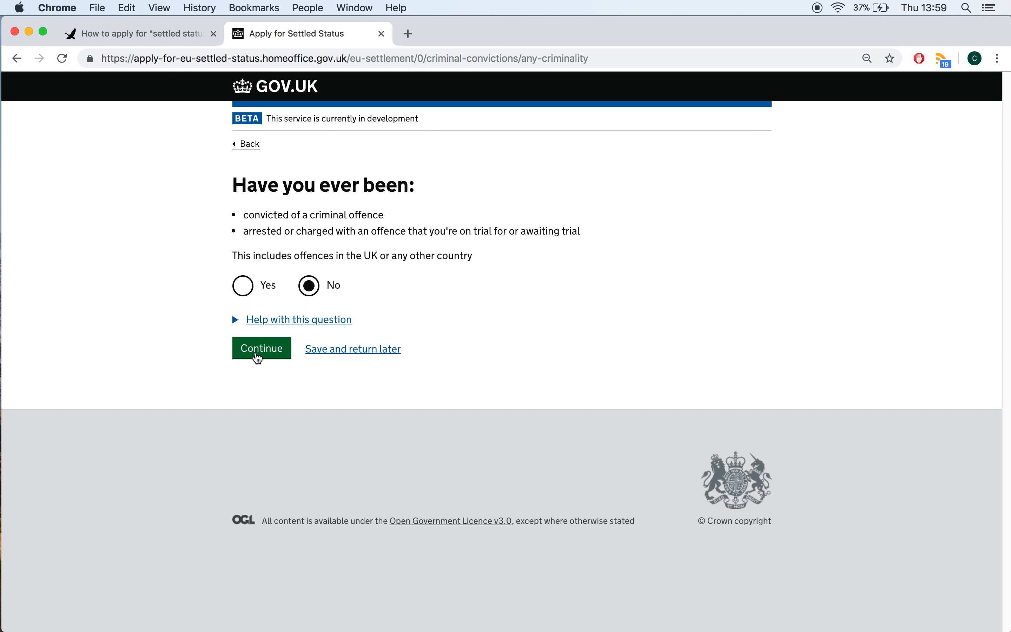
Confirm No for criminal offences and extremist activity, completing the convictions section.
click(261, 349)
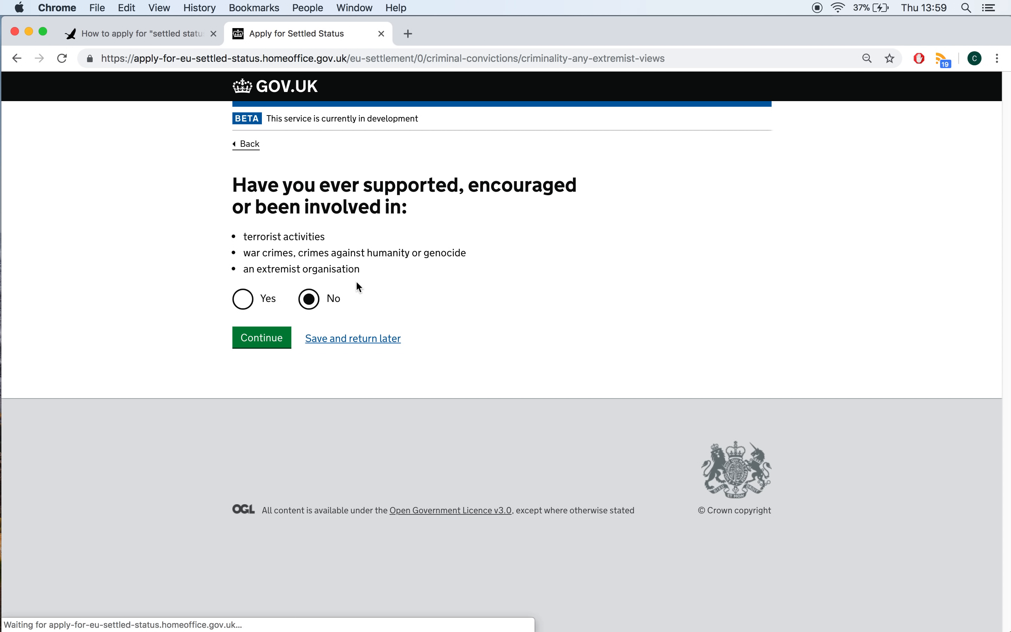
mouse_move(273, 237)
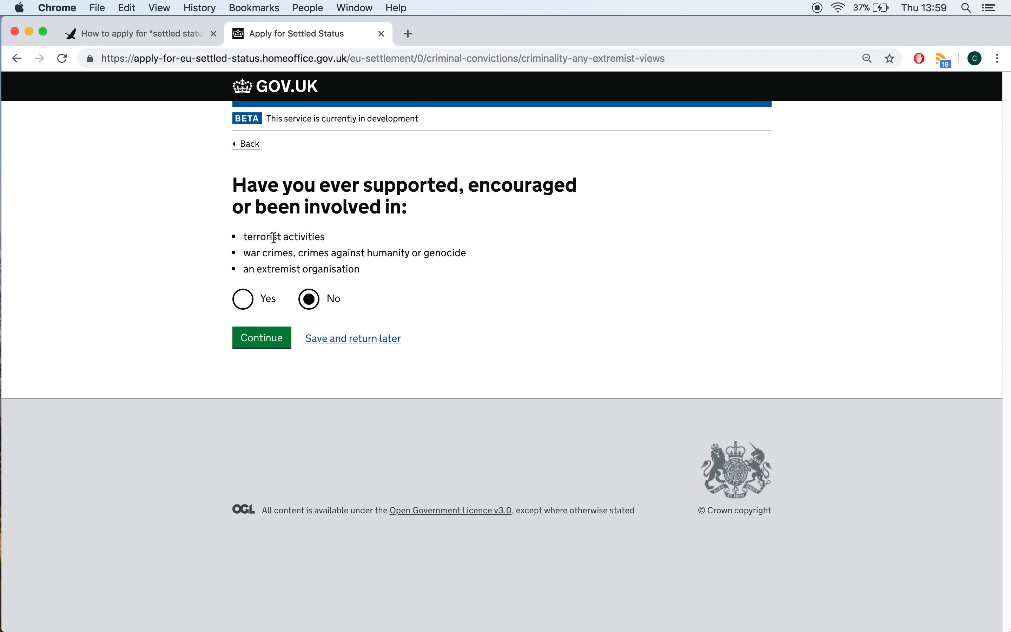
mouse_move(163, 283)
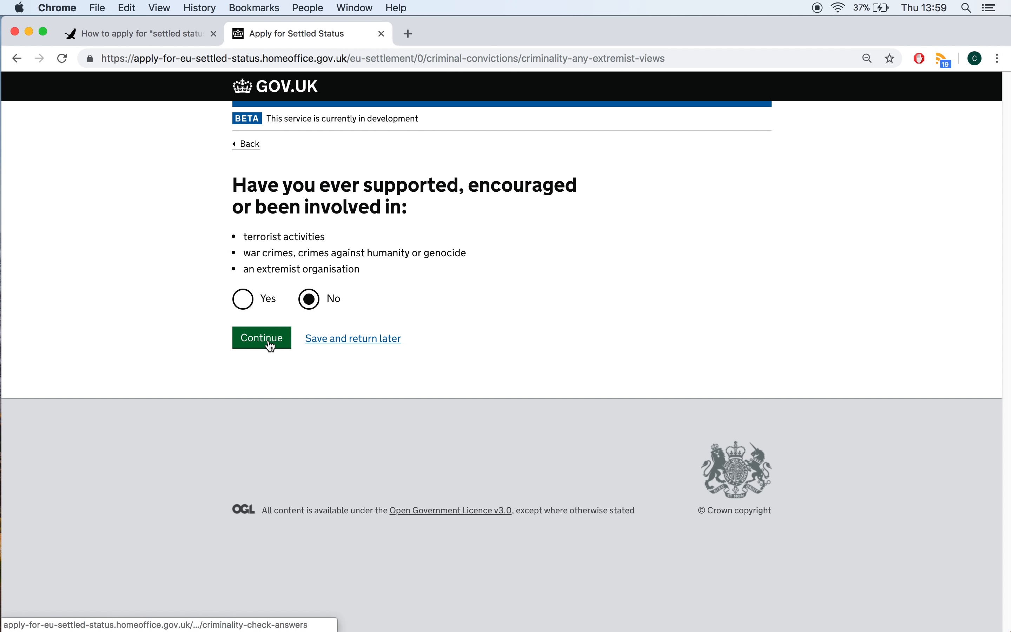
click(261, 338)
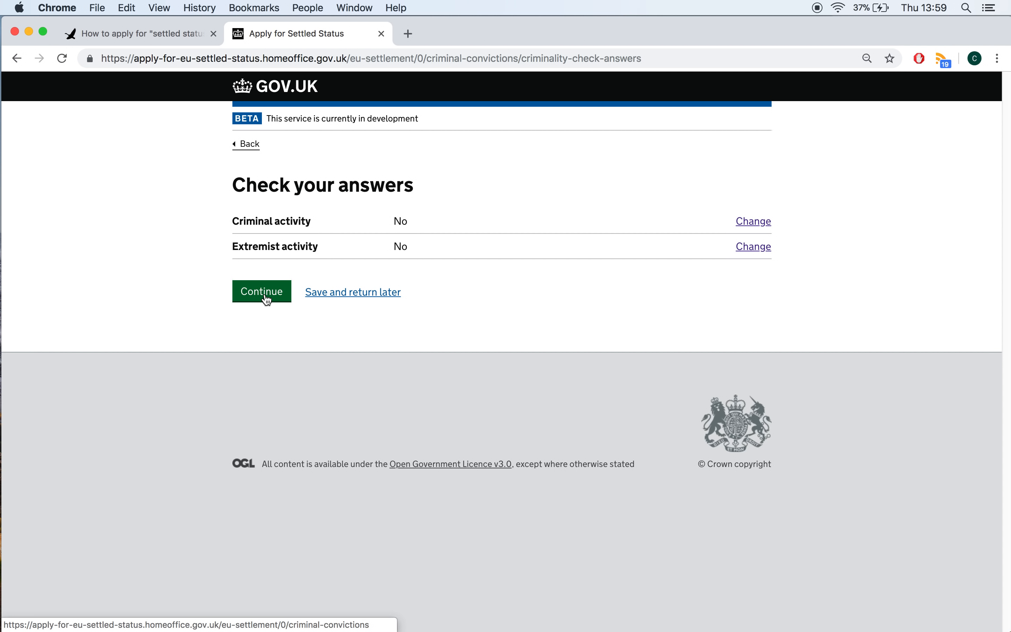
click(261, 291)
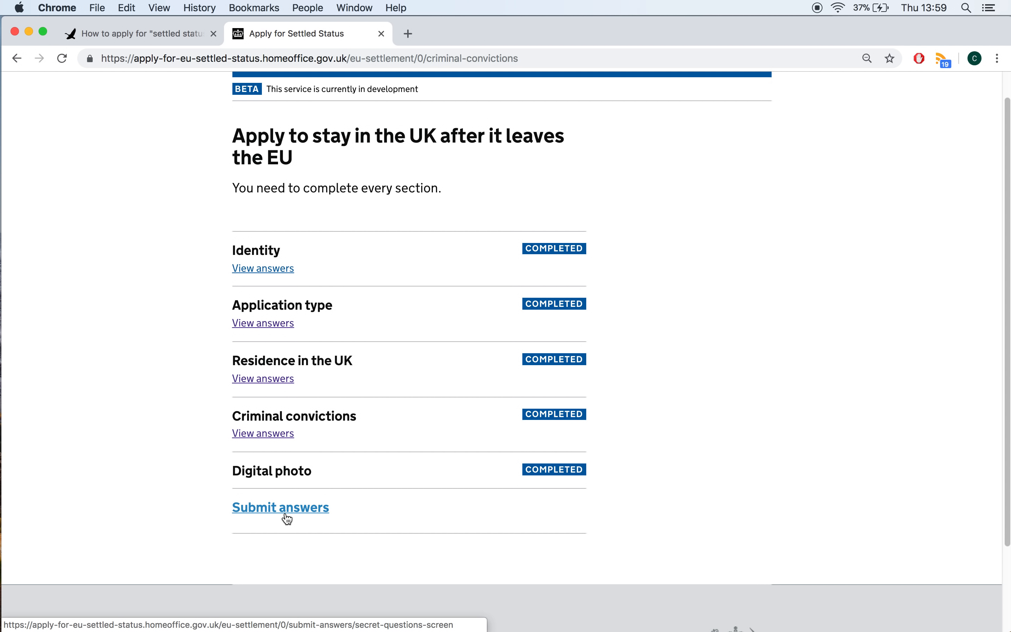
click(280, 508)
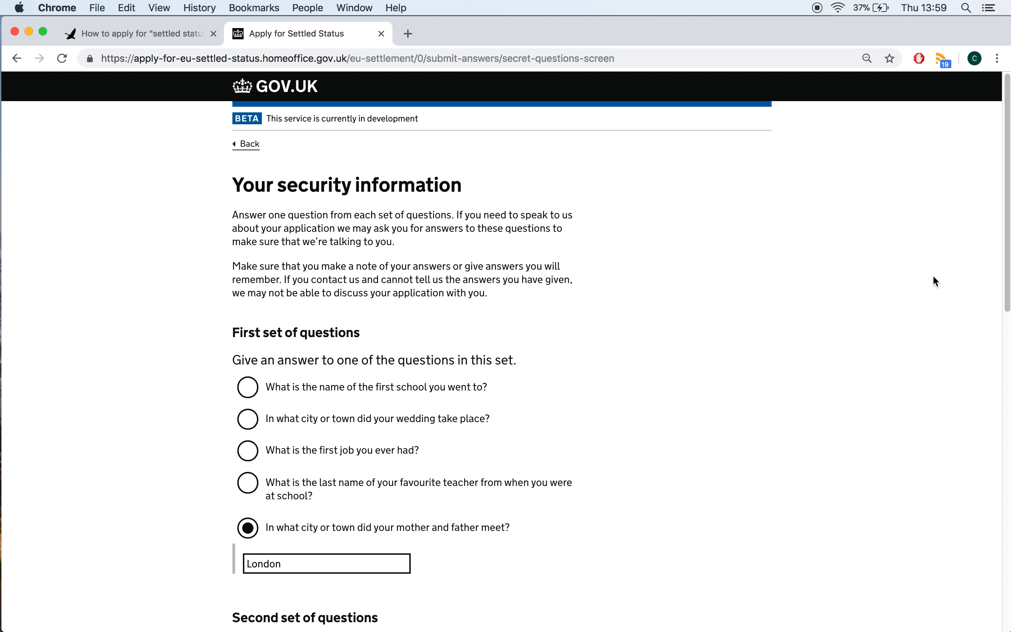
scroll(down, 3)
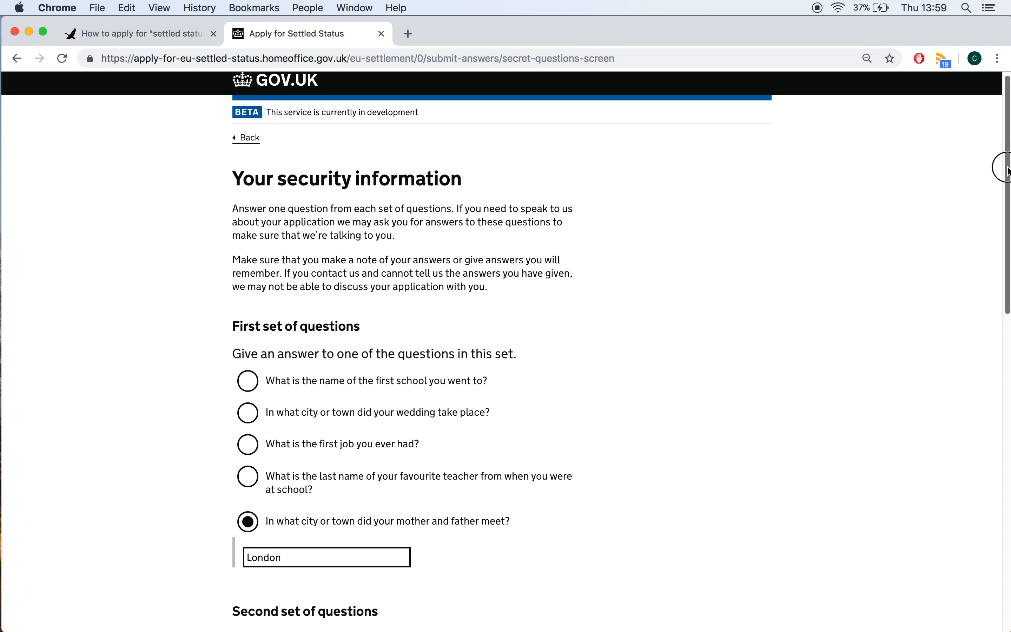
scroll(down, 3)
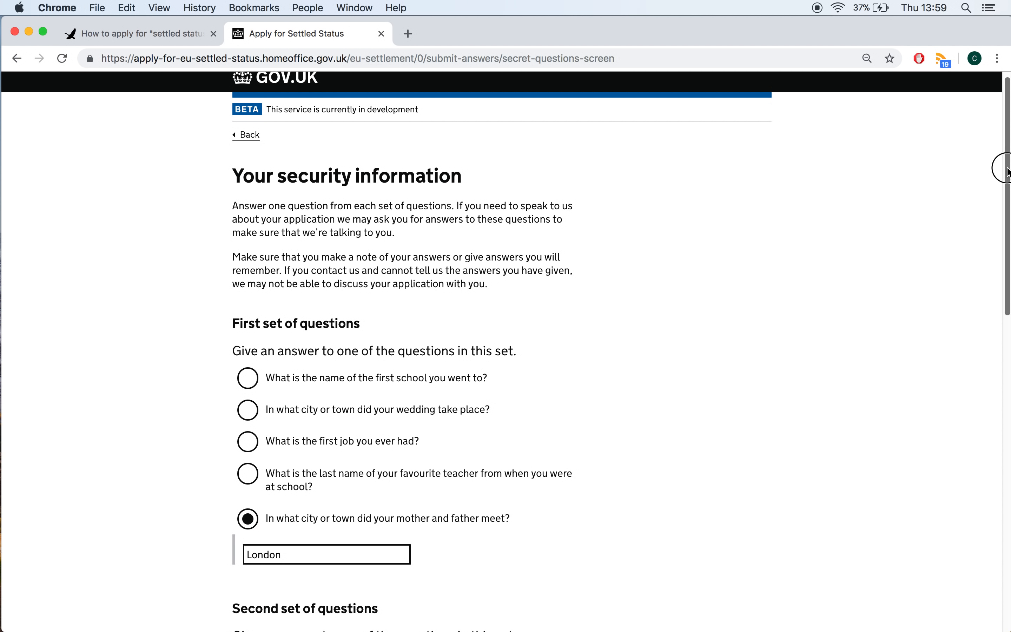
scroll(down, 3)
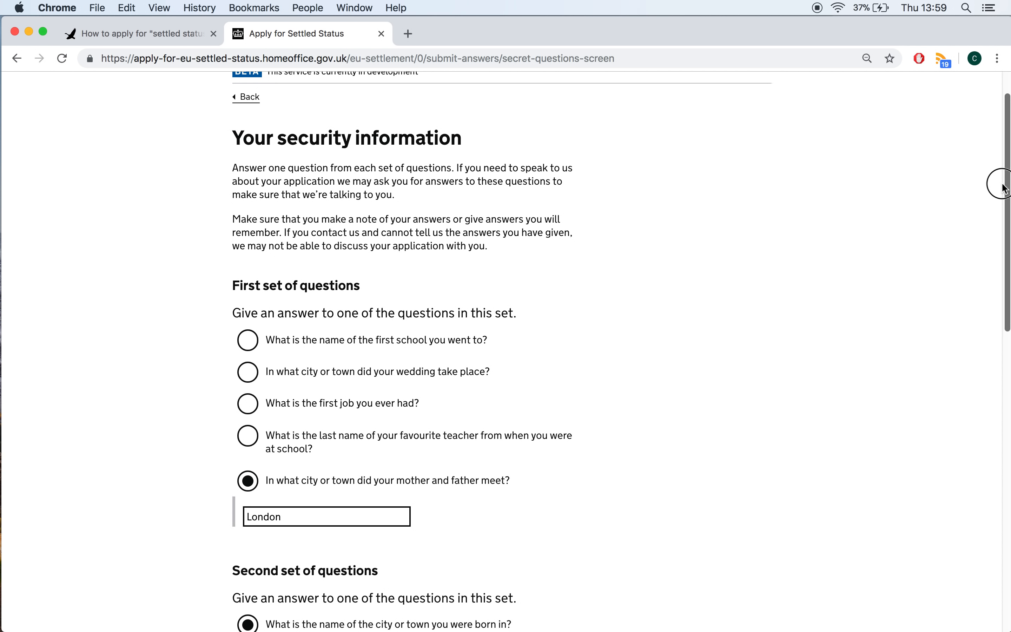
scroll(down, 3)
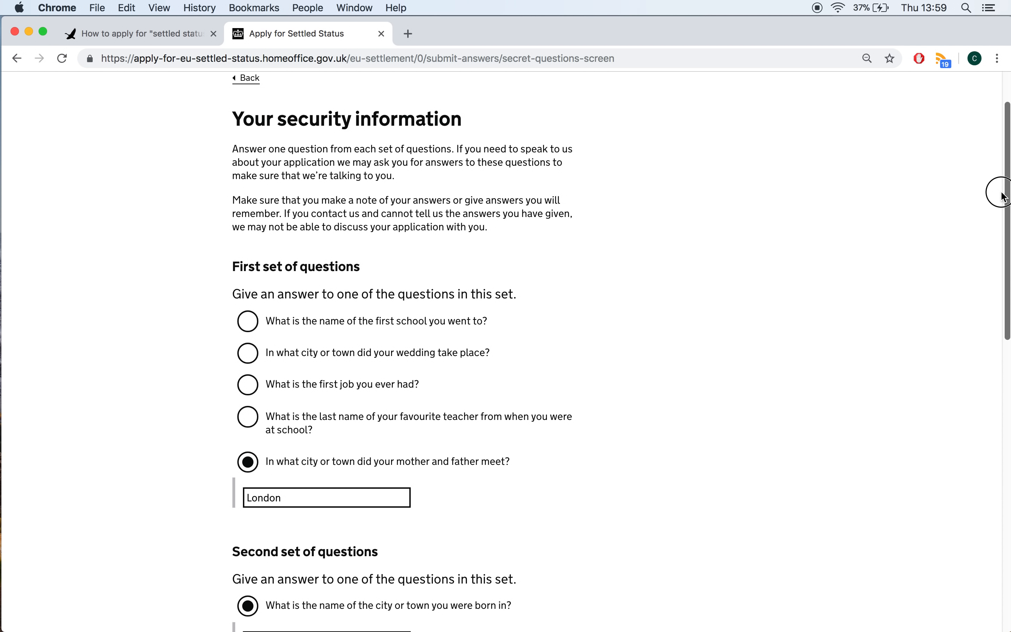
scroll(down, 3)
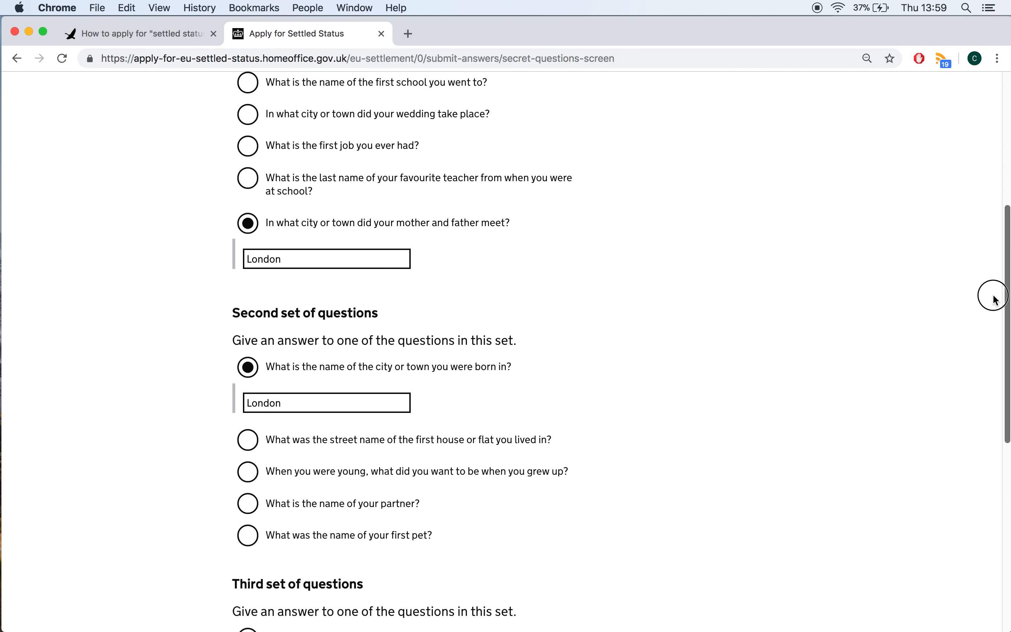
scroll(down, 3)
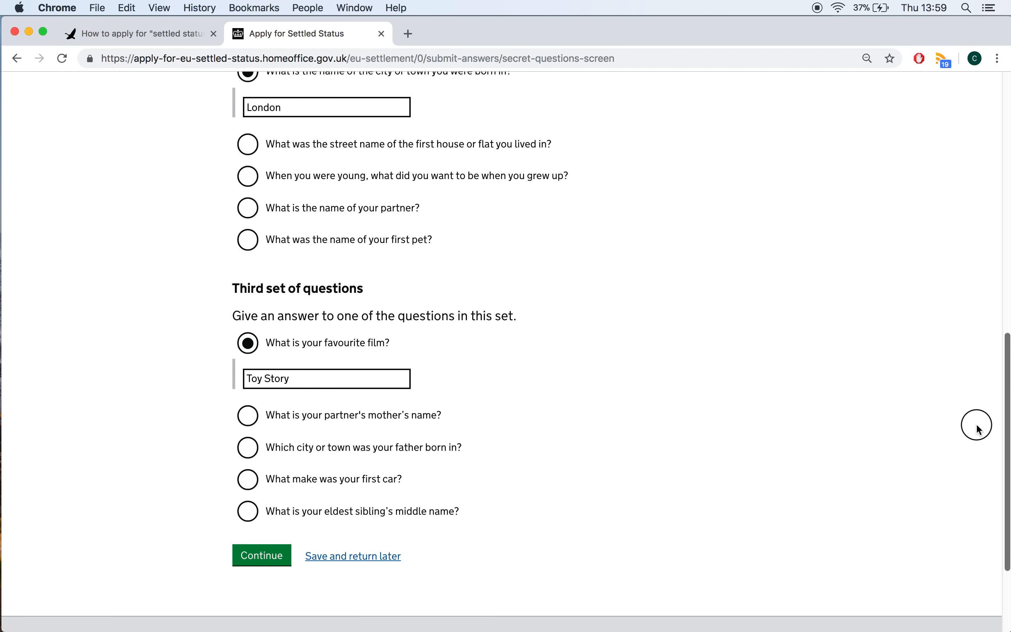
scroll(down, 3)
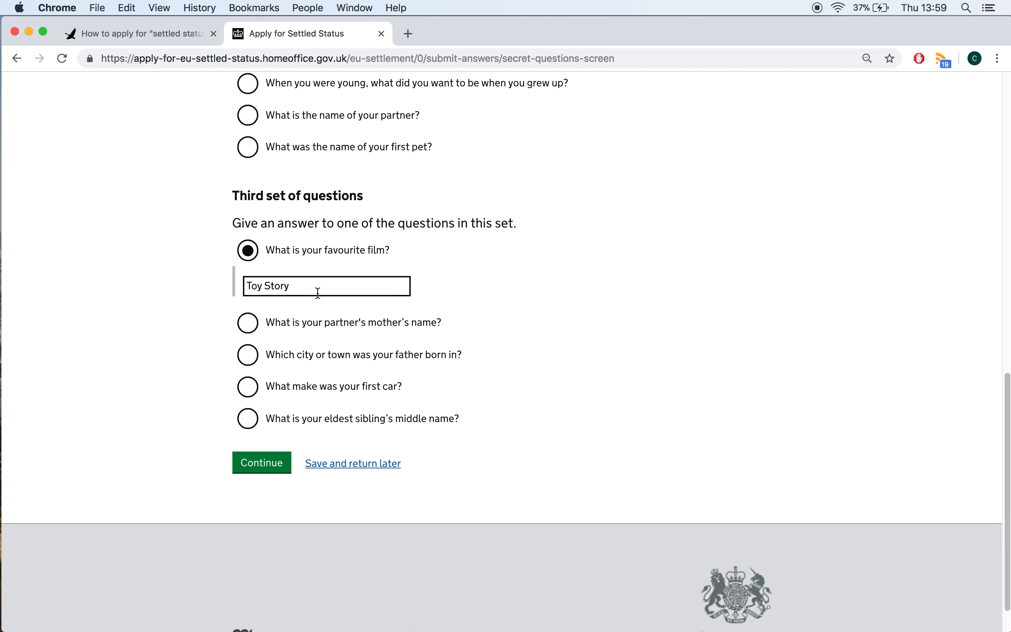
mouse_move(285, 300)
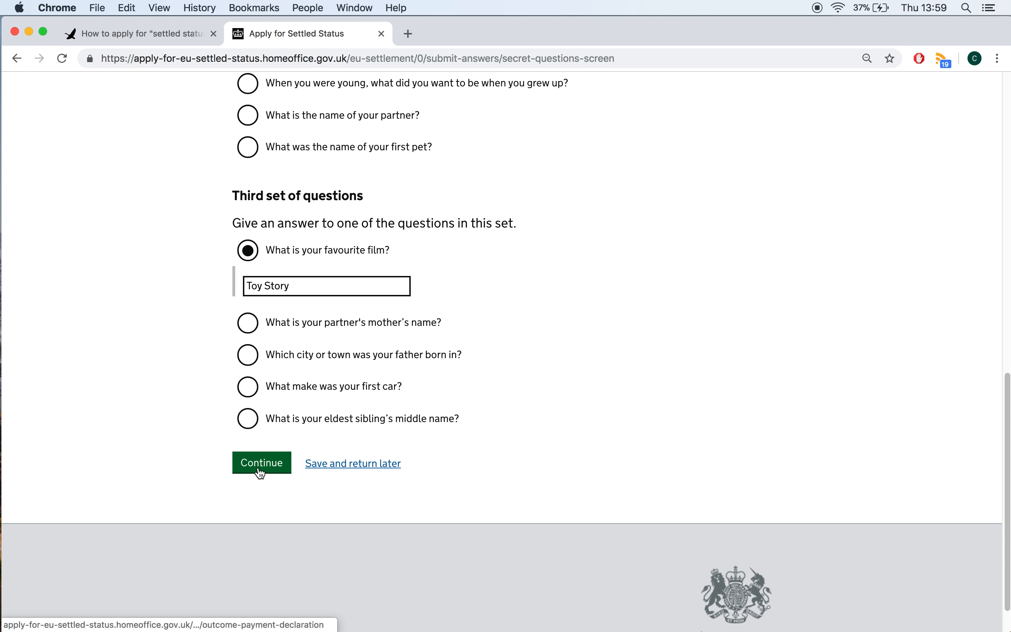
Save the security answers and pick out the Declaration's prosecution warning about misleading information.
click(261, 463)
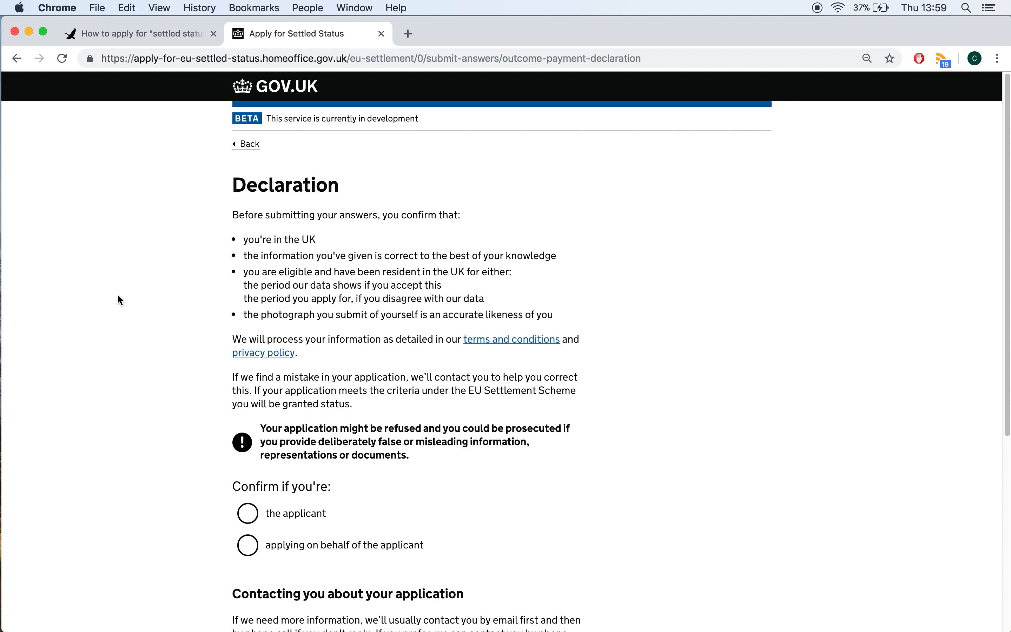
mouse_move(837, 224)
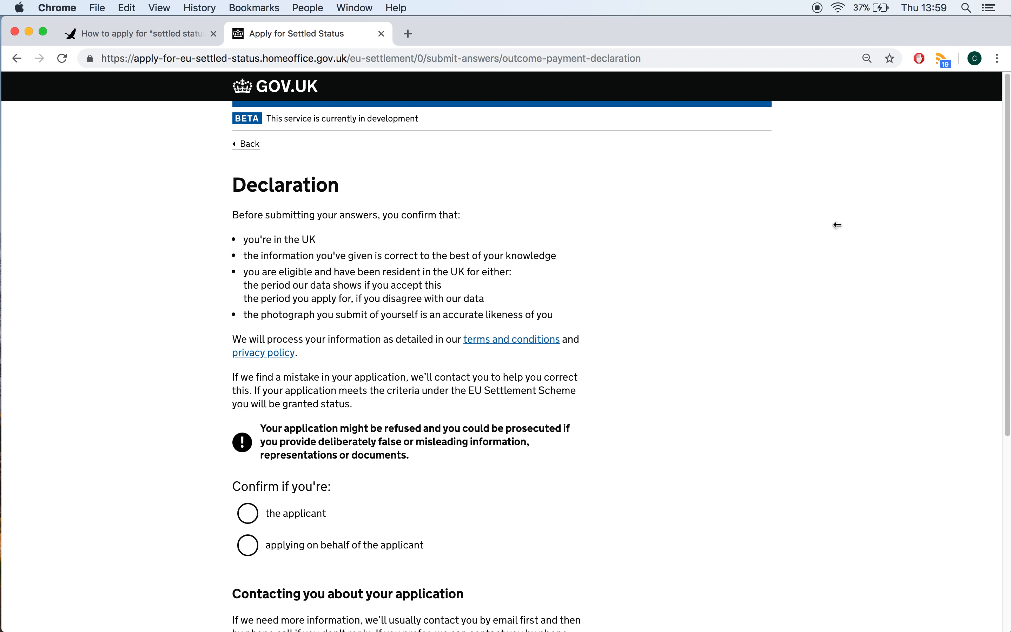
double_click(401, 256)
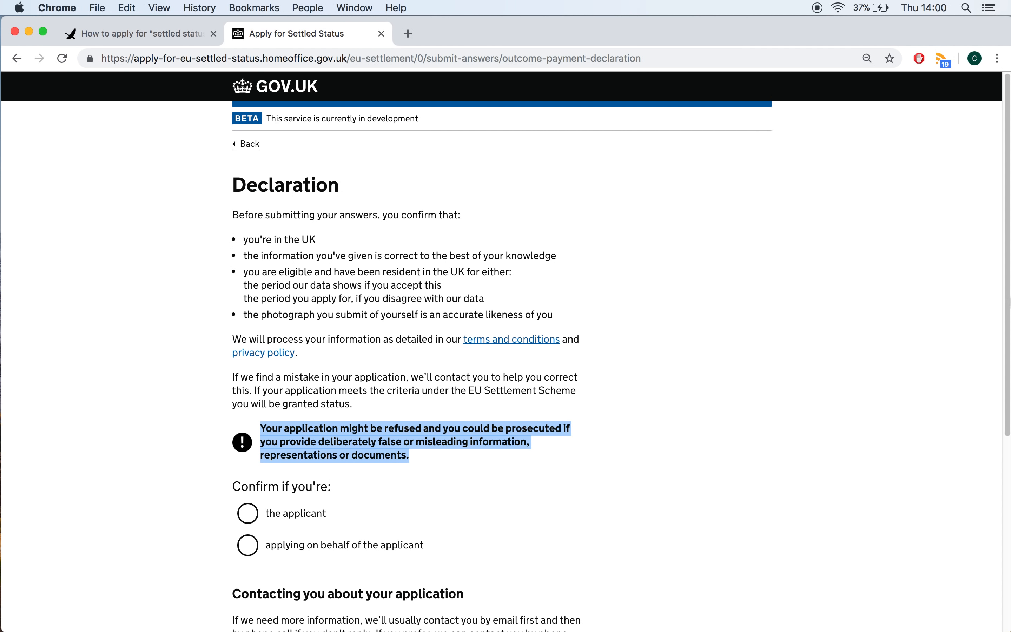
scroll(down, 3)
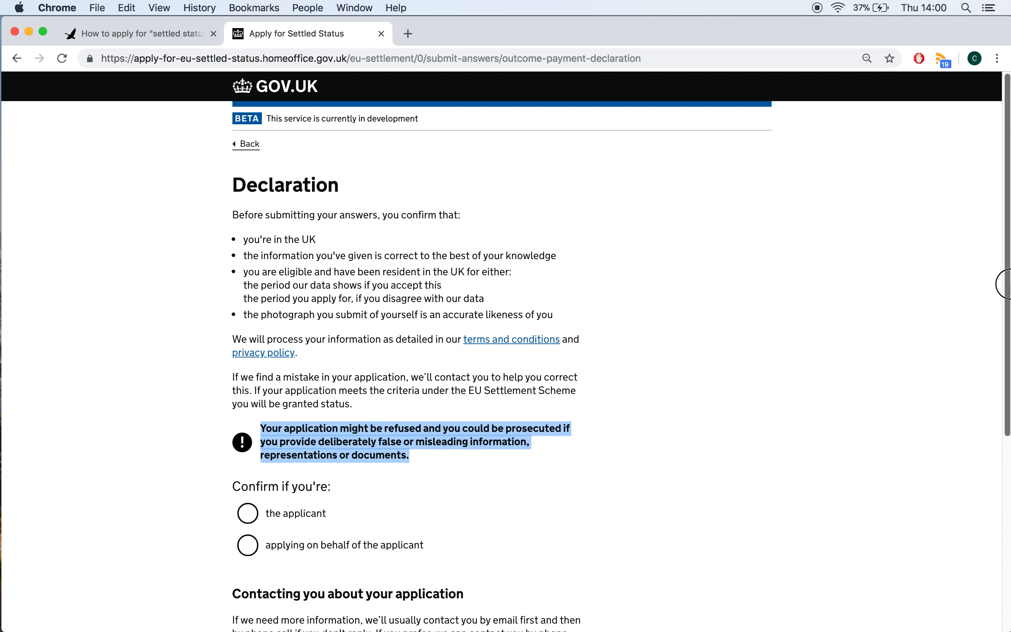
scroll(down, 3)
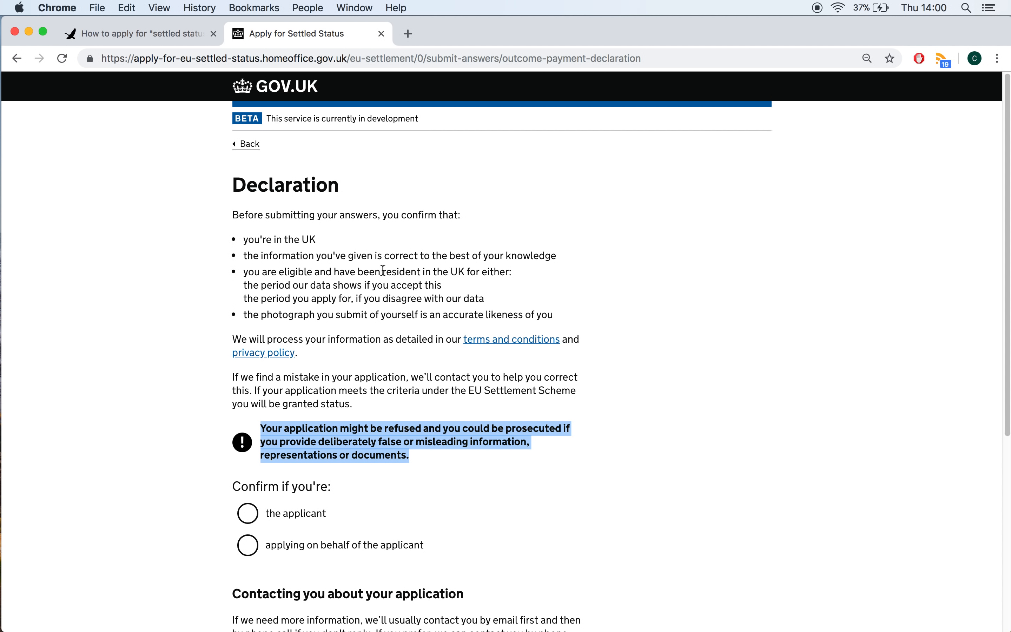
mouse_move(452, 36)
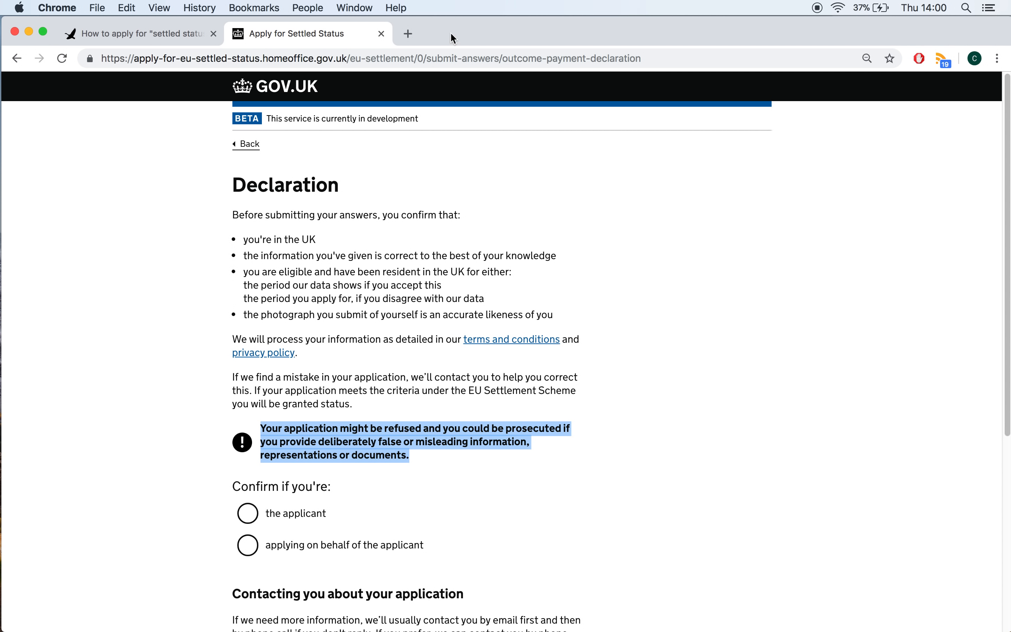
mouse_move(458, 31)
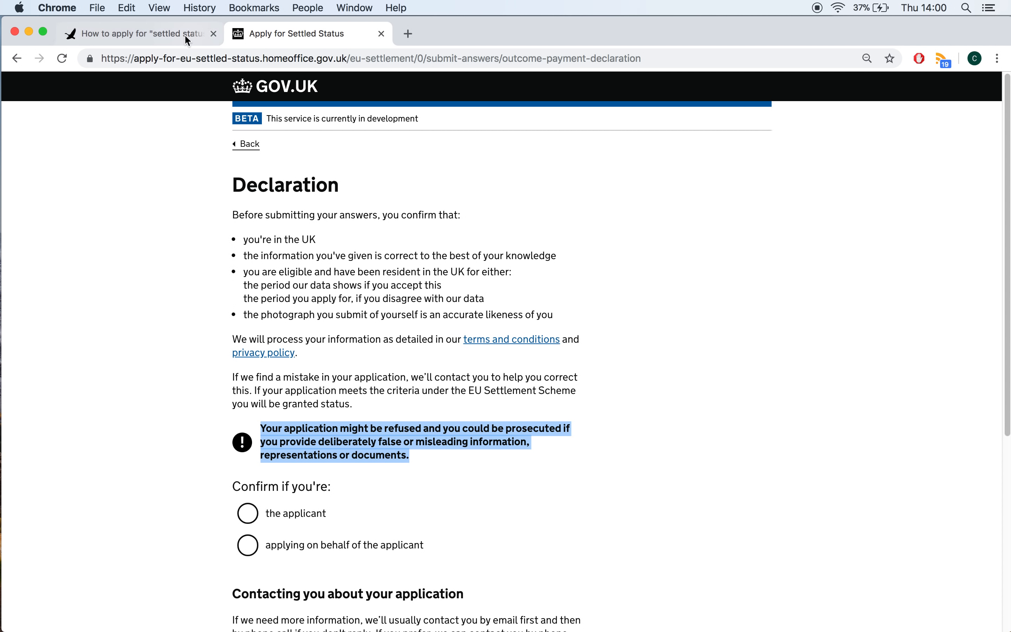
Switch to Keynote and show slide 33 Declaration, then slide 35 on the £65 fee.
click(135, 33)
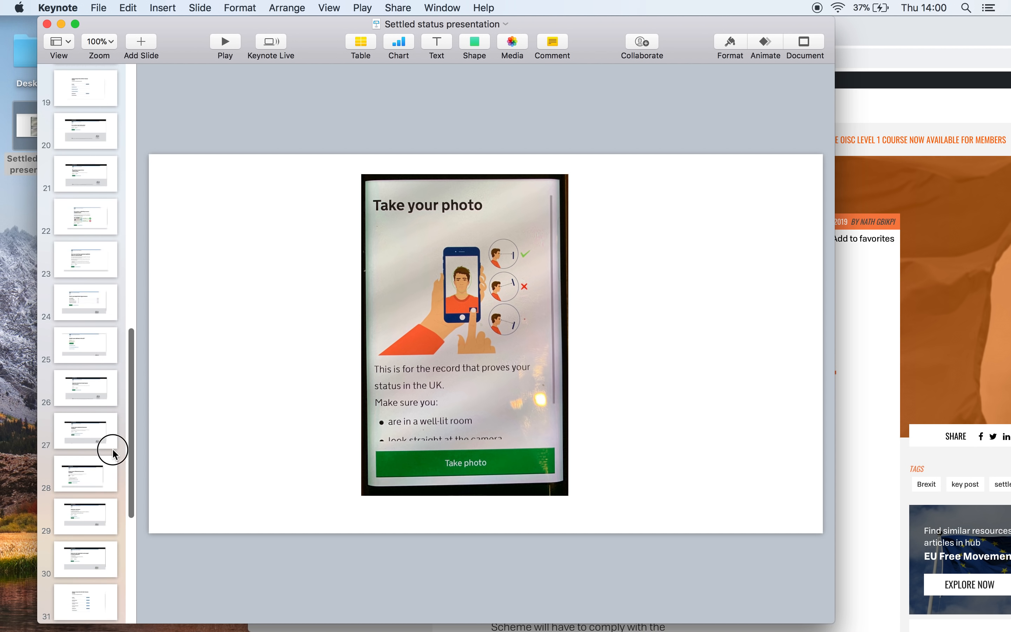
scroll(down, 3)
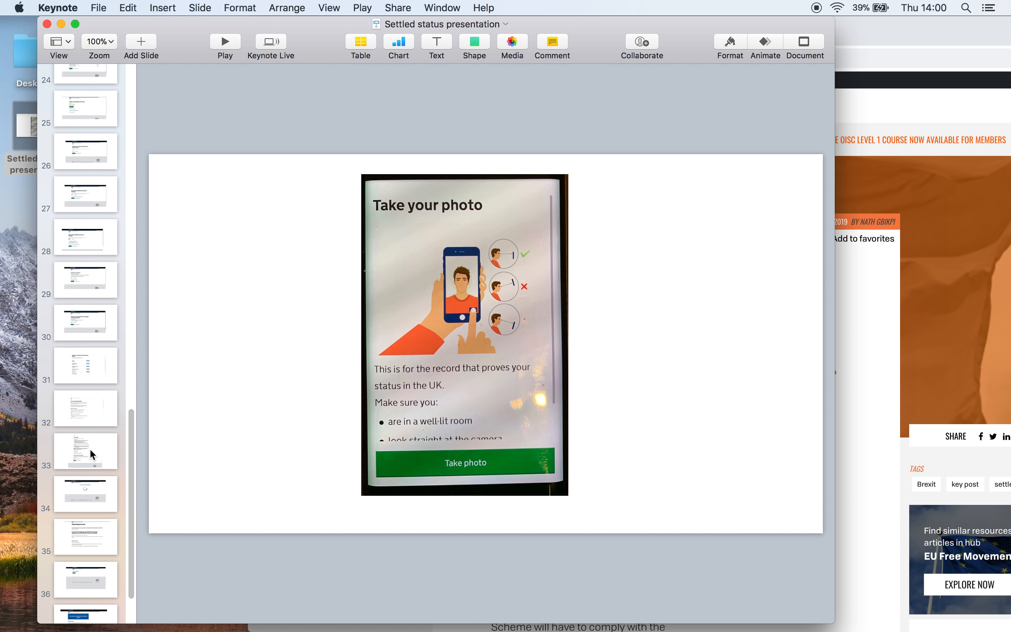
click(85, 451)
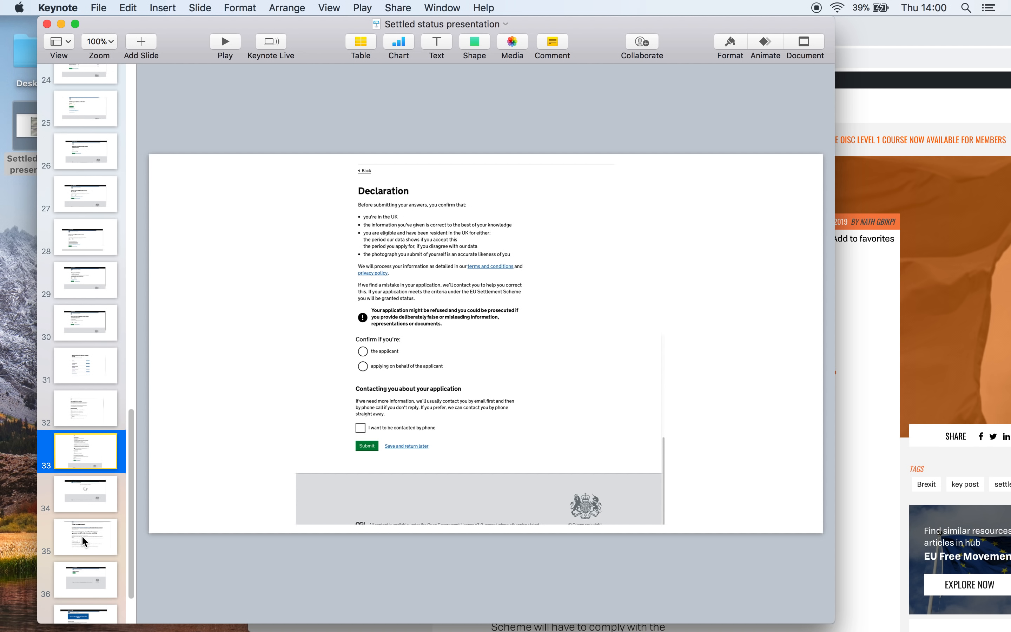
click(85, 537)
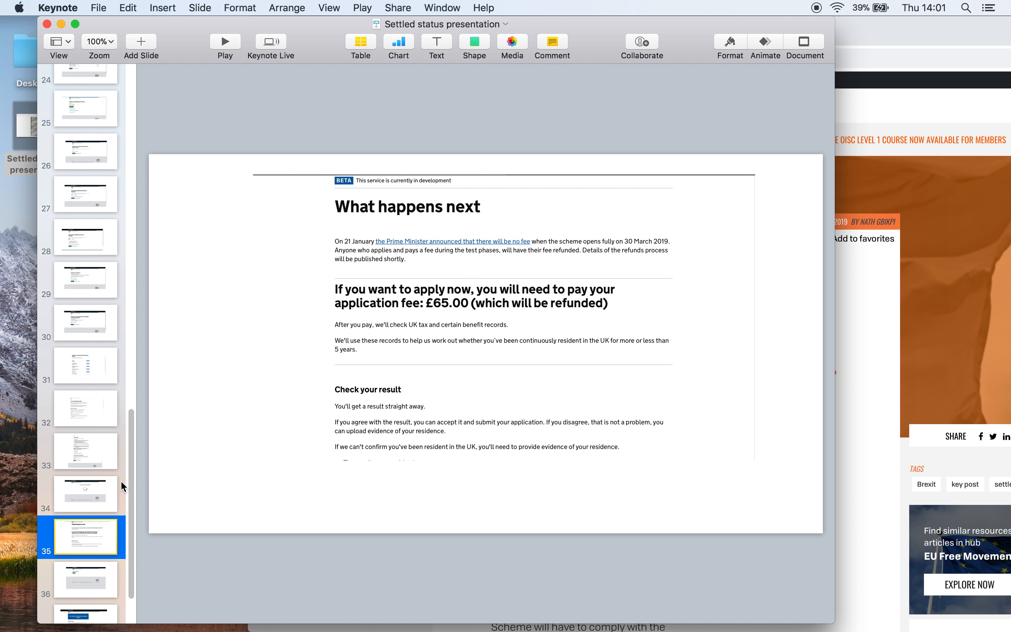
scroll(down, 3)
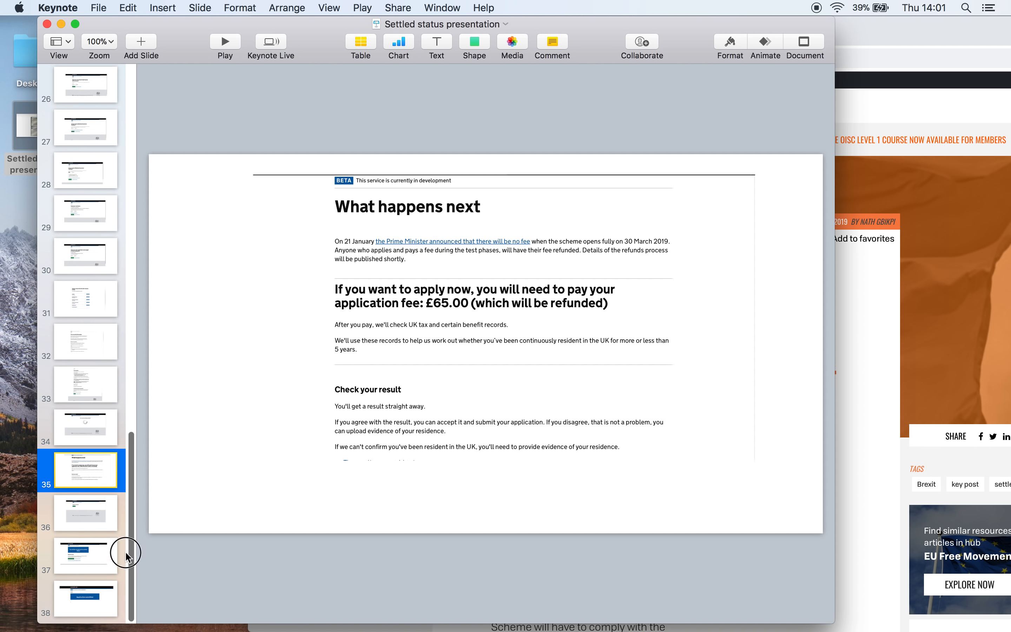
Show slide 36 Payment successful, then slide 37 You will be considered for settled status.
click(85, 514)
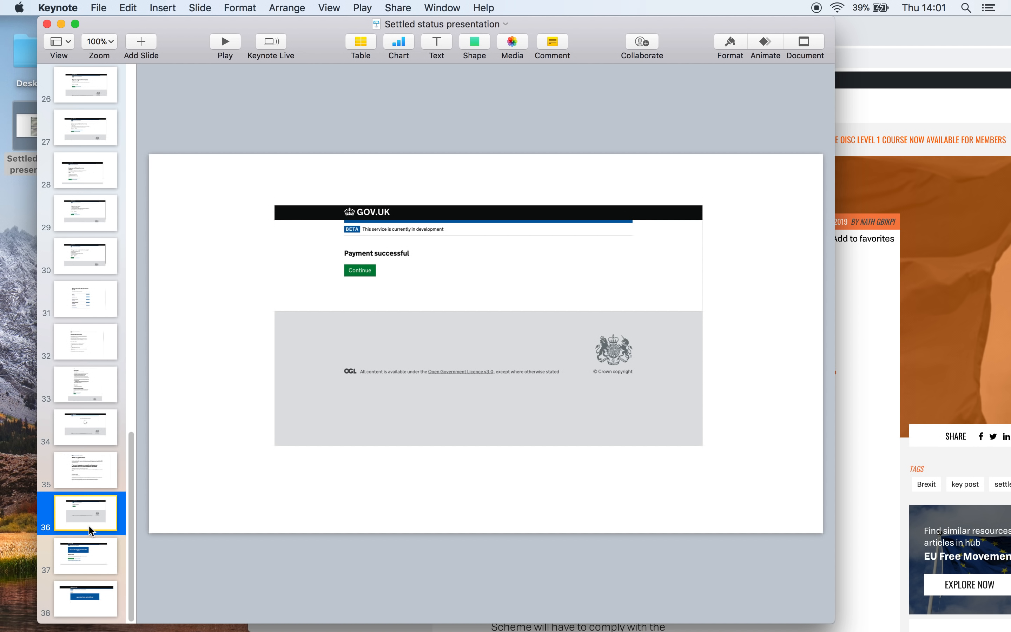
mouse_move(93, 573)
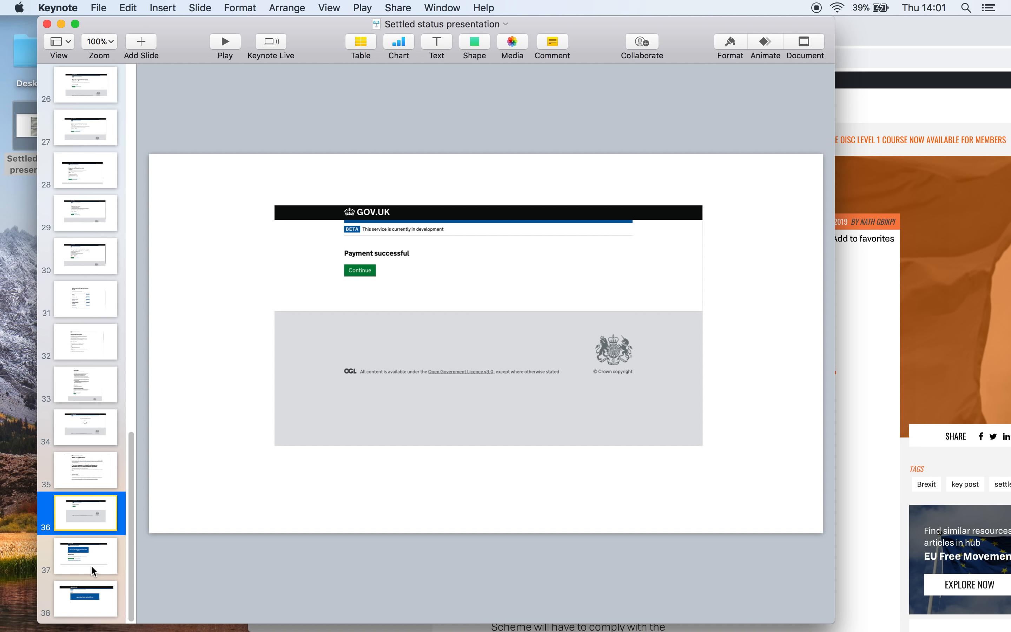
click(85, 555)
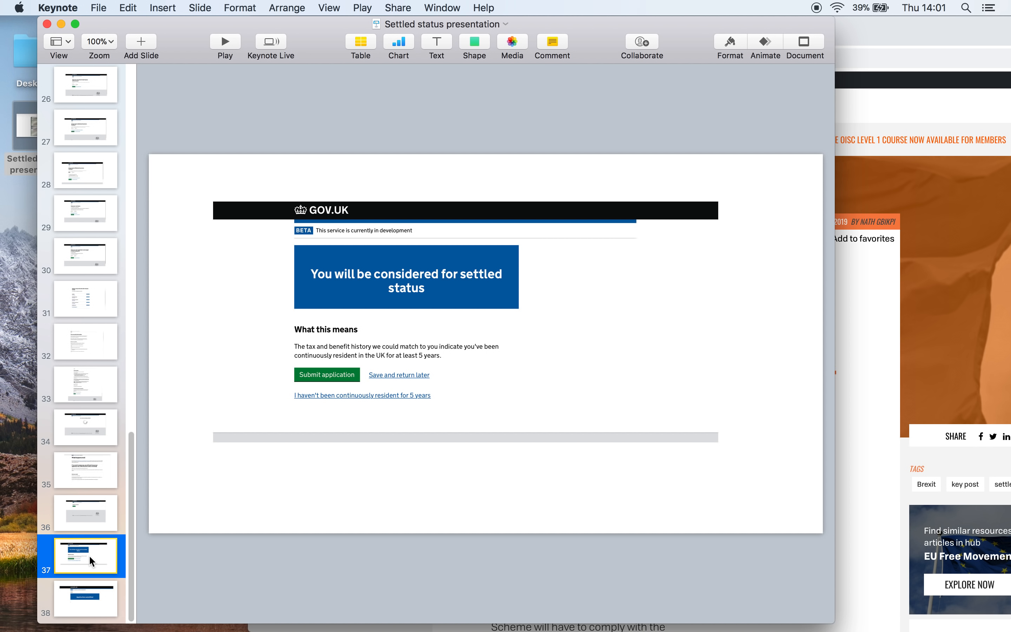
mouse_move(360, 356)
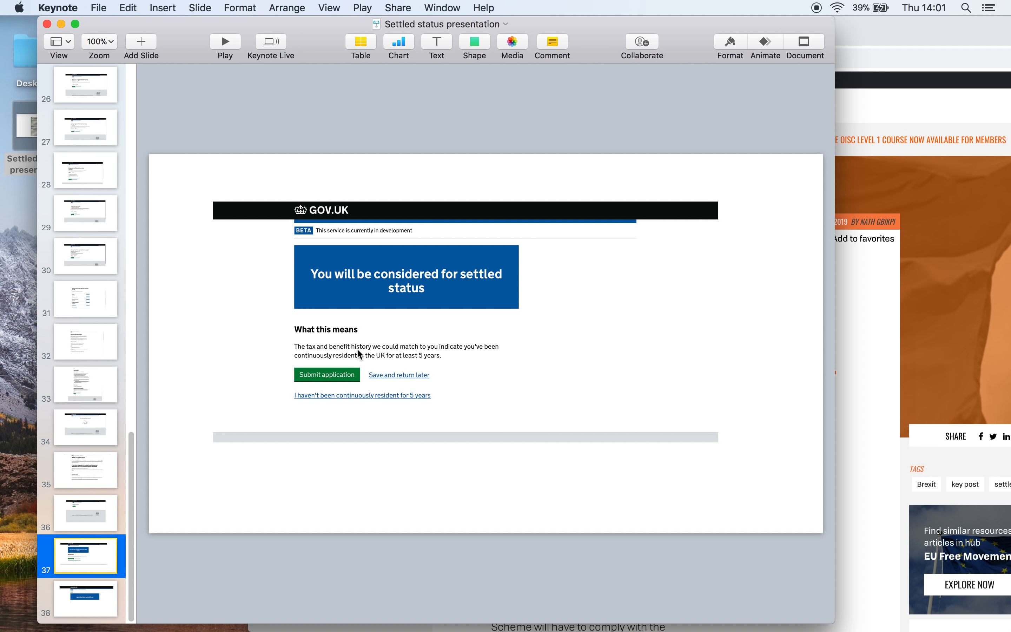
mouse_move(471, 353)
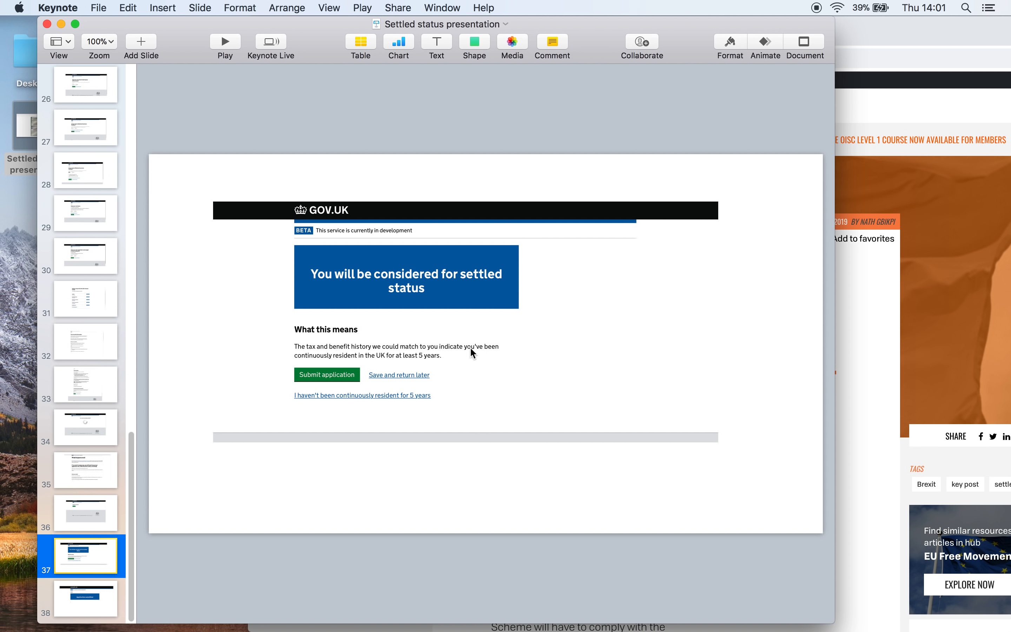
mouse_move(447, 360)
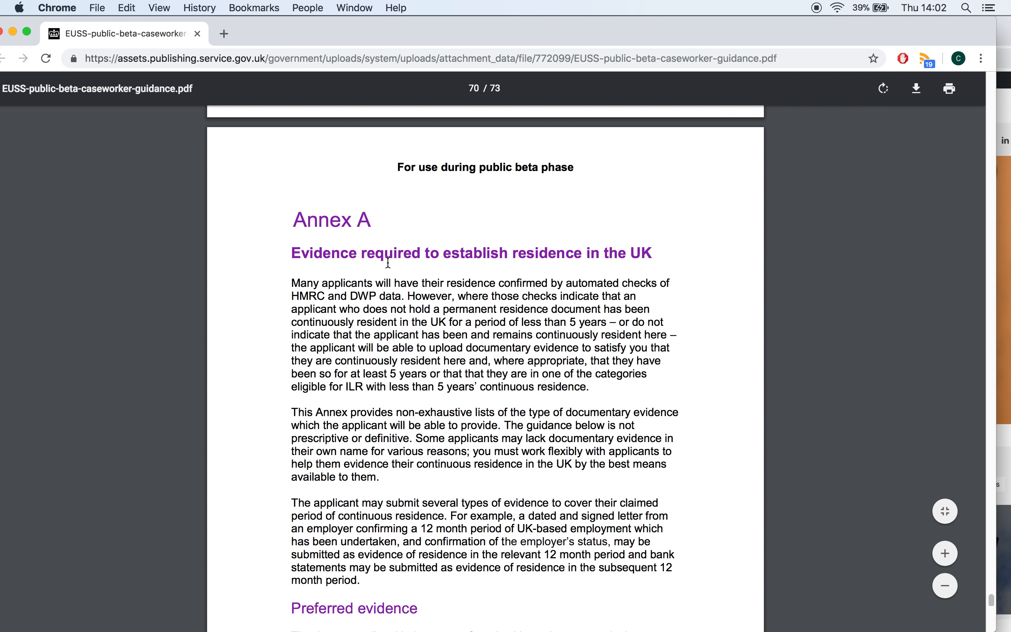
mouse_move(475, 362)
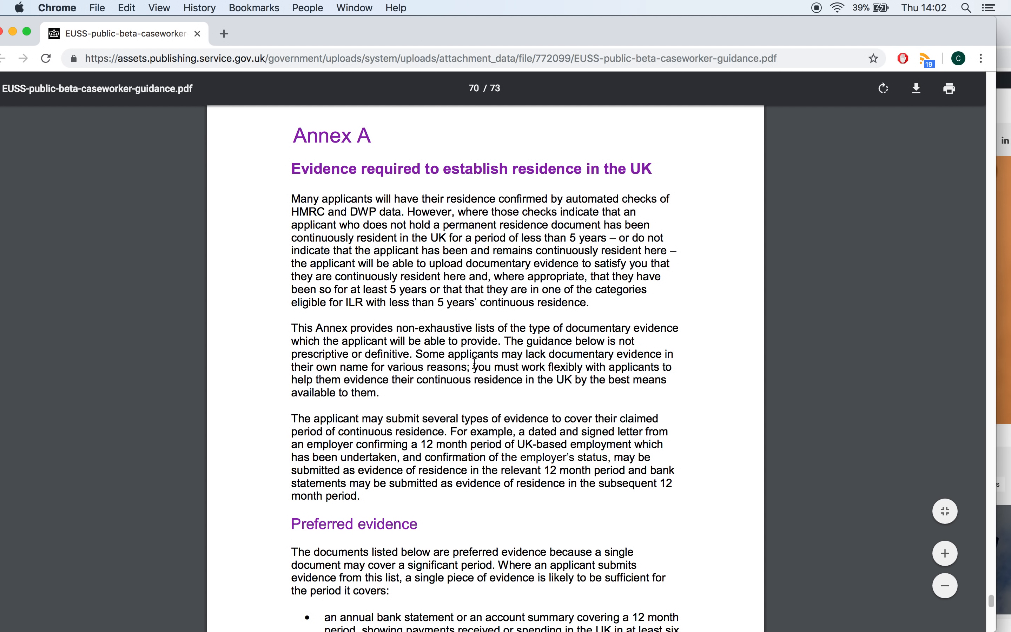
Scroll the caseworker guidance PDF from Preferred evidence on page 70 to Alternative evidence on page 71.
double_click(355, 524)
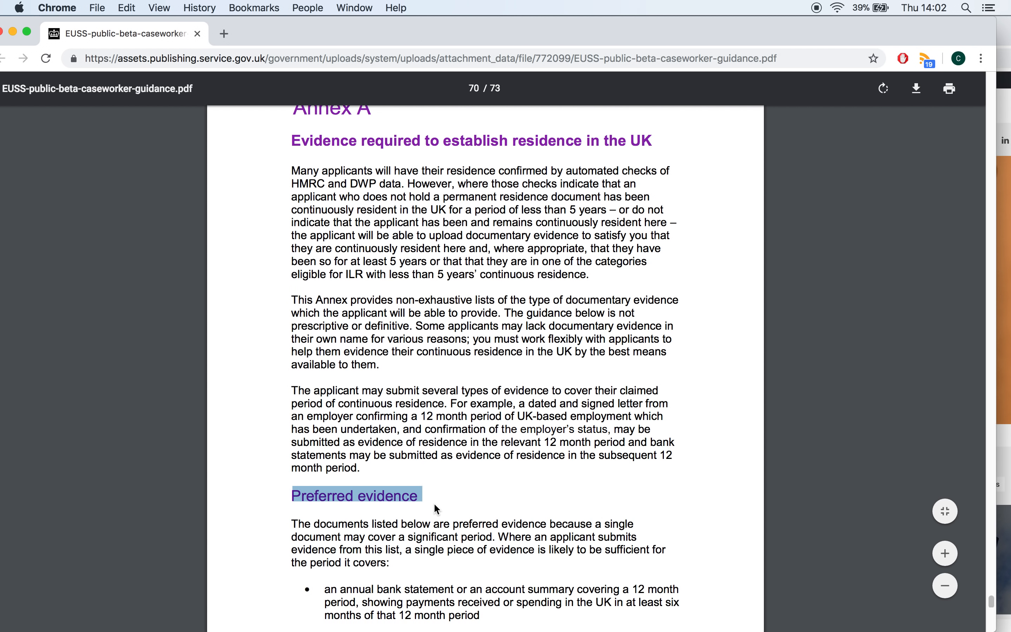
scroll(down, 3)
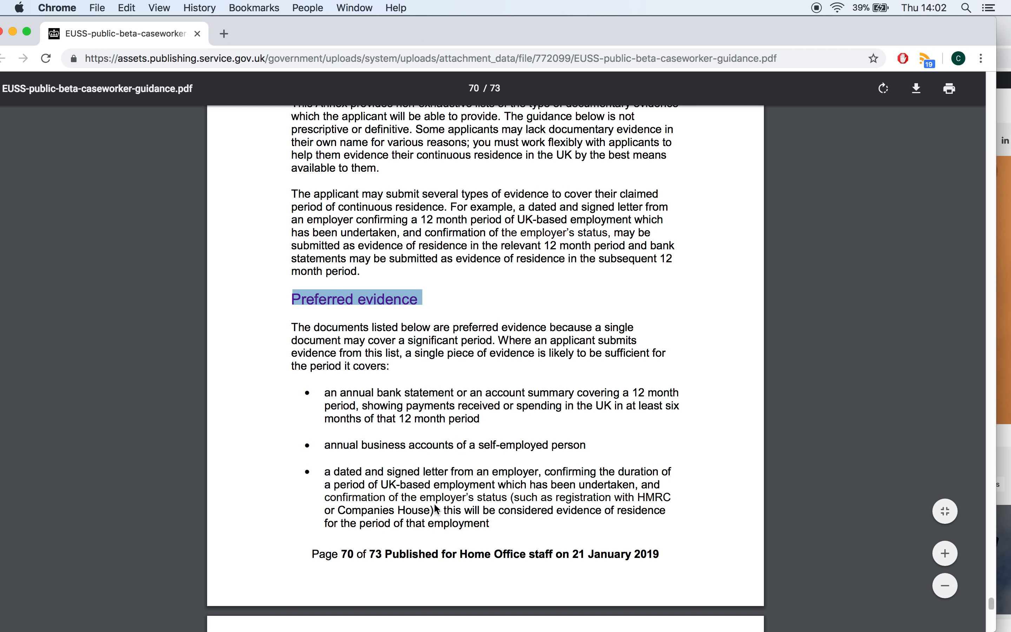
scroll(down, 3)
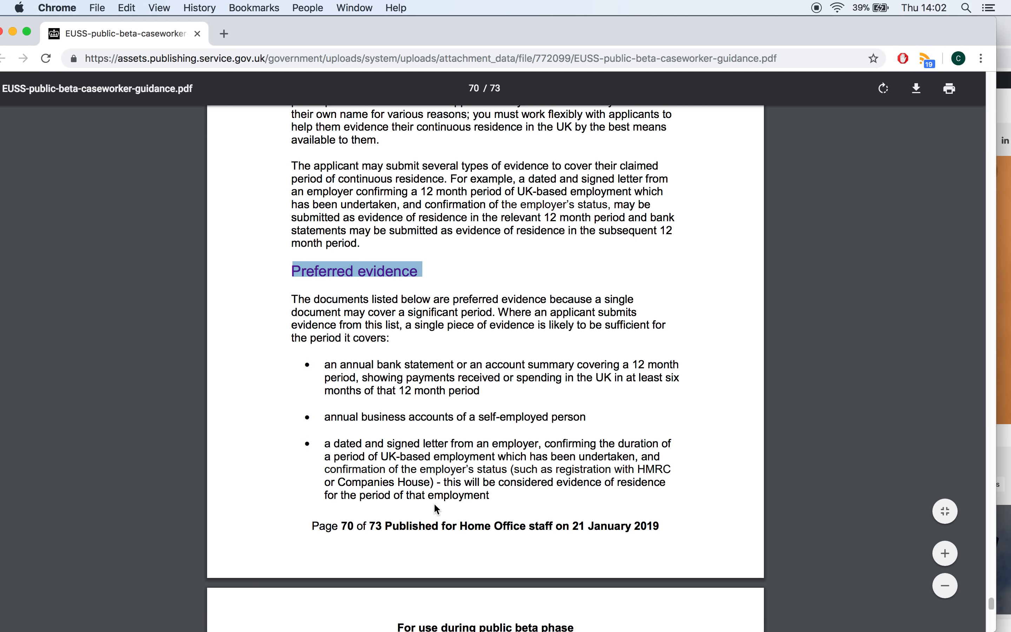
scroll(down, 3)
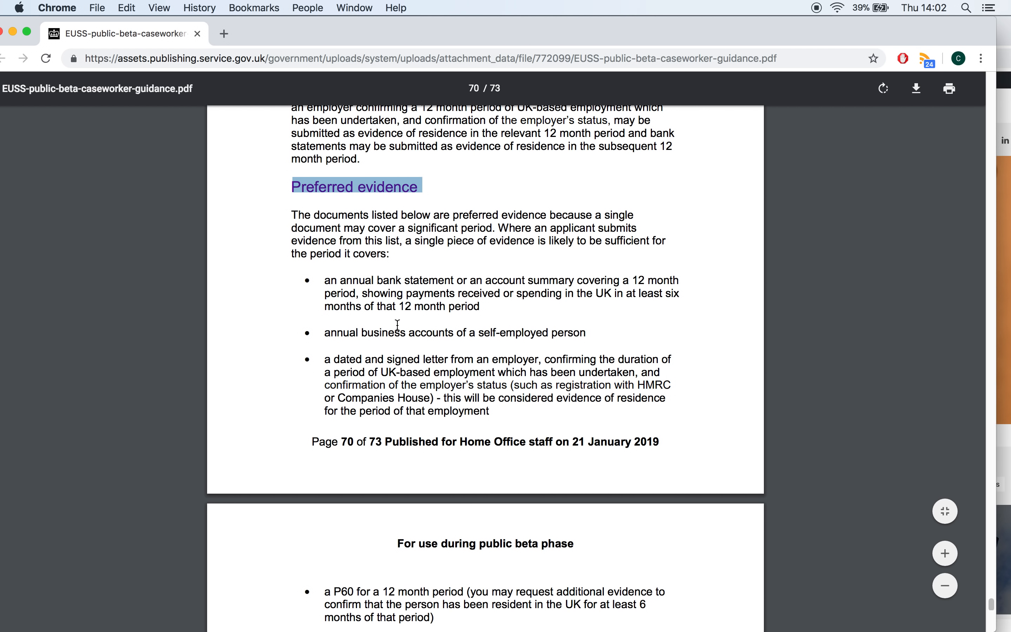
mouse_move(405, 352)
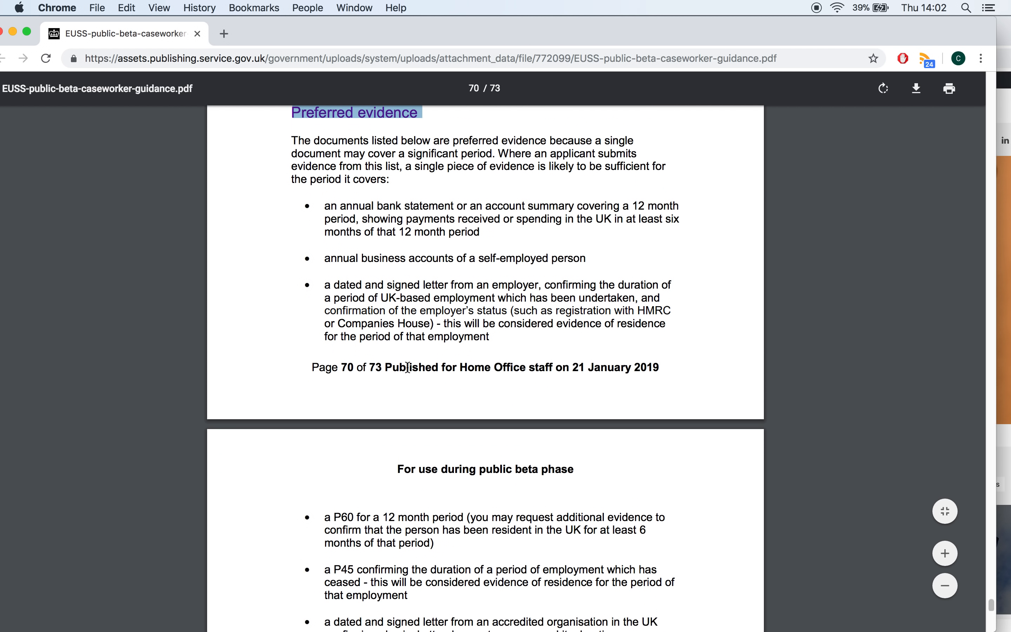
scroll(down, 3)
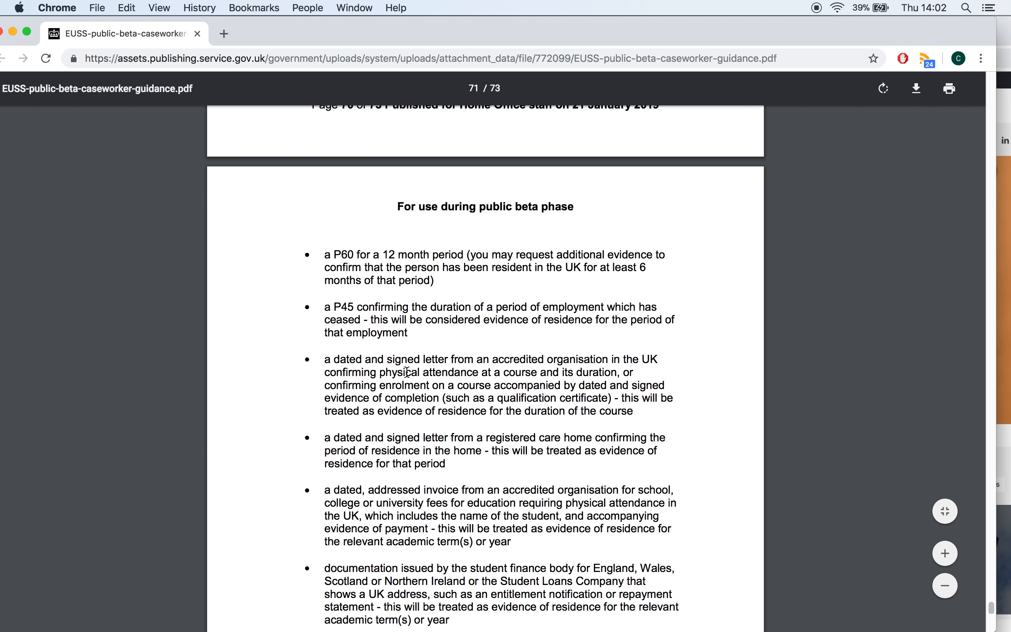
scroll(down, 3)
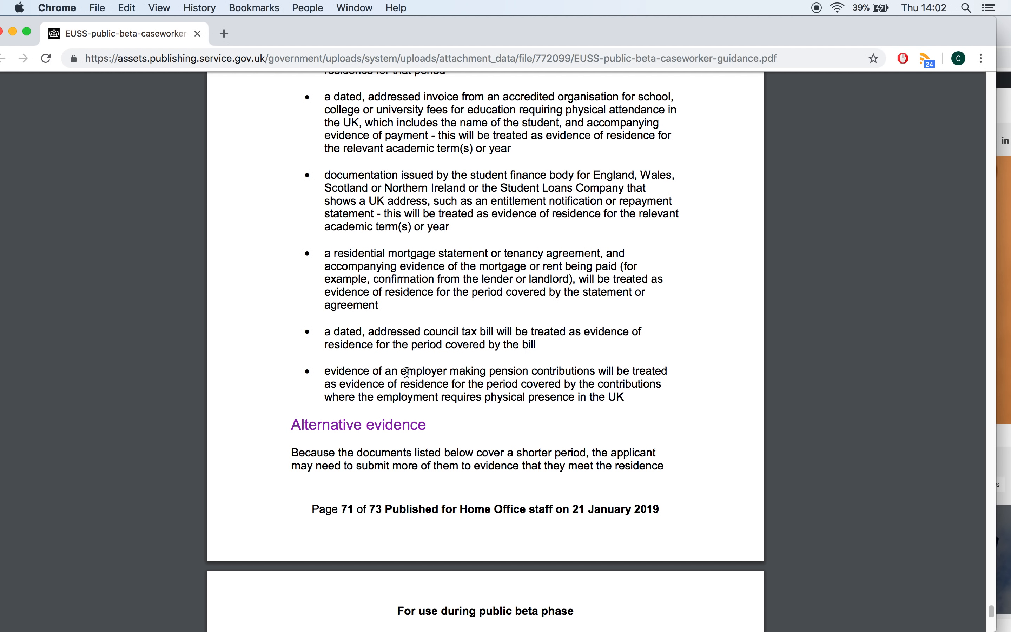
Scroll through page 72's alternative evidence list until the Unacceptable evidence heading appears.
scroll(down, 3)
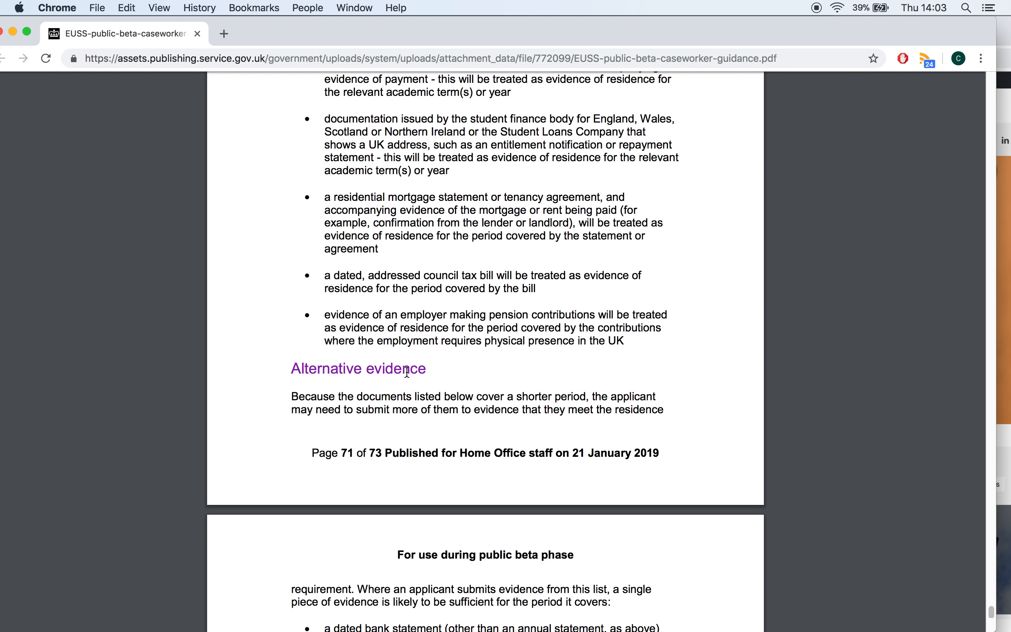
scroll(down, 3)
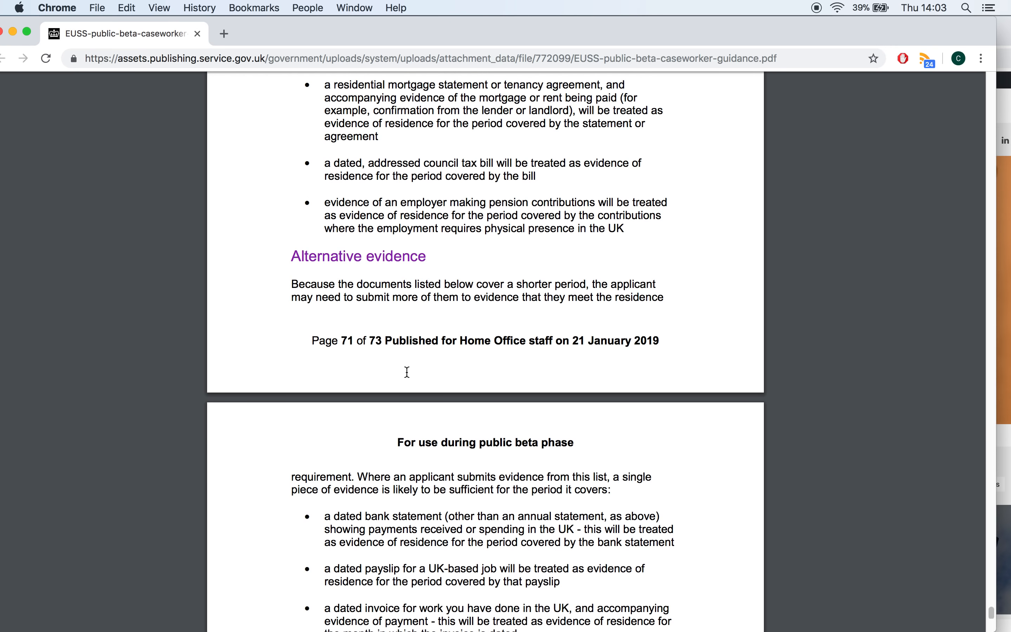
scroll(down, 3)
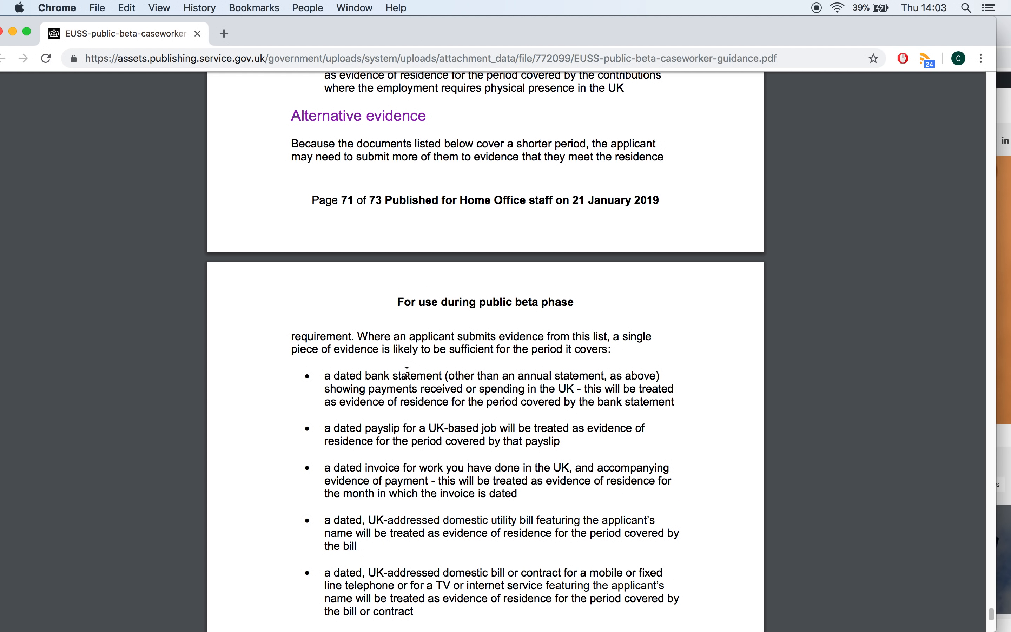
scroll(down, 3)
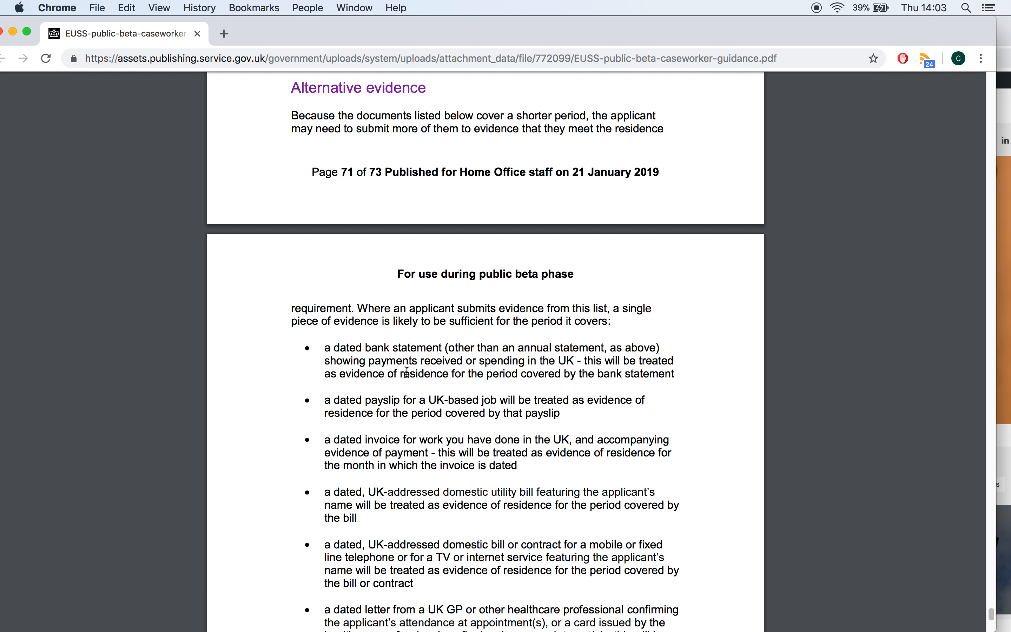
mouse_move(407, 348)
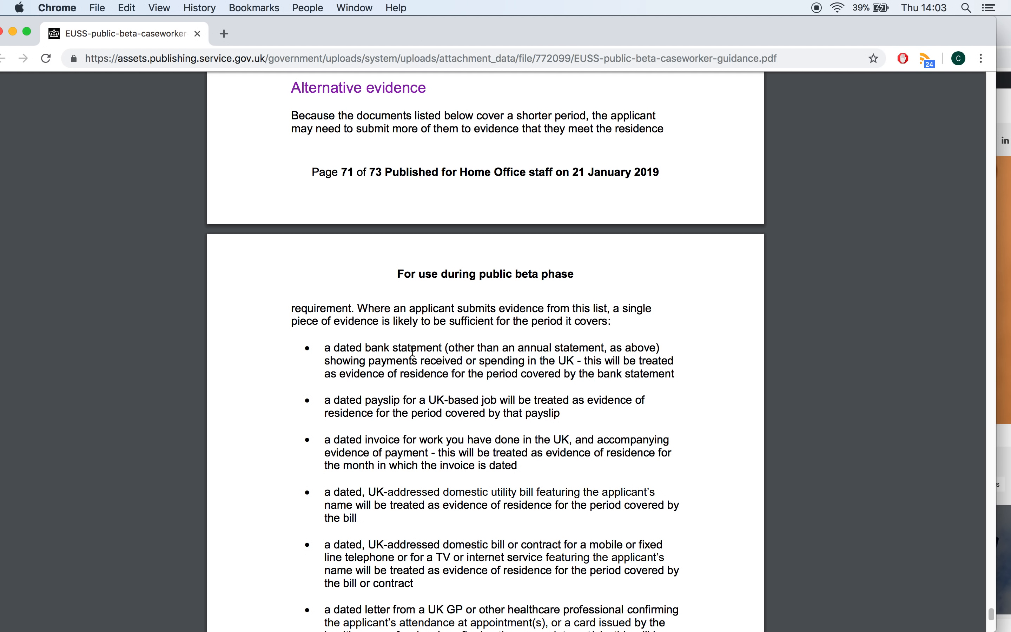
mouse_move(589, 339)
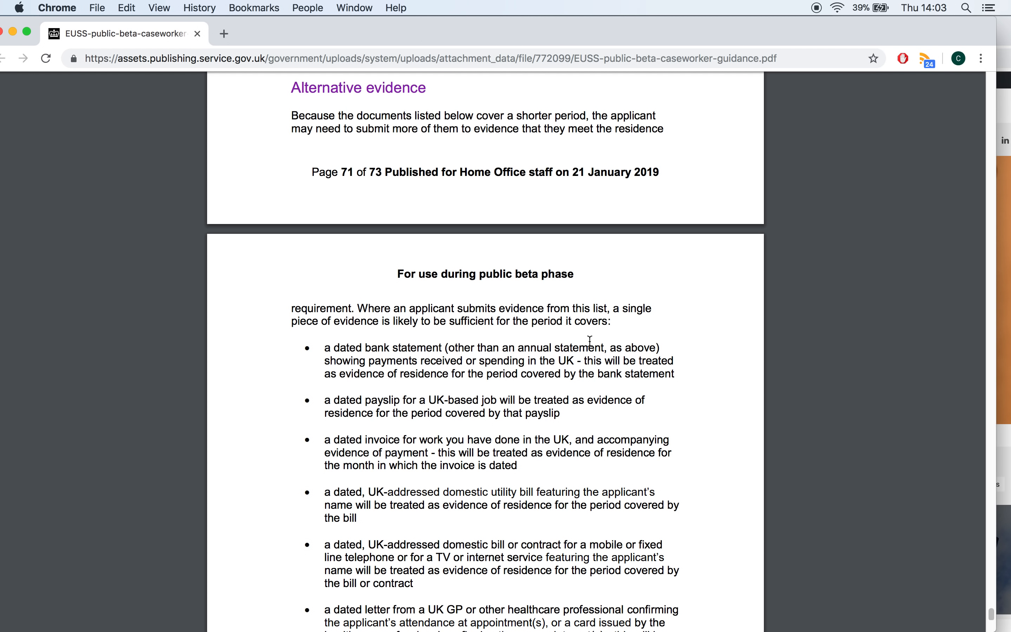
mouse_move(391, 399)
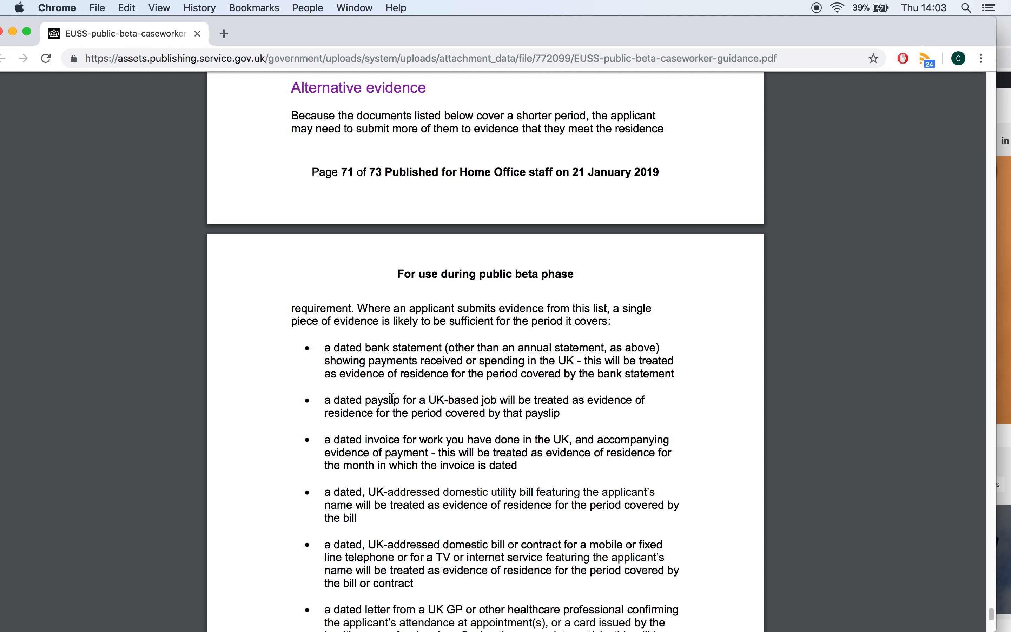
mouse_move(415, 454)
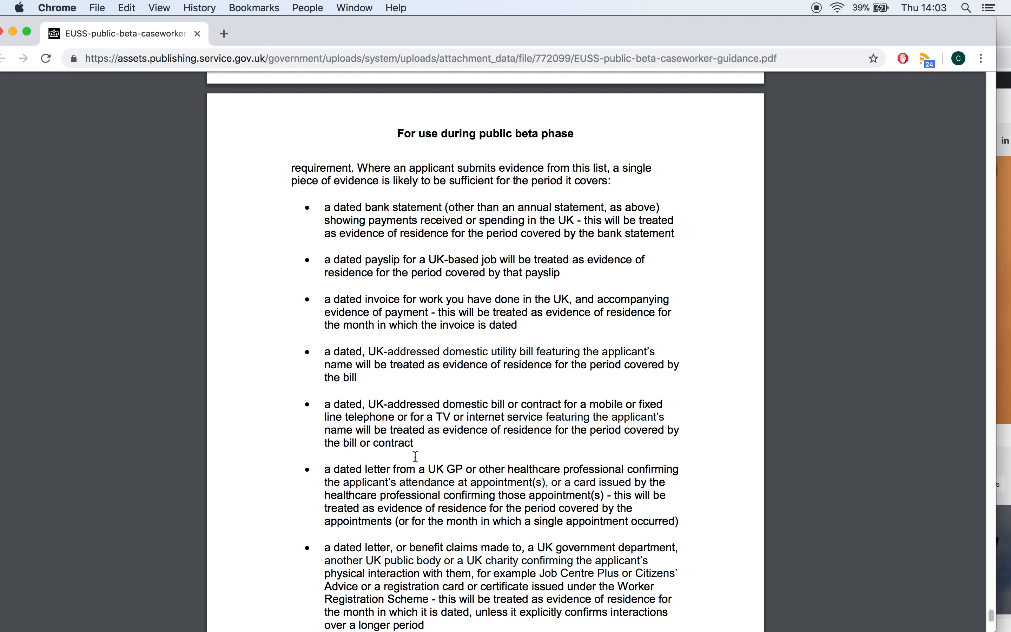
scroll(down, 3)
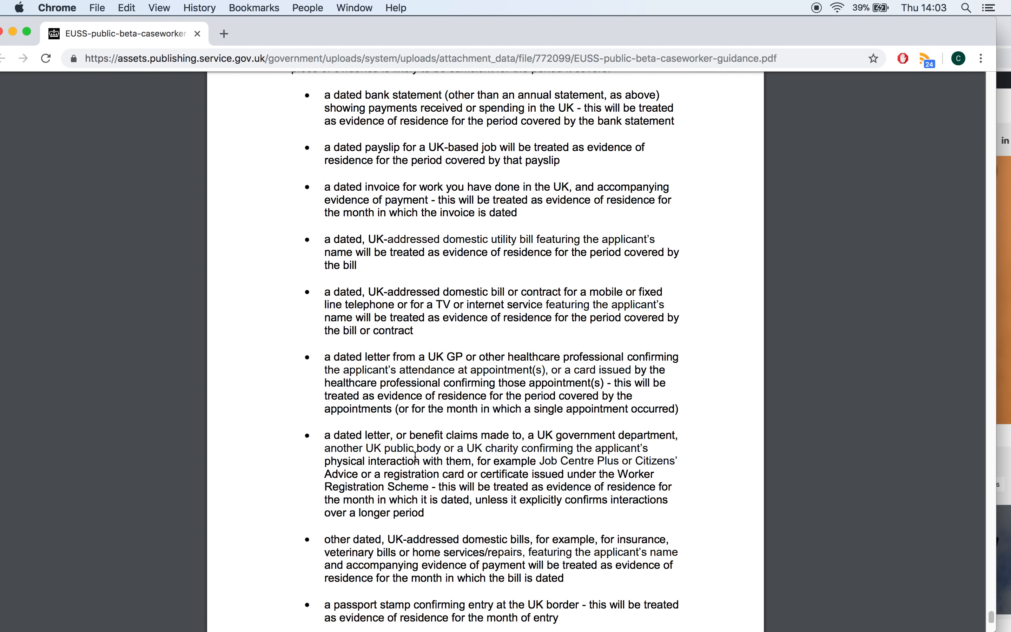
scroll(down, 3)
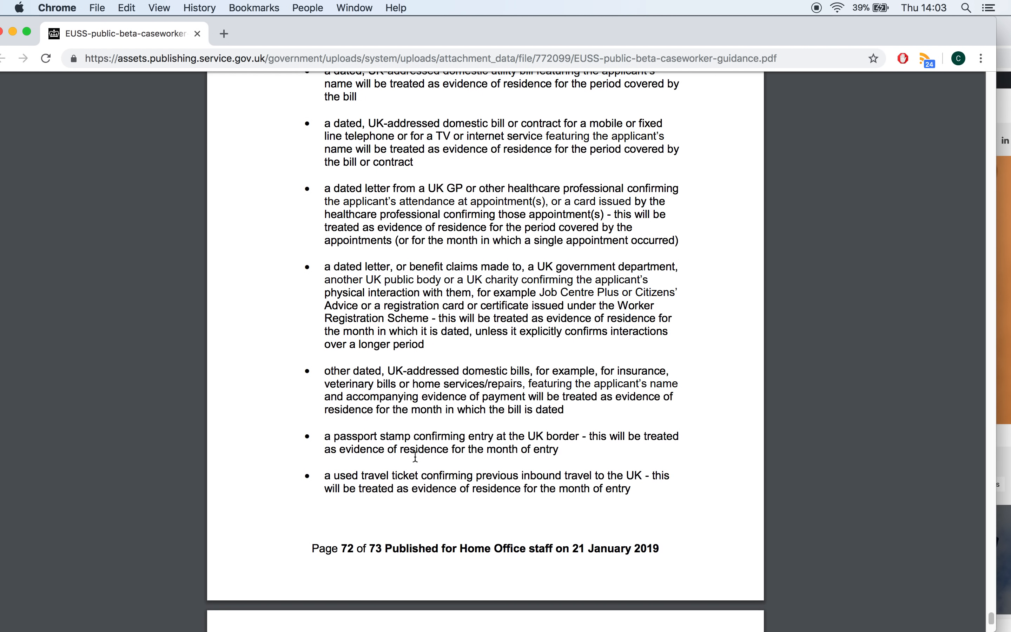
scroll(down, 3)
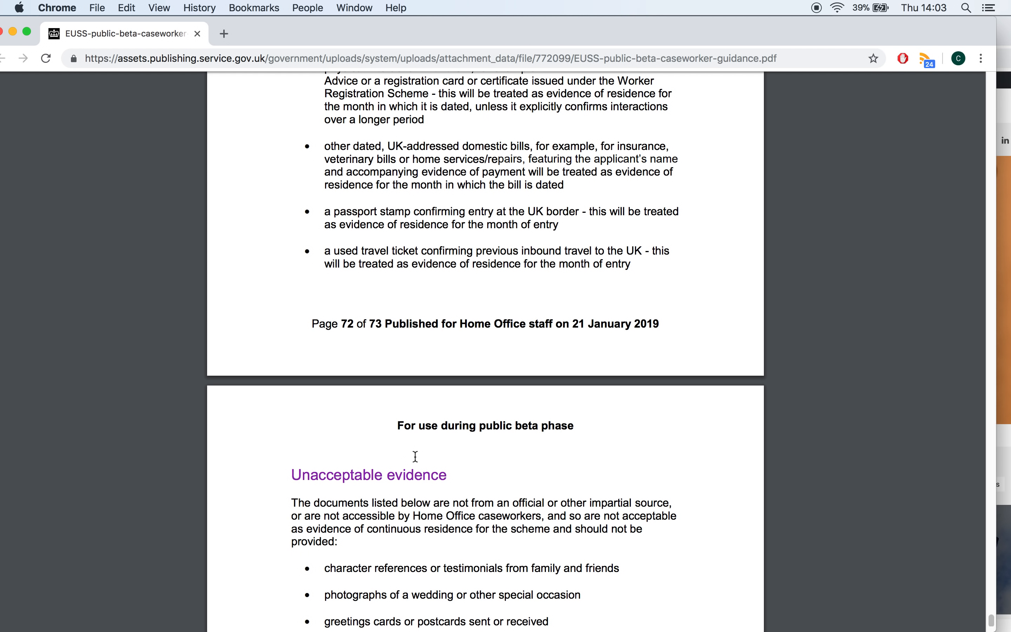
scroll(down, 3)
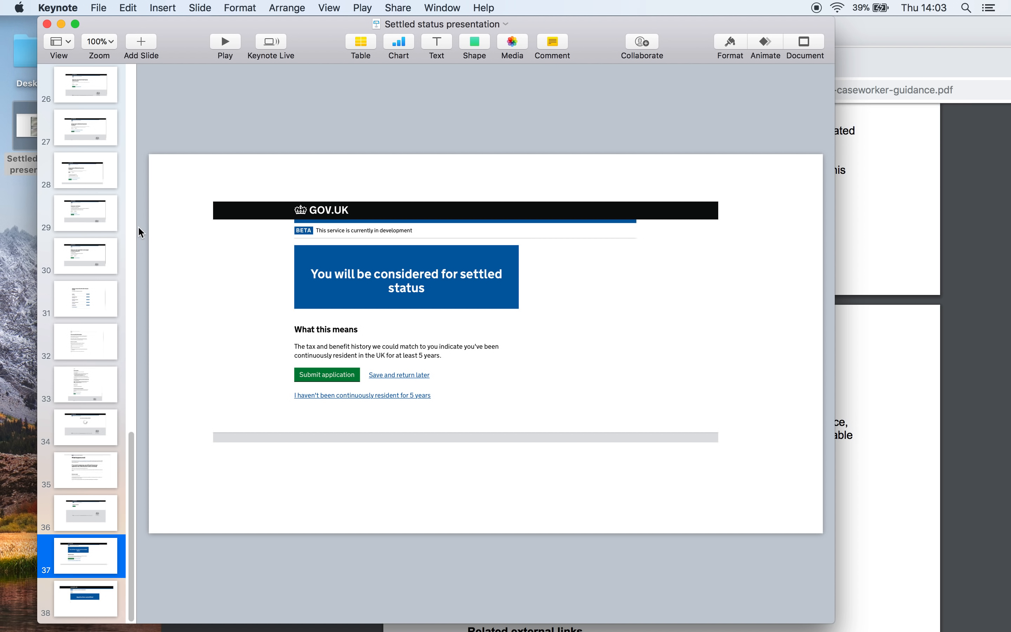
mouse_move(604, 37)
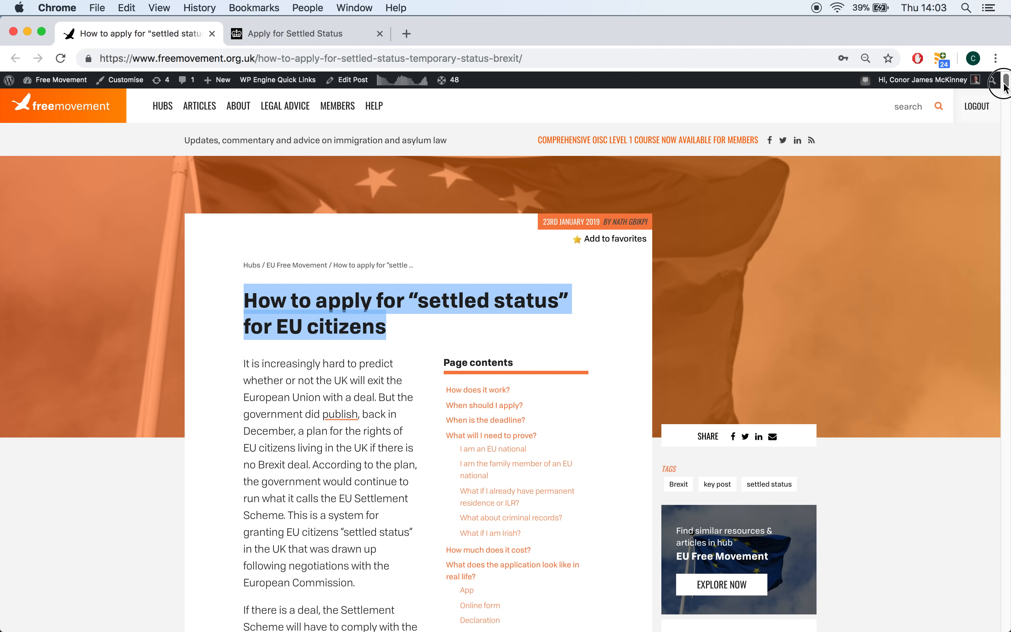
Scroll the Free Movement settled-status article to its Page contents list.
scroll(down, 3)
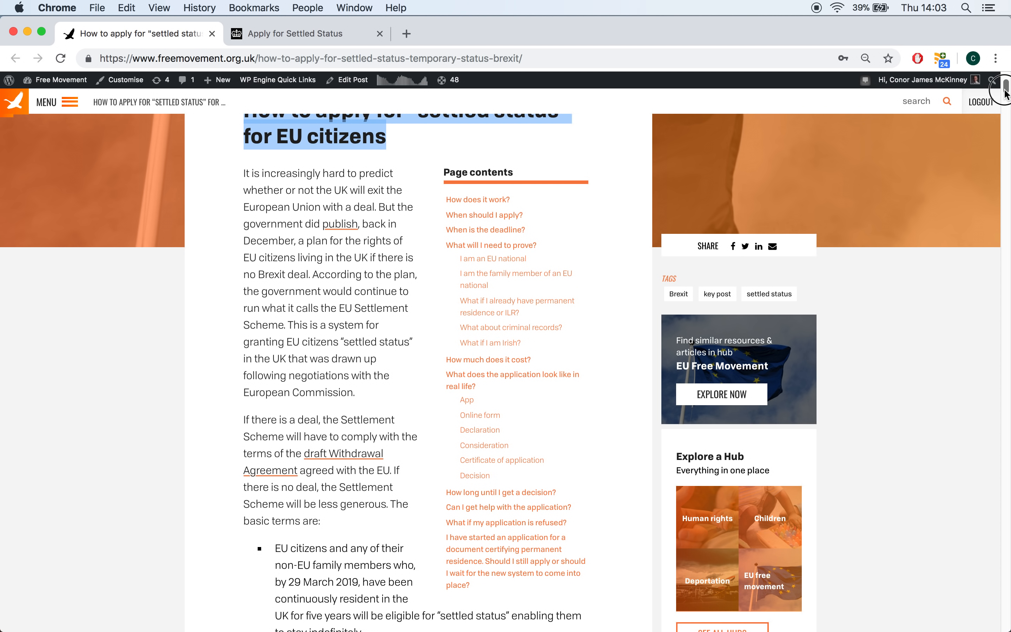
mouse_move(501, 460)
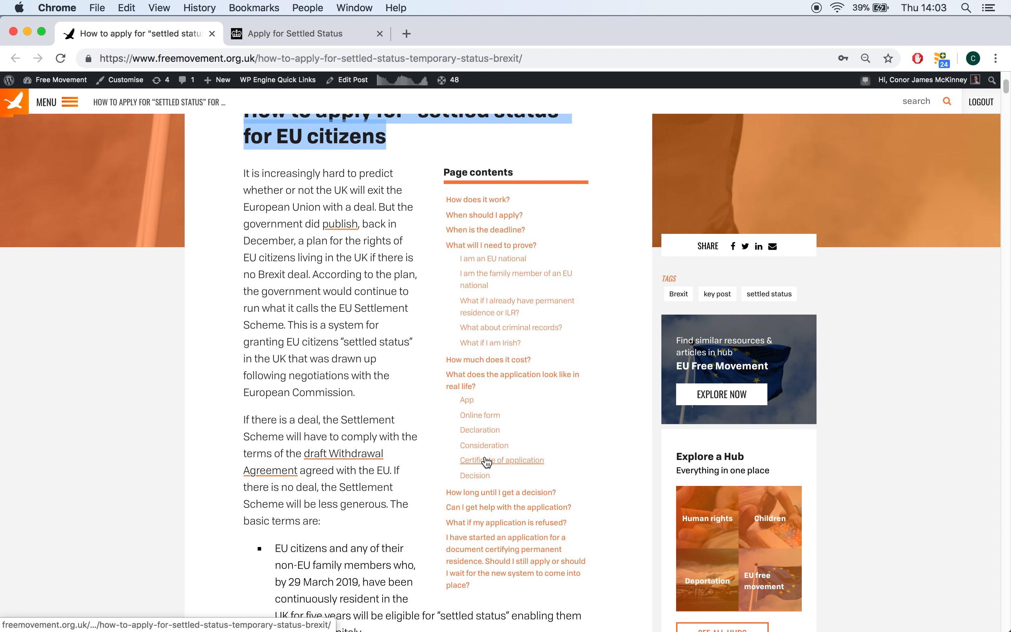
Jump to the Certificate of application section and scroll past the sample Home Office certificate letter.
click(501, 460)
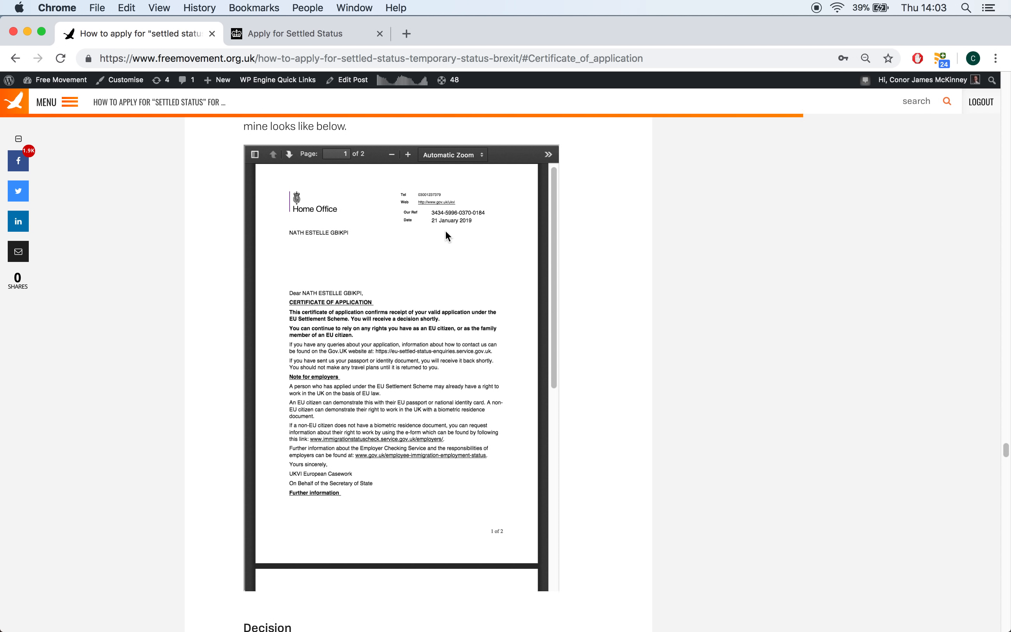
mouse_move(343, 292)
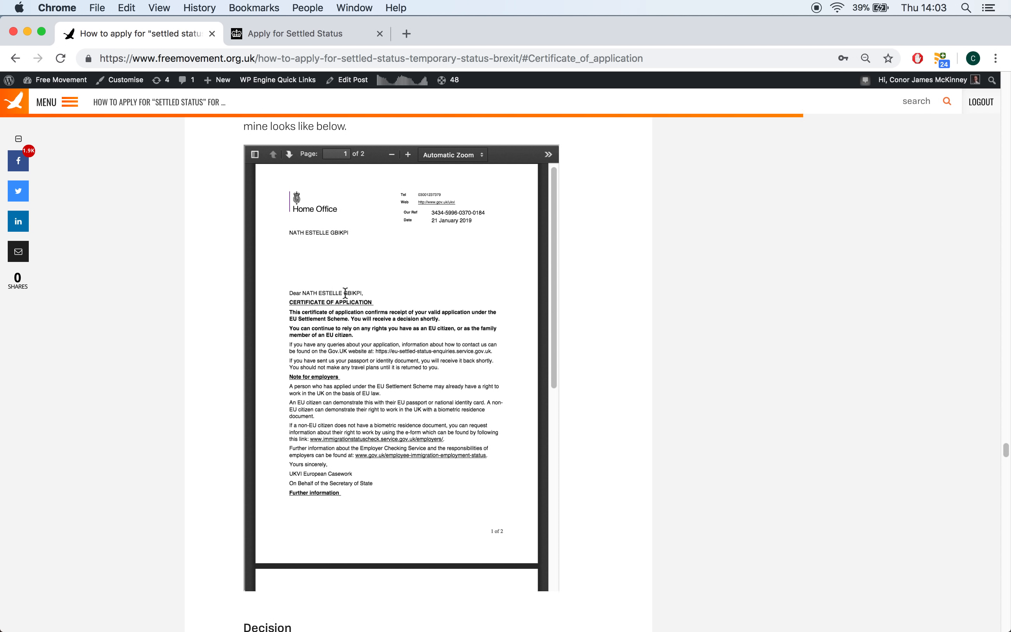
mouse_move(553, 205)
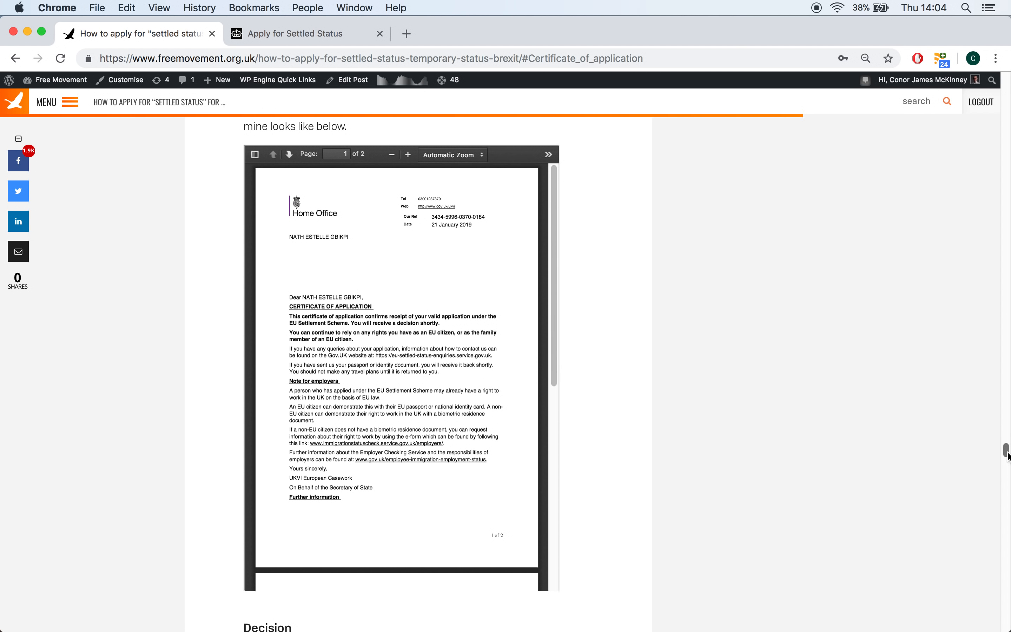
scroll(down, 3)
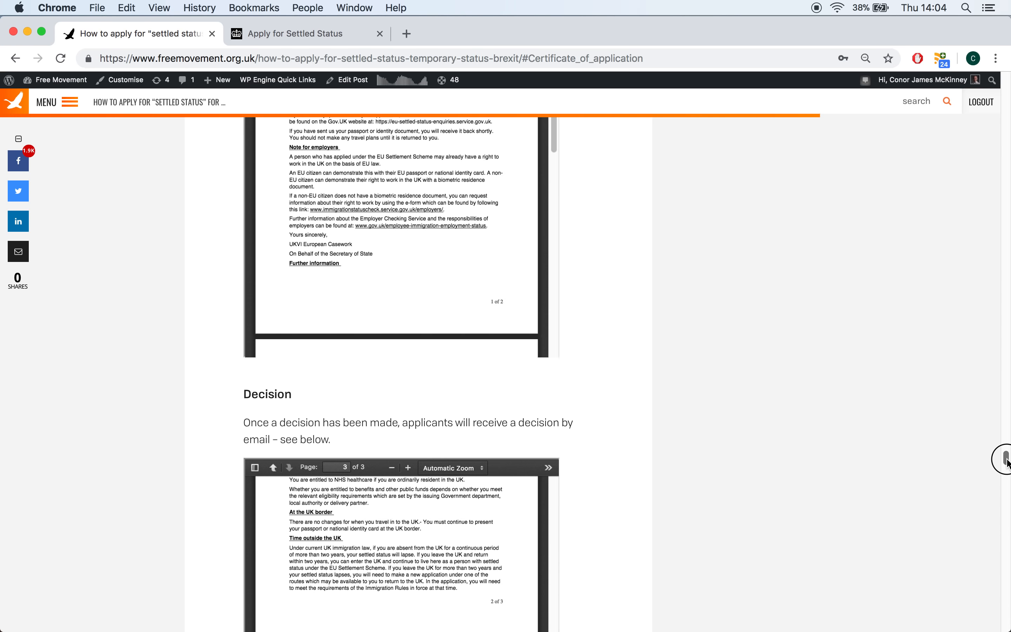
Scroll the article so the Decision heading and sample settled-status decision letter are in view.
scroll(down, 3)
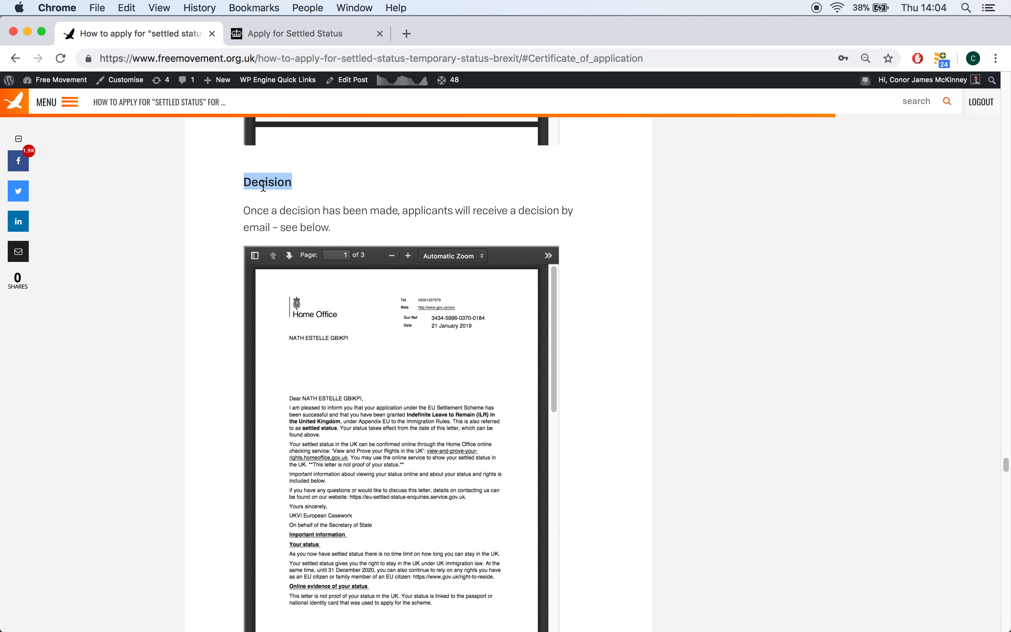
mouse_move(323, 215)
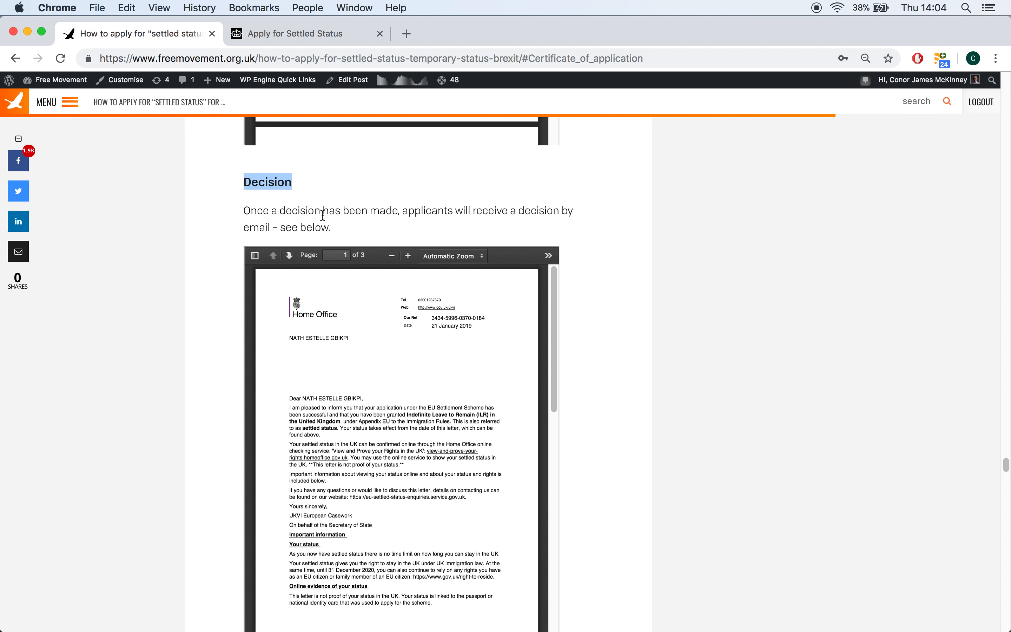
scroll(down, 3)
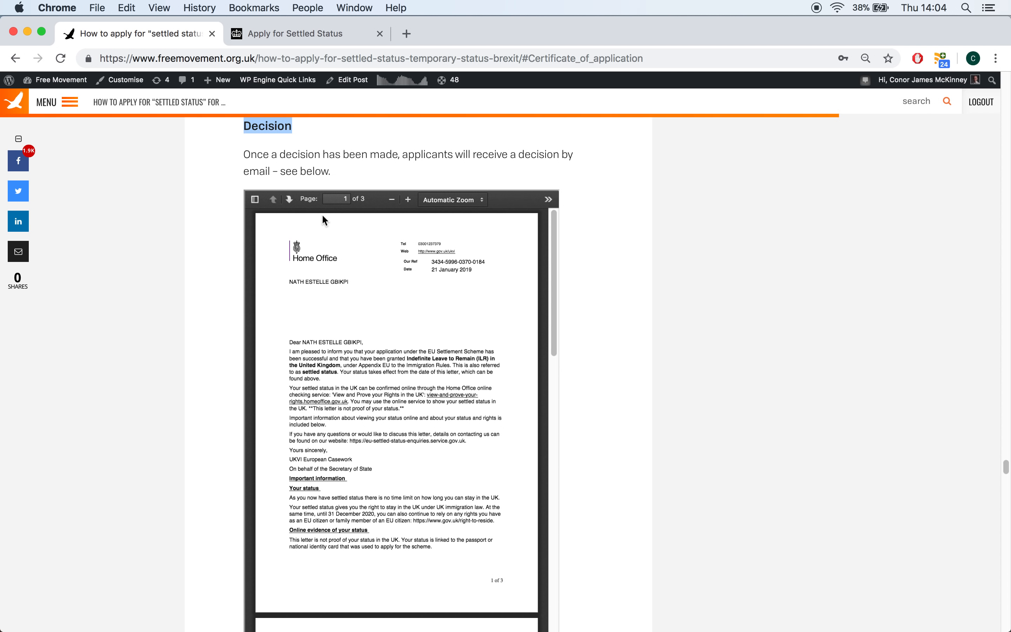
scroll(down, 3)
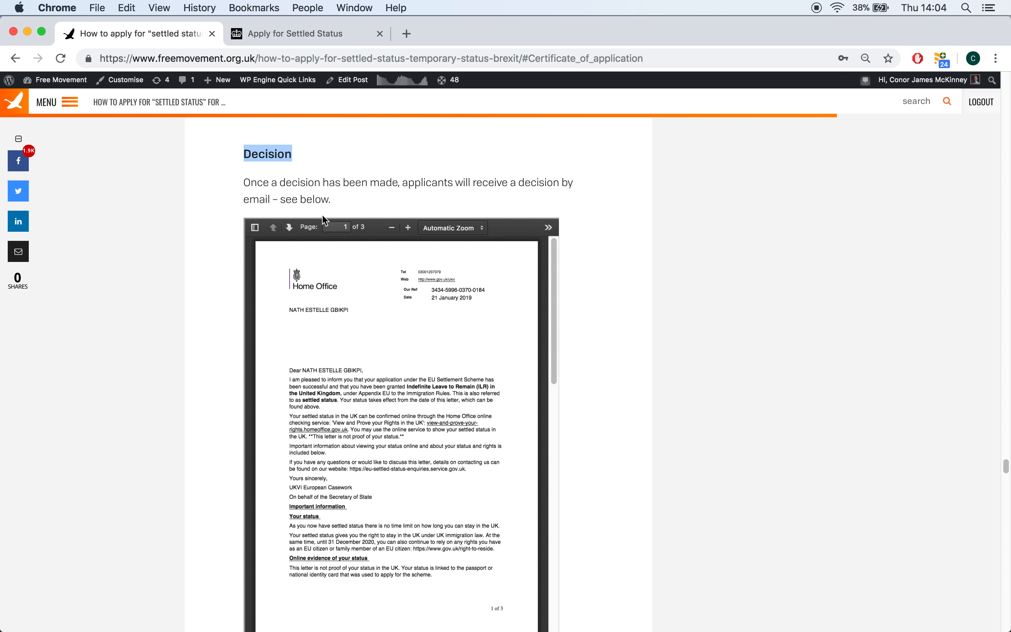
mouse_move(819, 13)
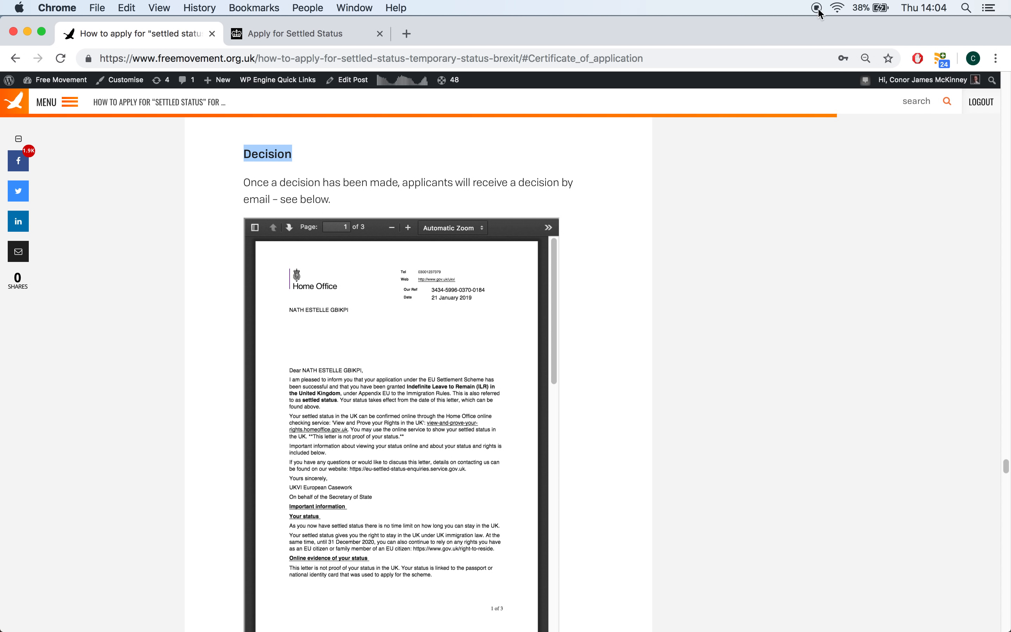